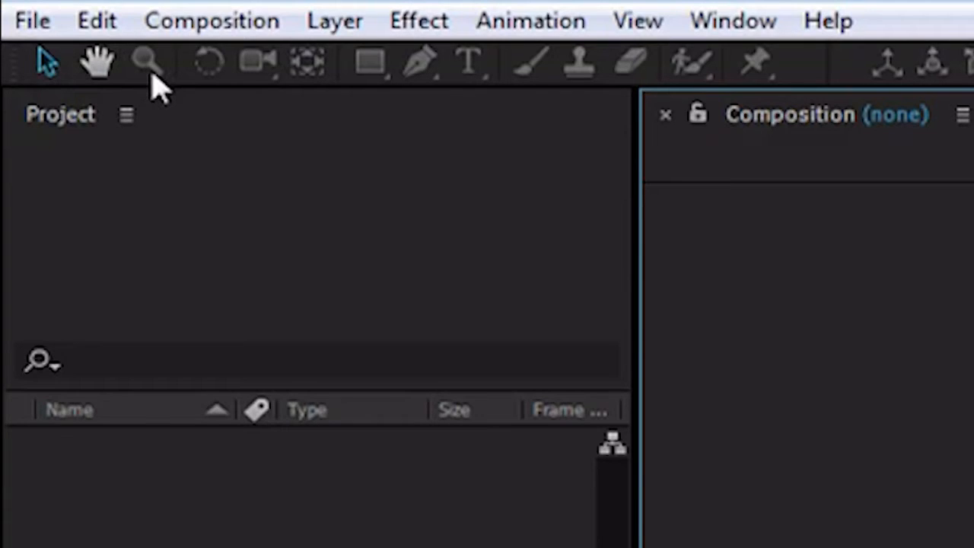
pyautogui.moveTo(217, 84)
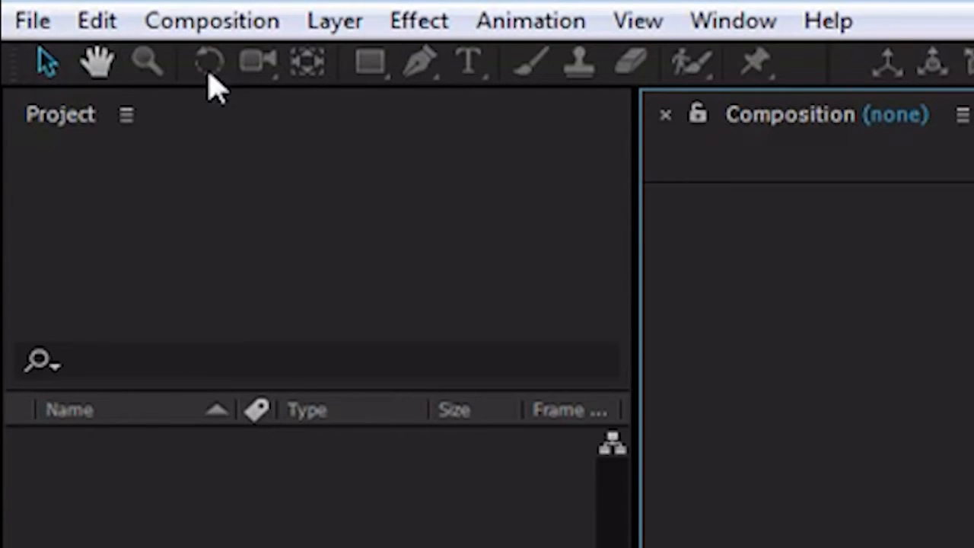
pyautogui.moveTo(259, 80)
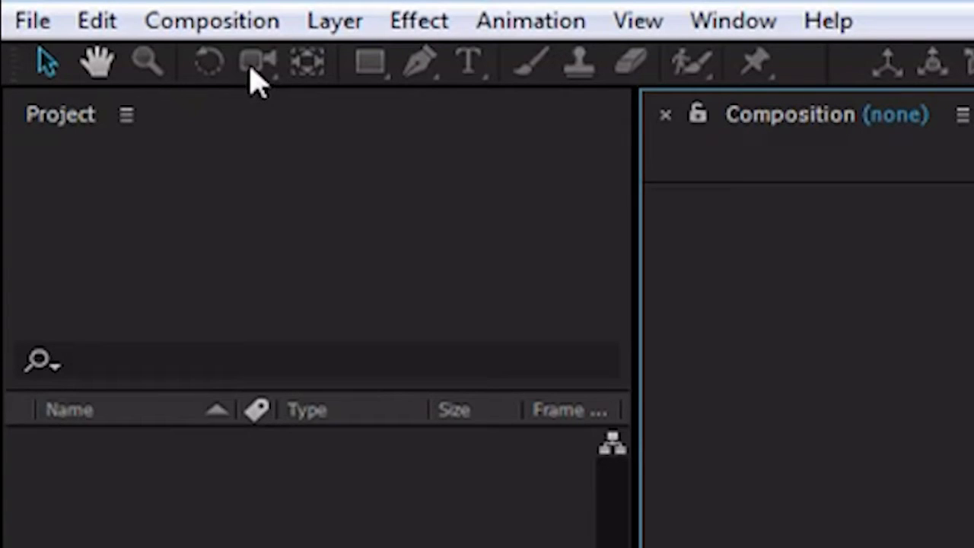
pyautogui.moveTo(304, 72)
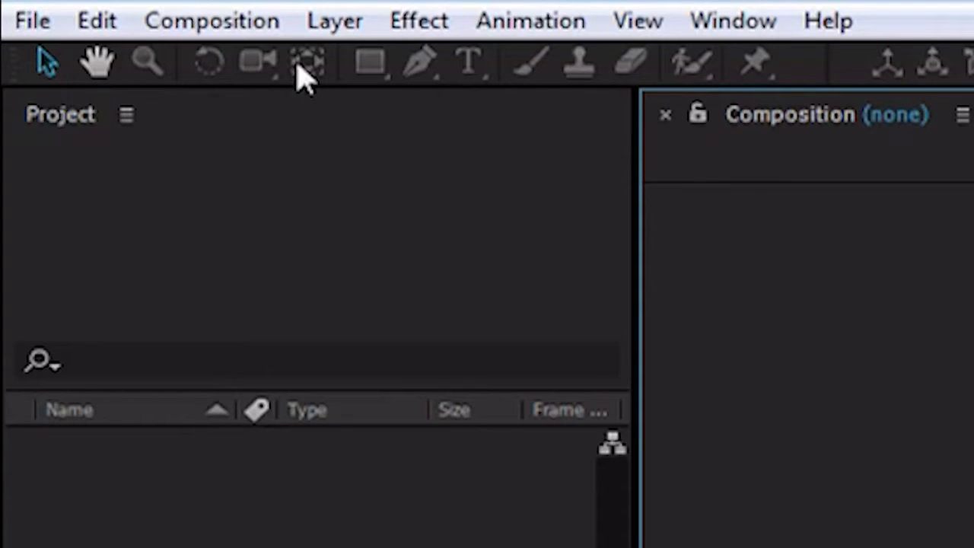
pyautogui.moveTo(308, 76)
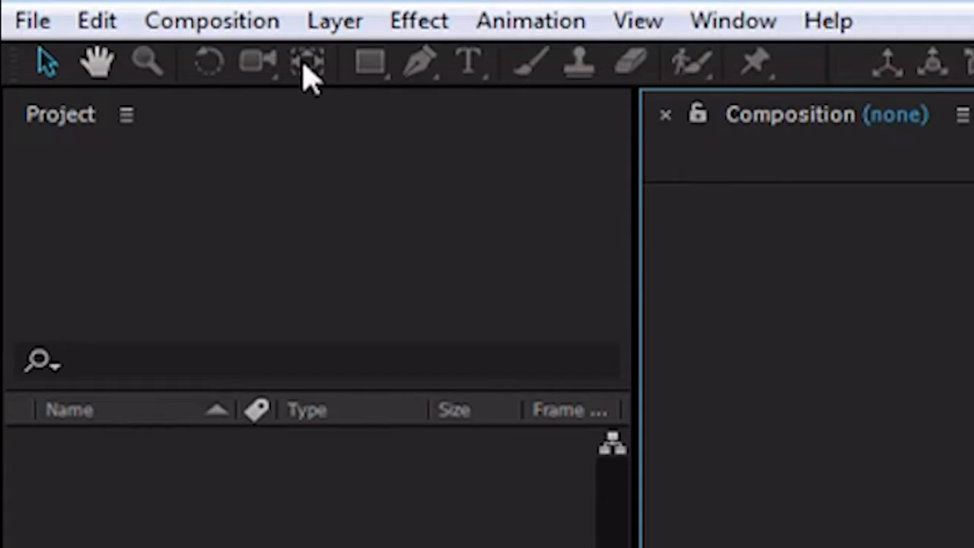
pyautogui.moveTo(323, 76)
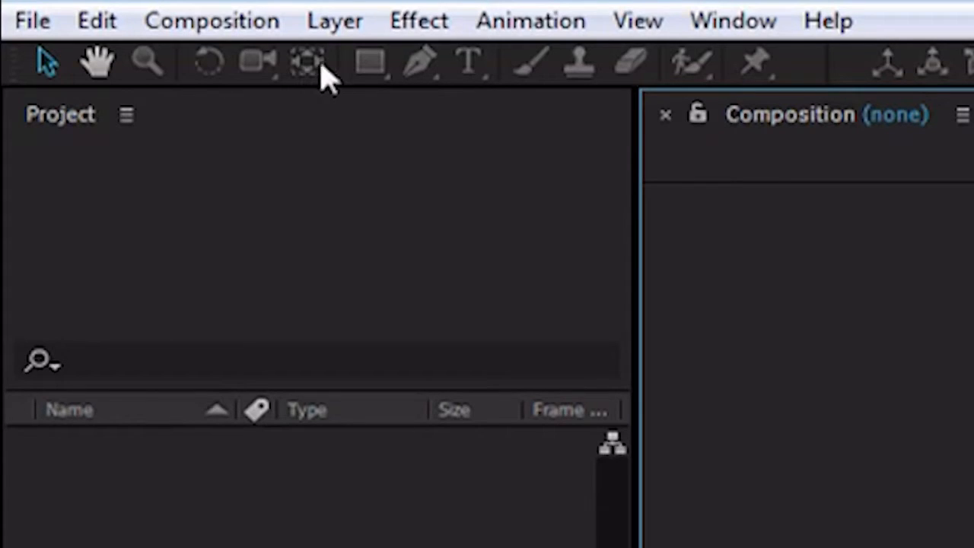
pyautogui.moveTo(381, 83)
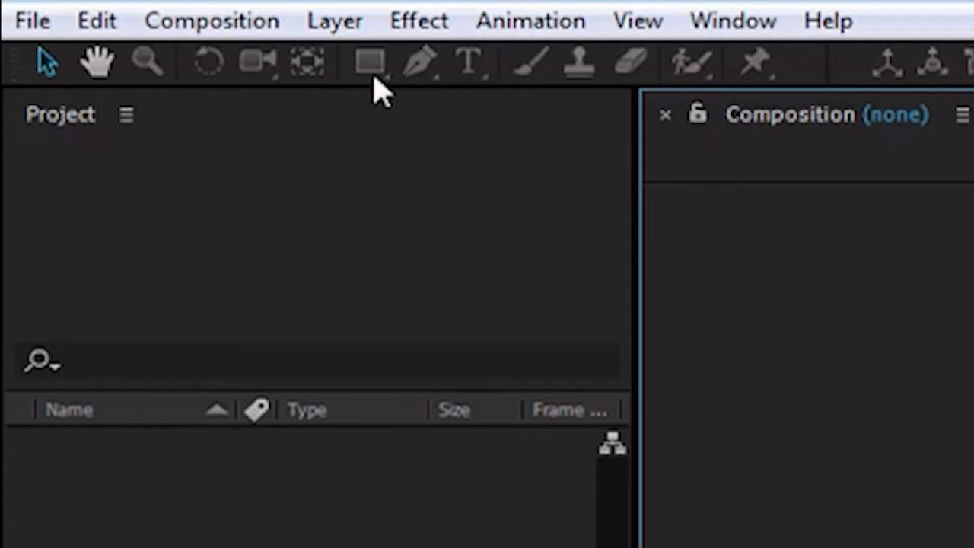
pyautogui.moveTo(433, 79)
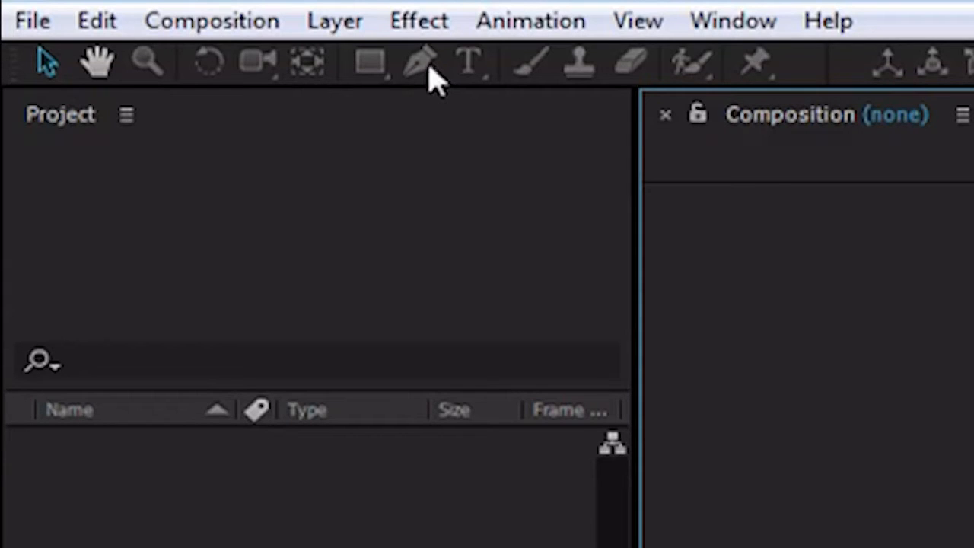
pyautogui.moveTo(430, 80)
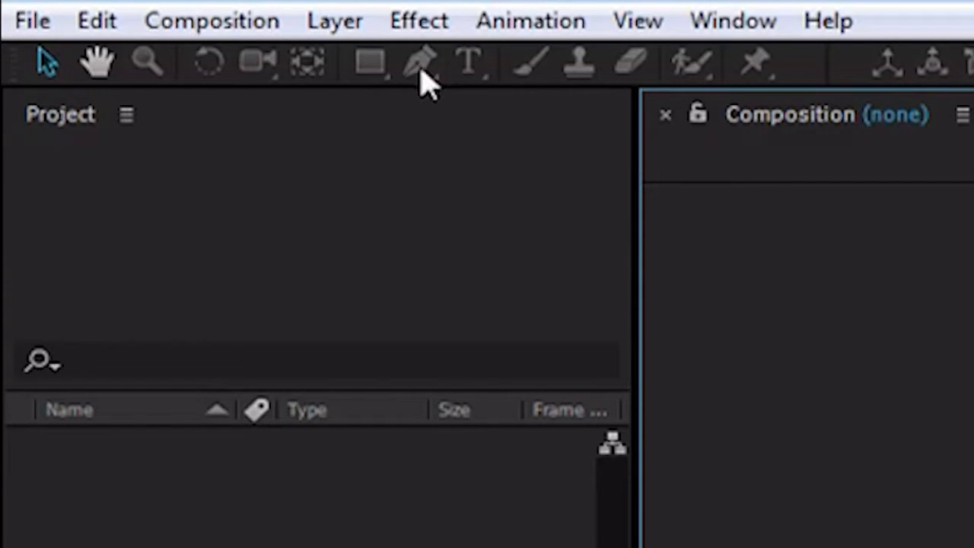
pyautogui.moveTo(475, 76)
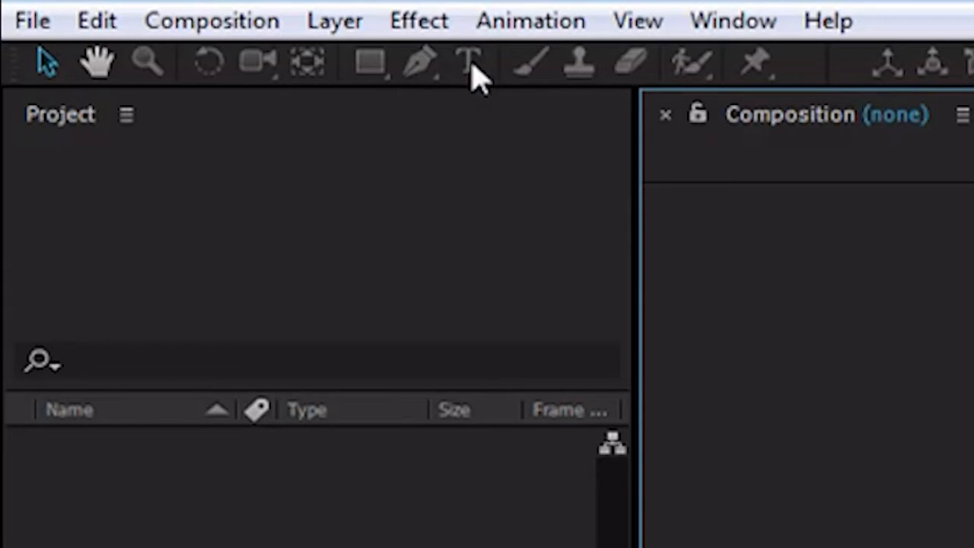
pyautogui.moveTo(525, 72)
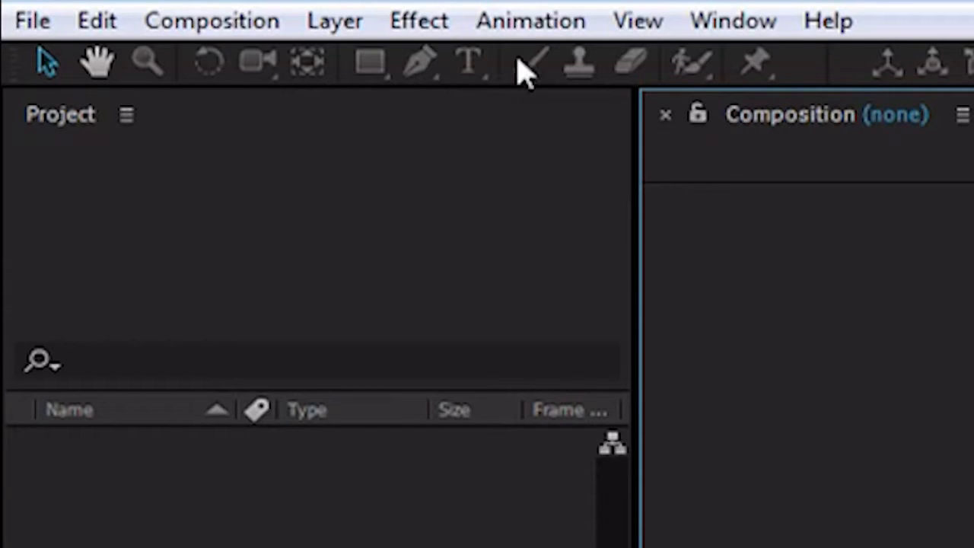
pyautogui.moveTo(589, 80)
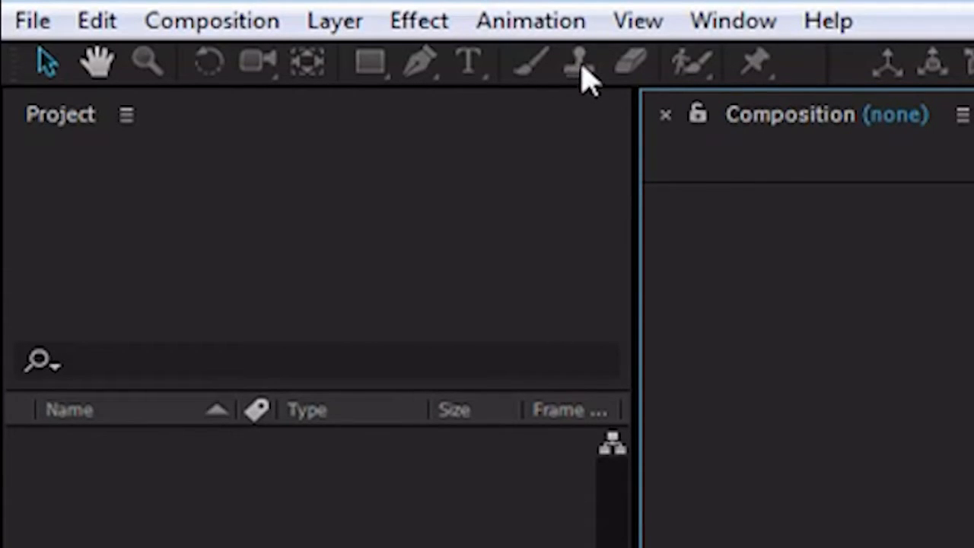
pyautogui.moveTo(635, 80)
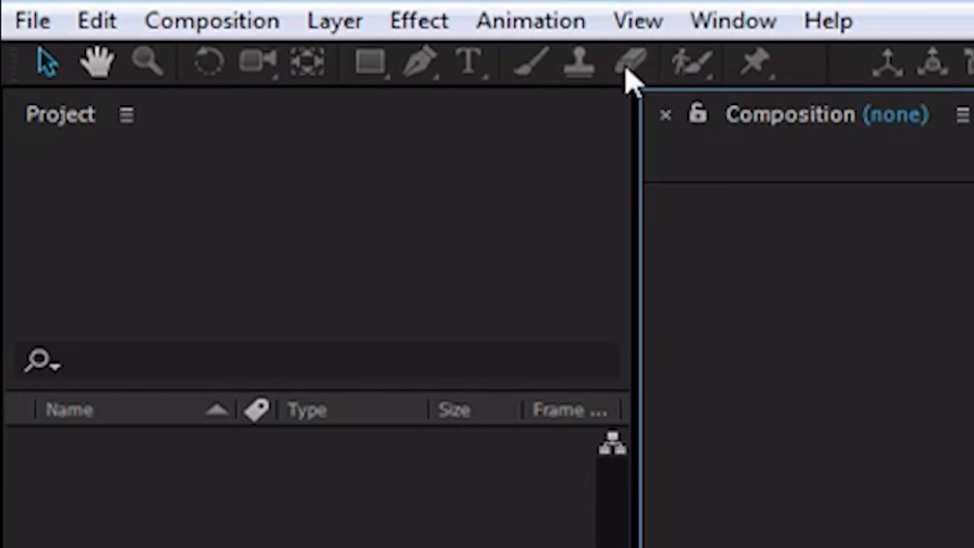
pyautogui.moveTo(688, 80)
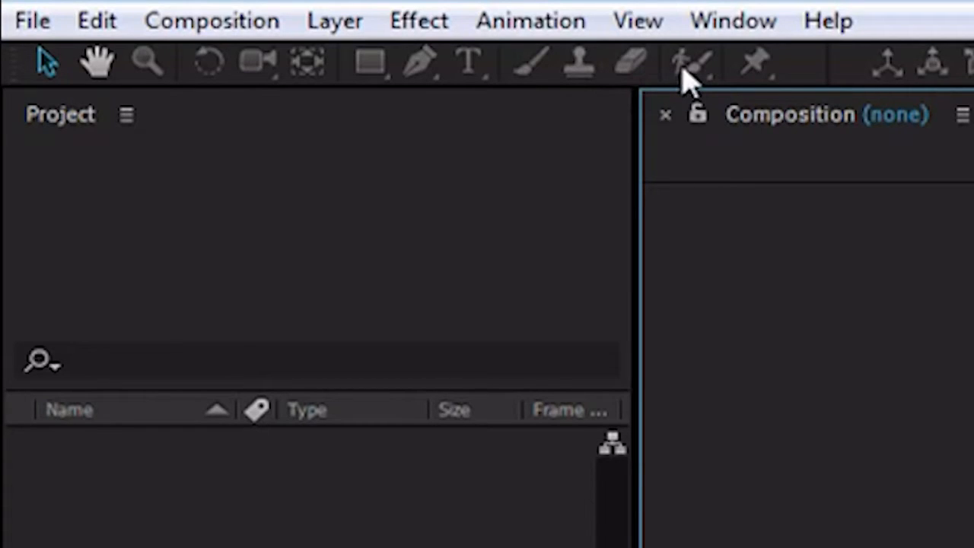
pyautogui.moveTo(750, 73)
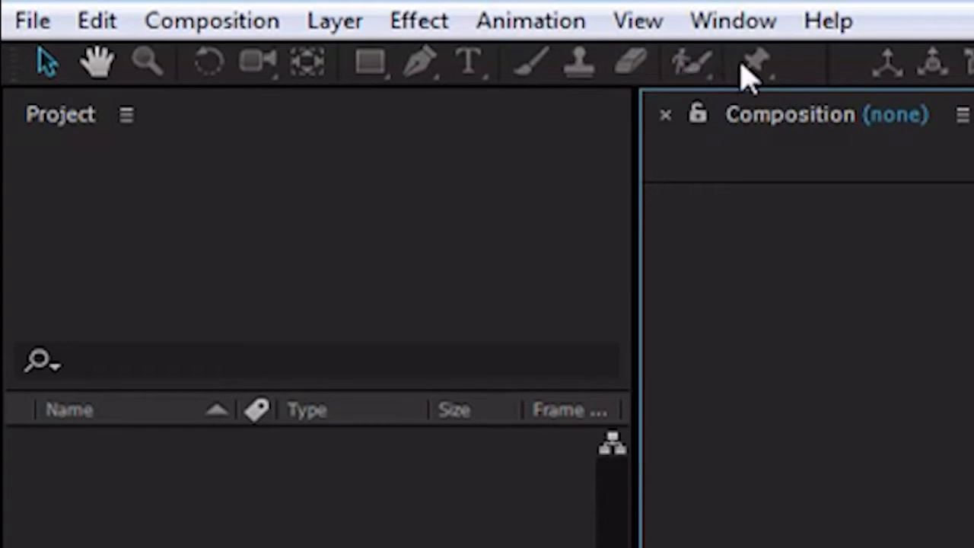
pyautogui.moveTo(749, 292)
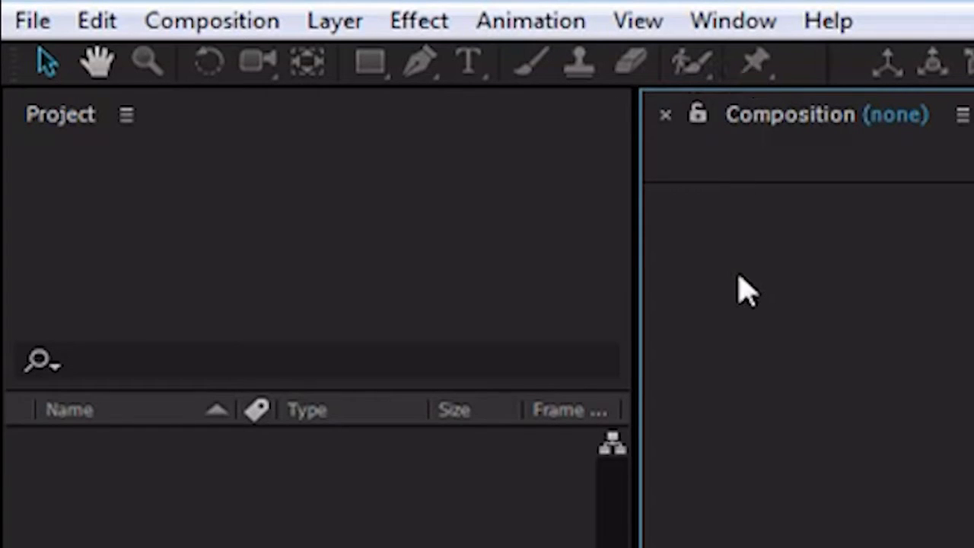
pyautogui.moveTo(741, 285)
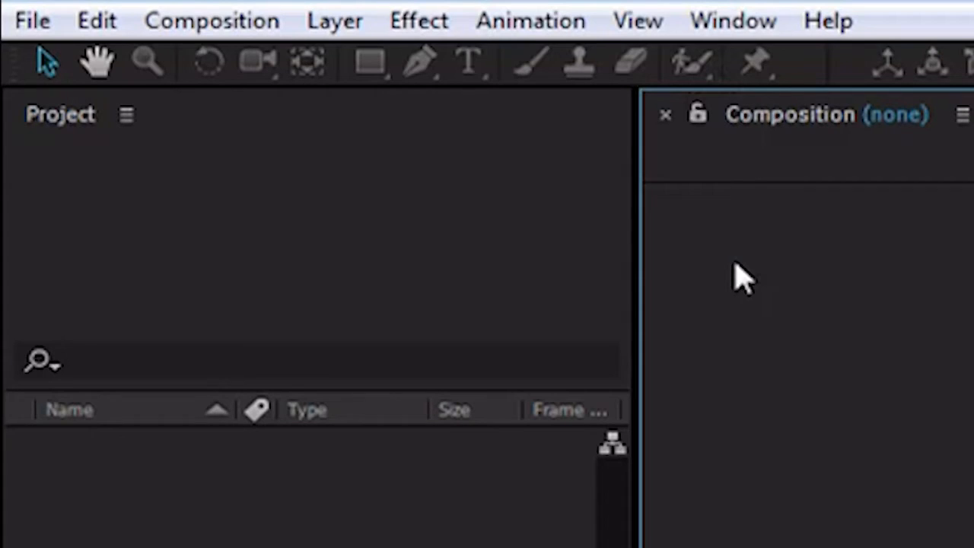
pyautogui.moveTo(699, 305)
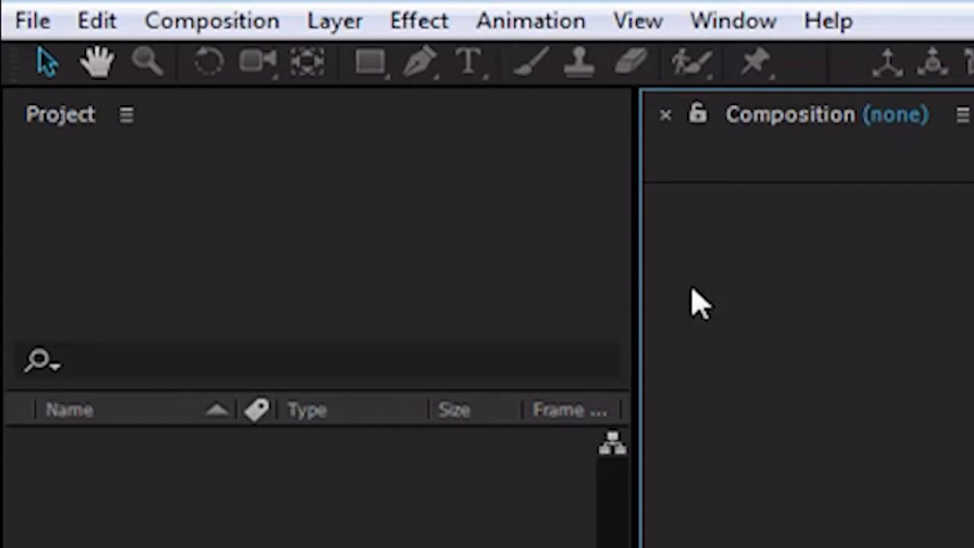
pyautogui.moveTo(680, 282)
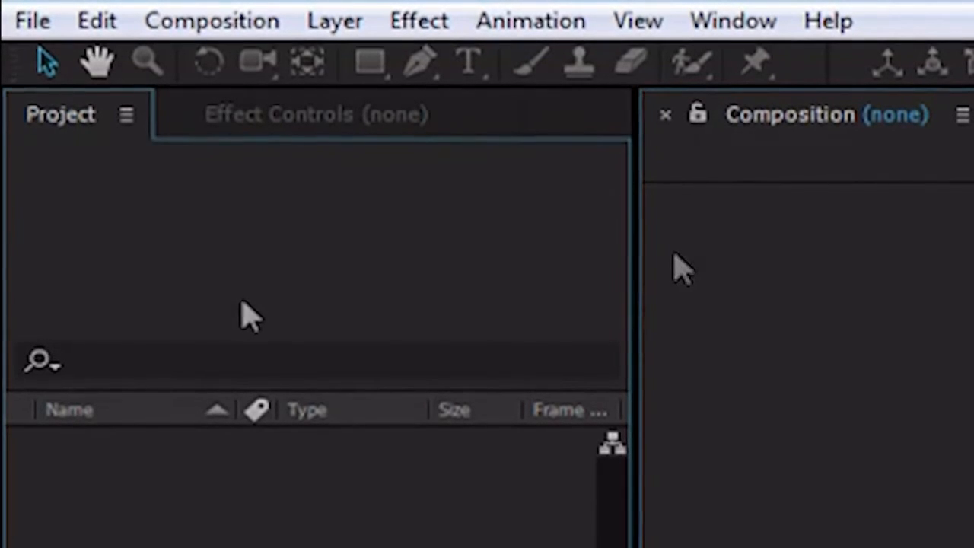
pyautogui.moveTo(396, 243)
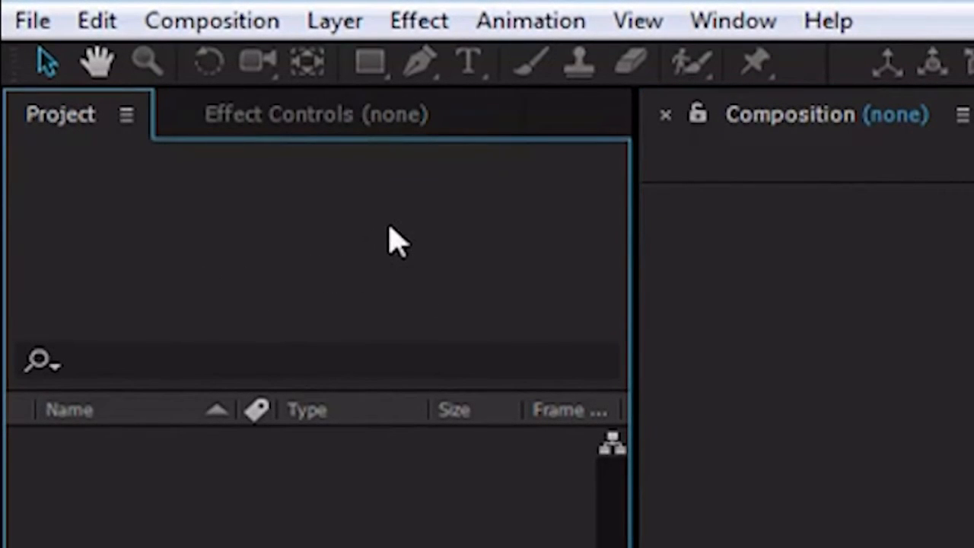
# - Bring the empty Effect Controls panel to the front, briefly returning to the Project panel
pyautogui.click(311, 115)
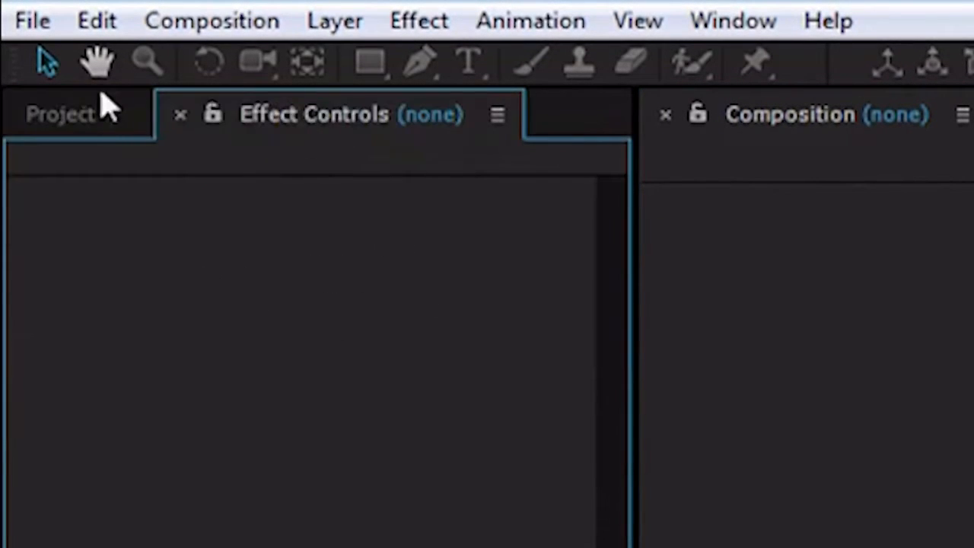
pyautogui.click(61, 114)
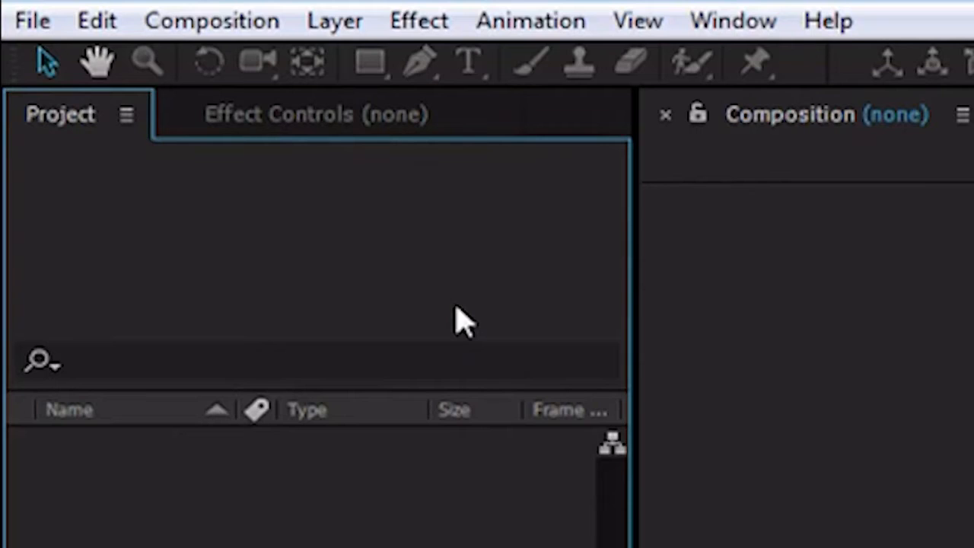
pyautogui.click(314, 114)
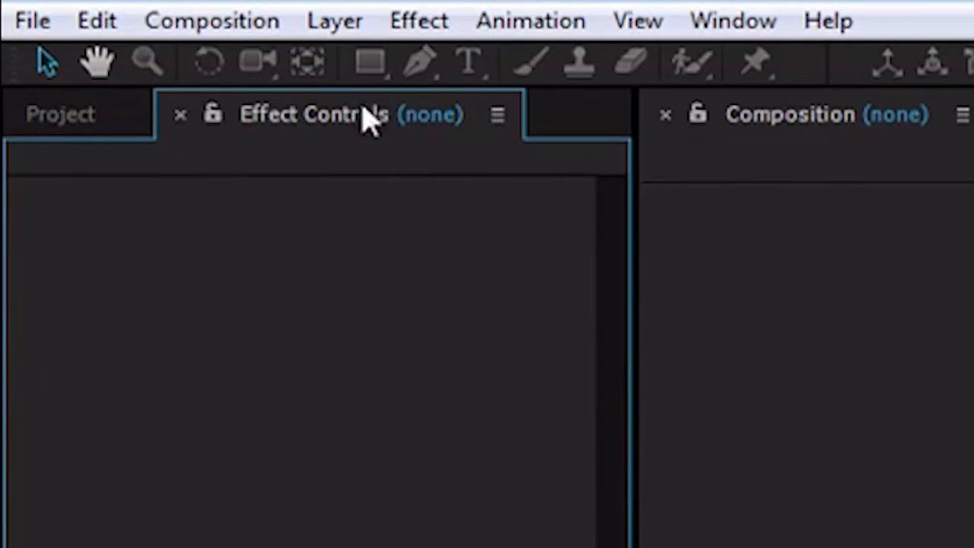
pyautogui.moveTo(384, 281)
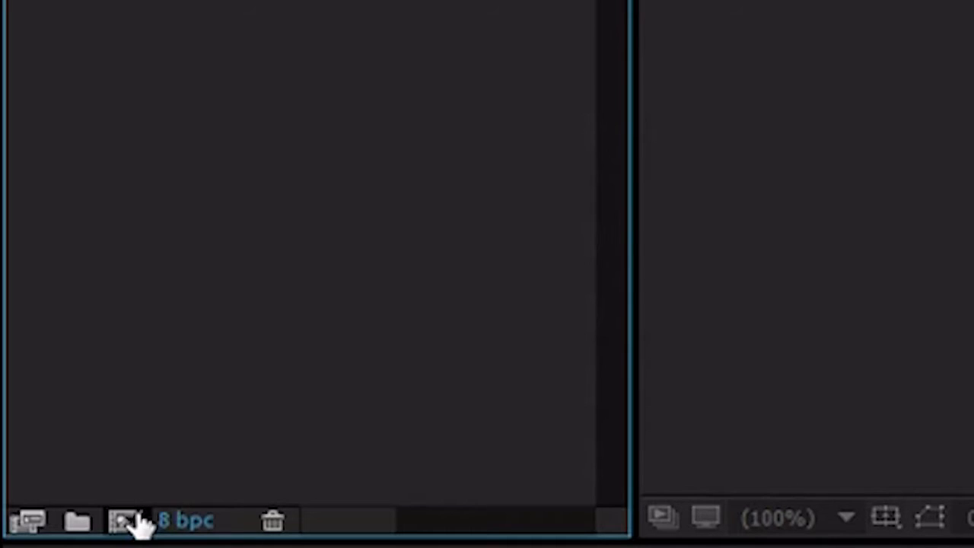
pyautogui.moveTo(175, 525)
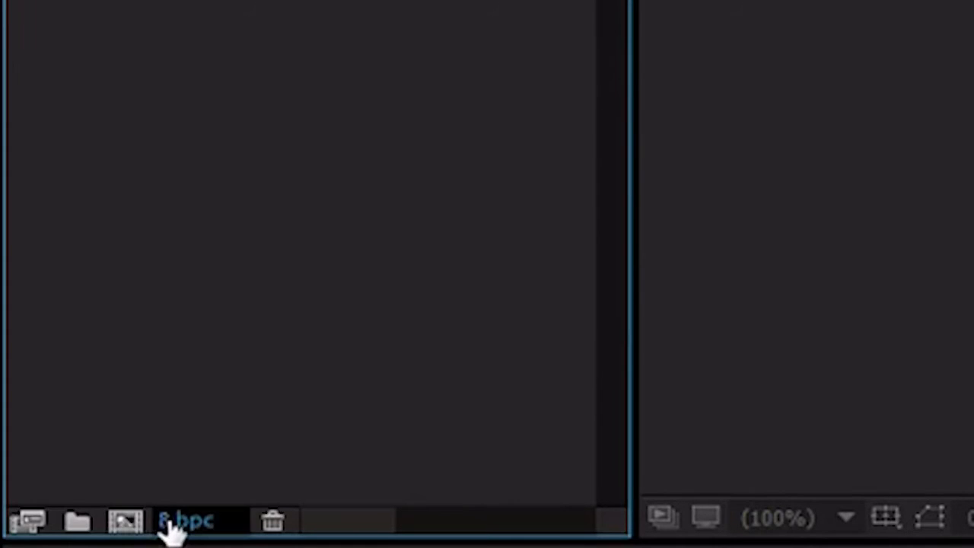
# - Open the Project Settings dialog from the 8 bpc label in the Project panel
pyautogui.click(187, 521)
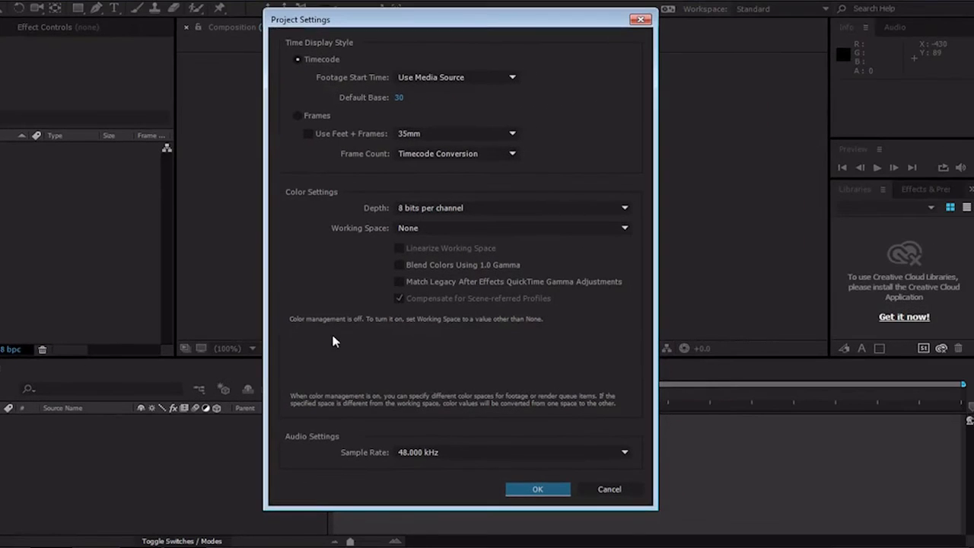
pyautogui.moveTo(586, 411)
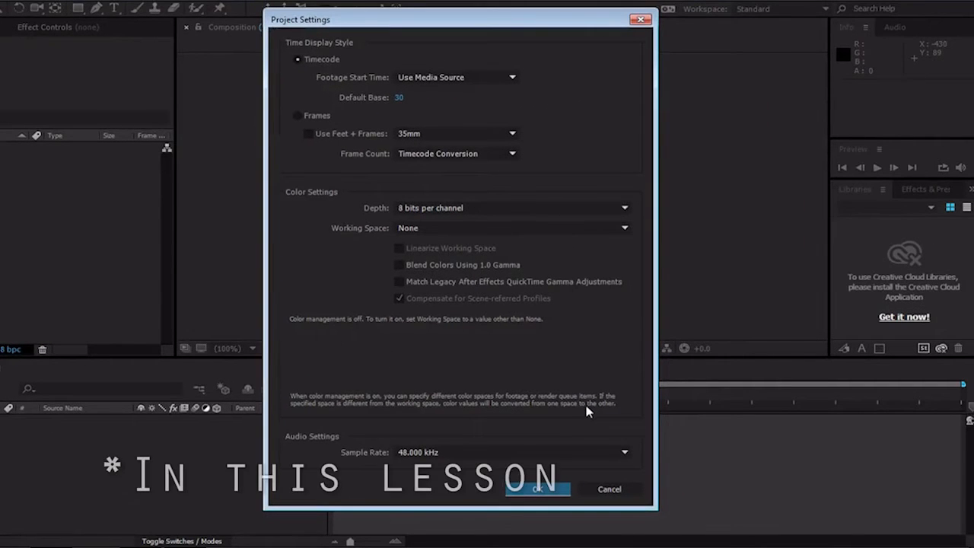
# - Close Project Settings and name the new composition 'Moving Circle'
pyautogui.click(536, 488)
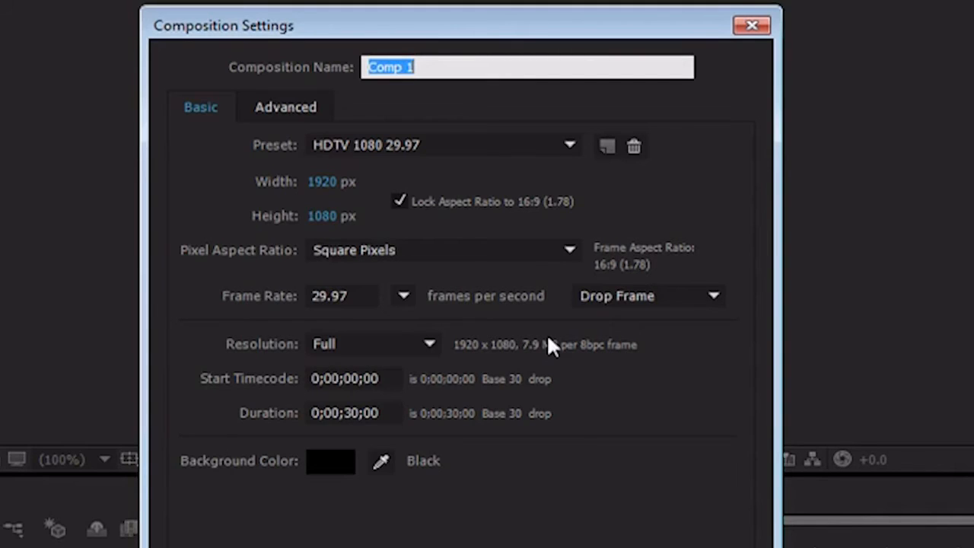
pyautogui.moveTo(595, 330)
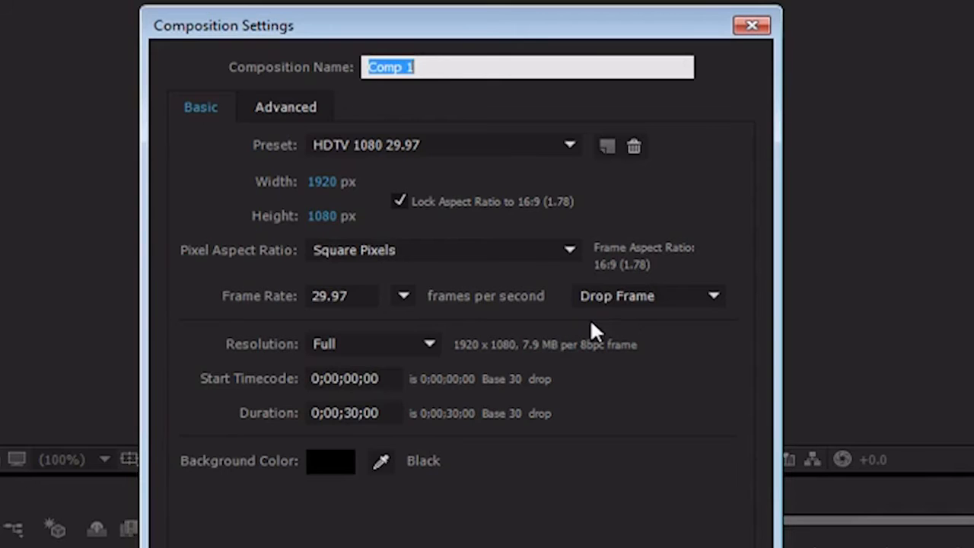
pyautogui.moveTo(484, 6)
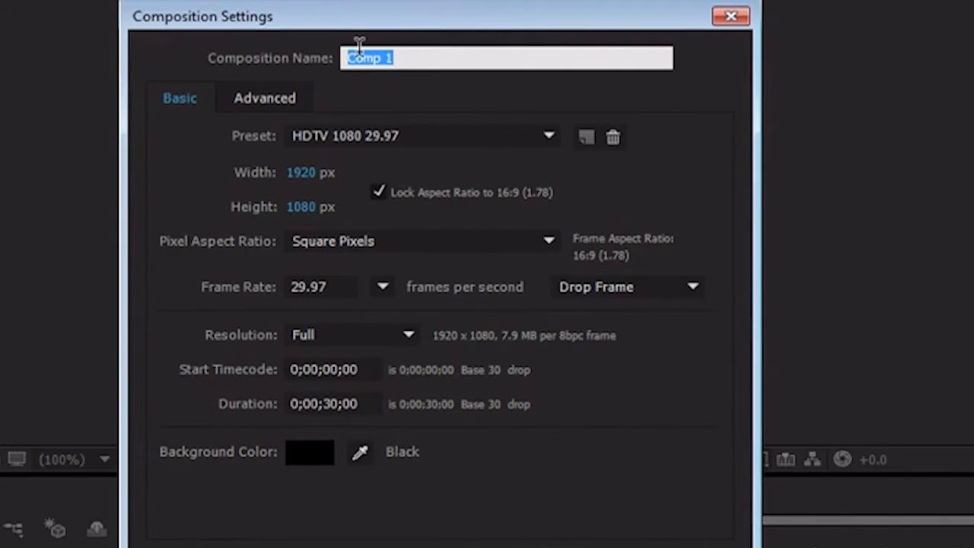
pyautogui.moveTo(380, 80)
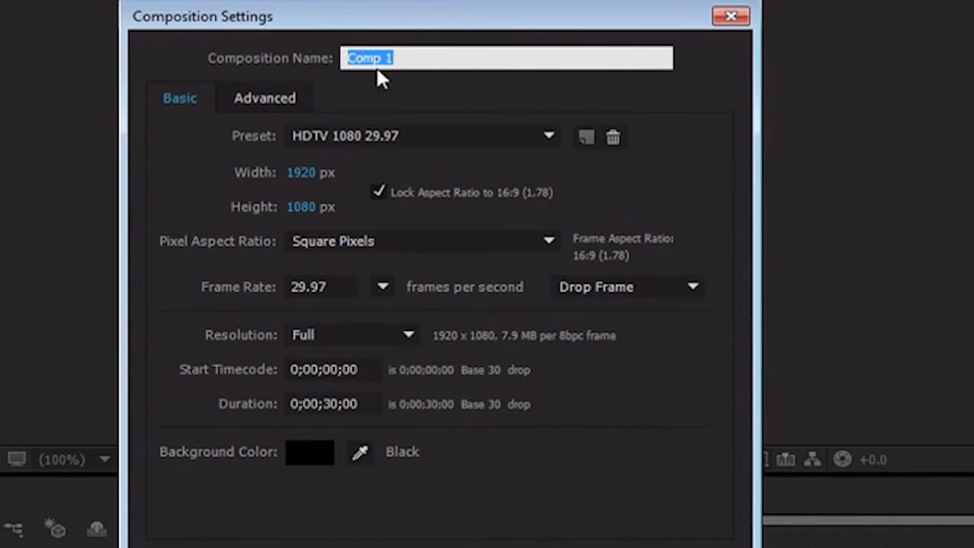
pyautogui.write('Moving')
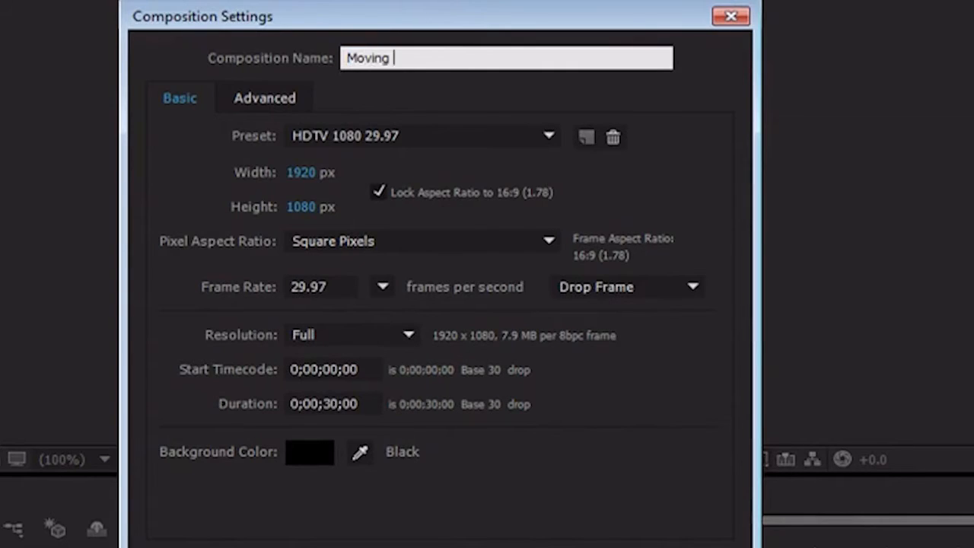
pyautogui.write('Circle')
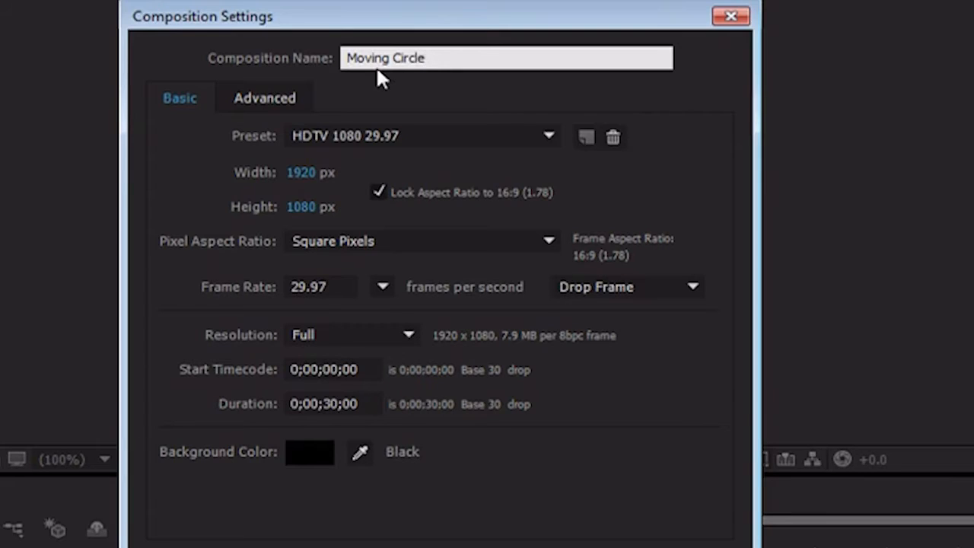
pyautogui.moveTo(385, 87)
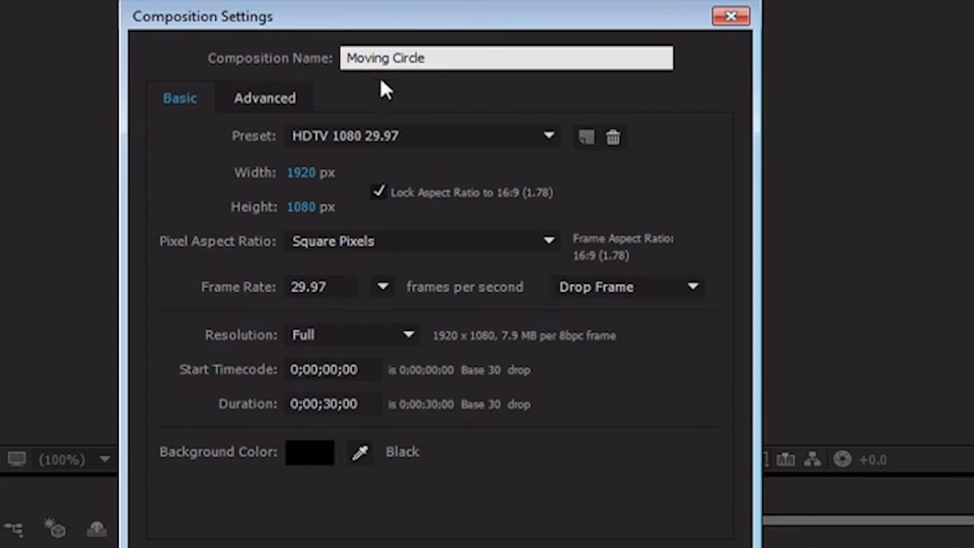
pyautogui.moveTo(264, 107)
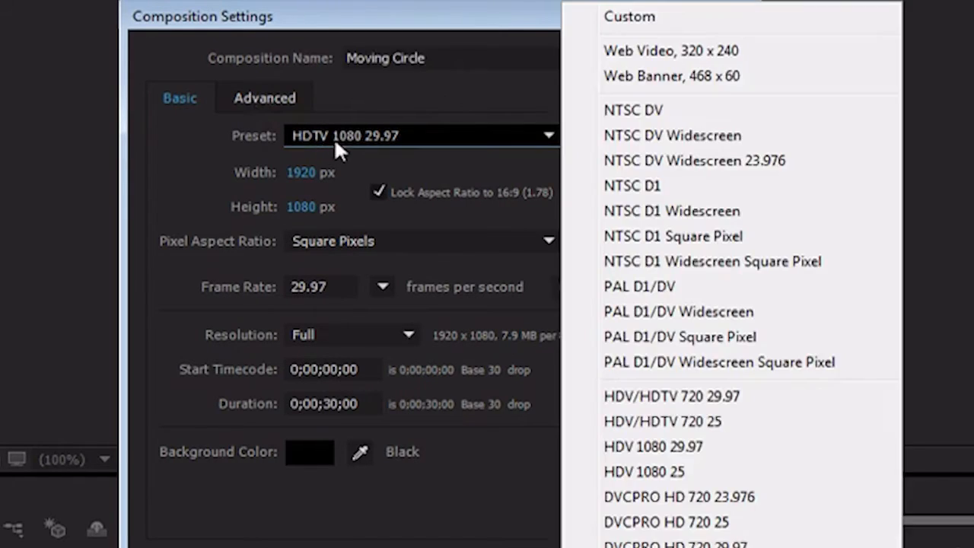
pyautogui.moveTo(623, 274)
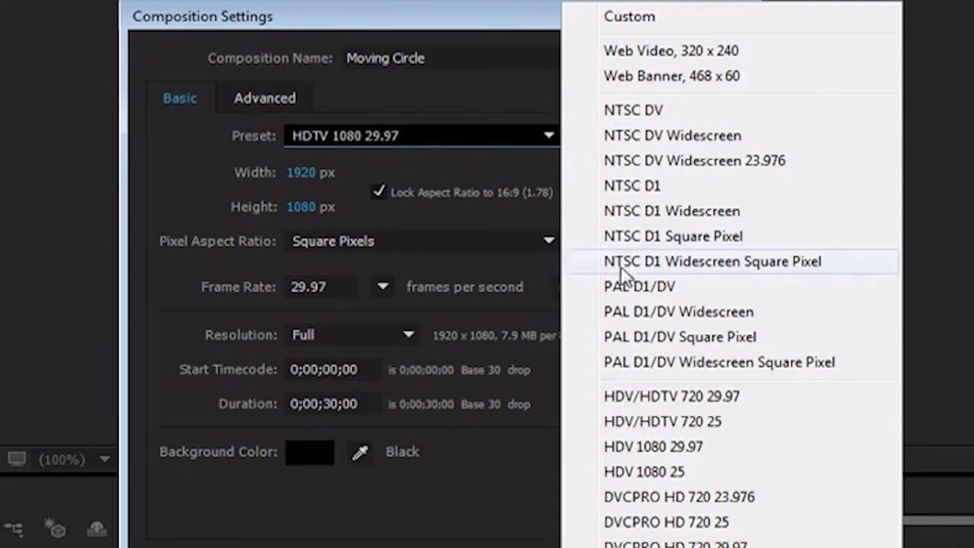
pyautogui.moveTo(662, 421)
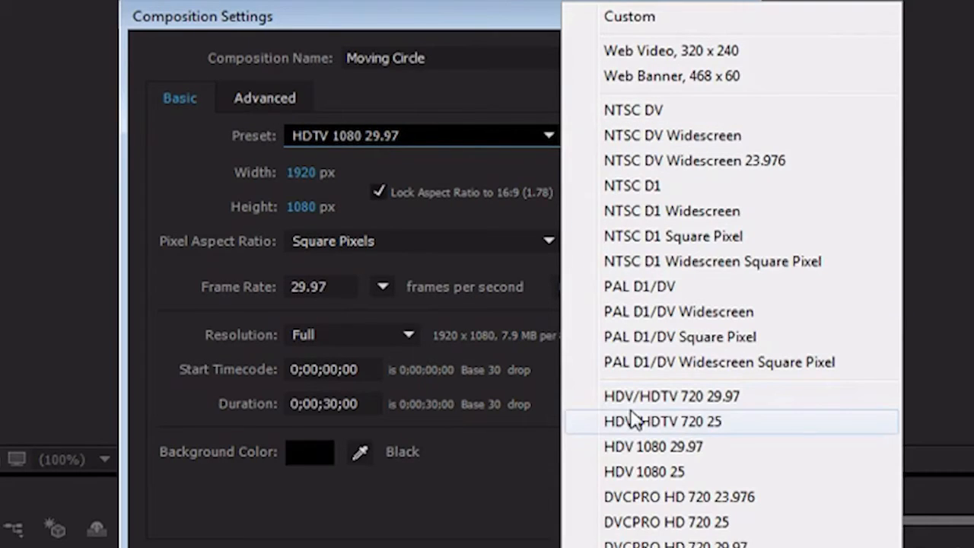
pyautogui.moveTo(639, 16)
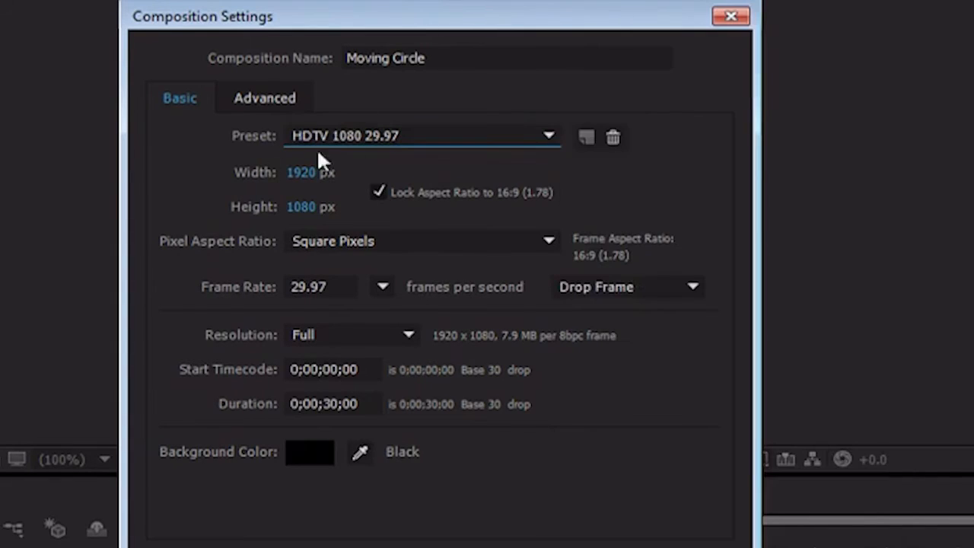
pyautogui.moveTo(297, 186)
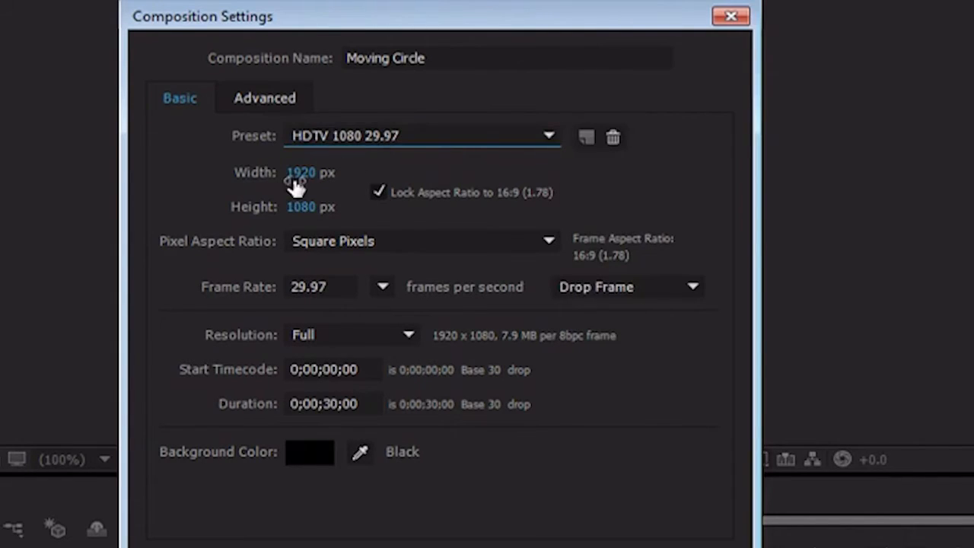
pyautogui.moveTo(349, 181)
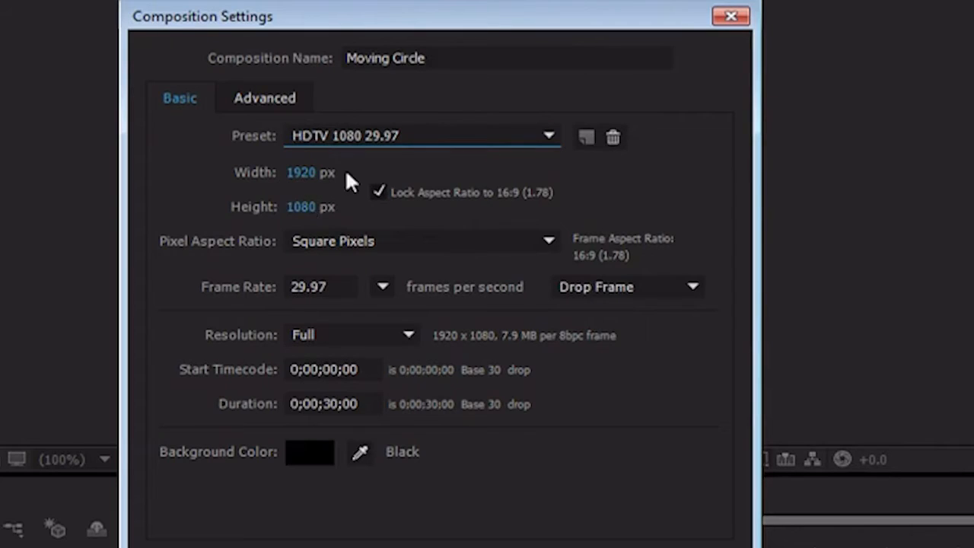
pyautogui.moveTo(508, 217)
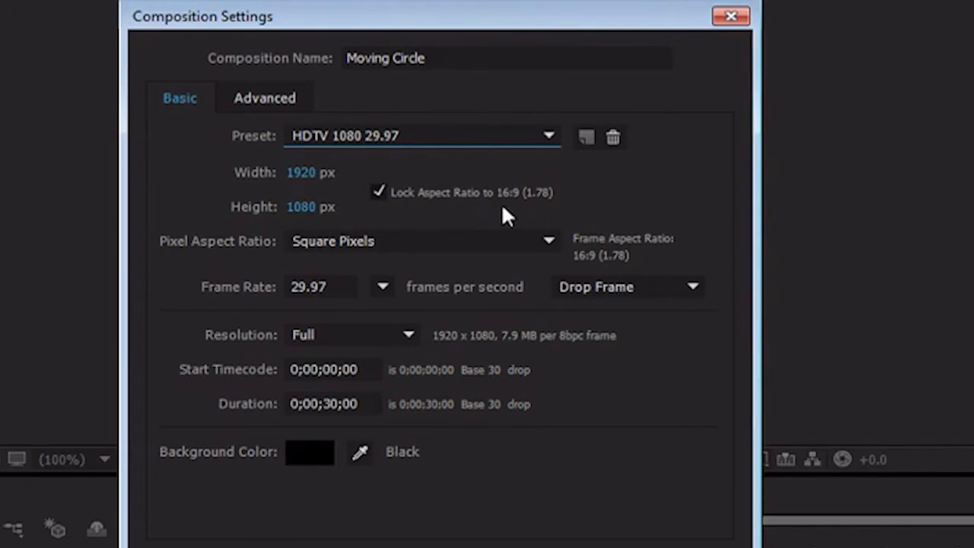
pyautogui.moveTo(532, 219)
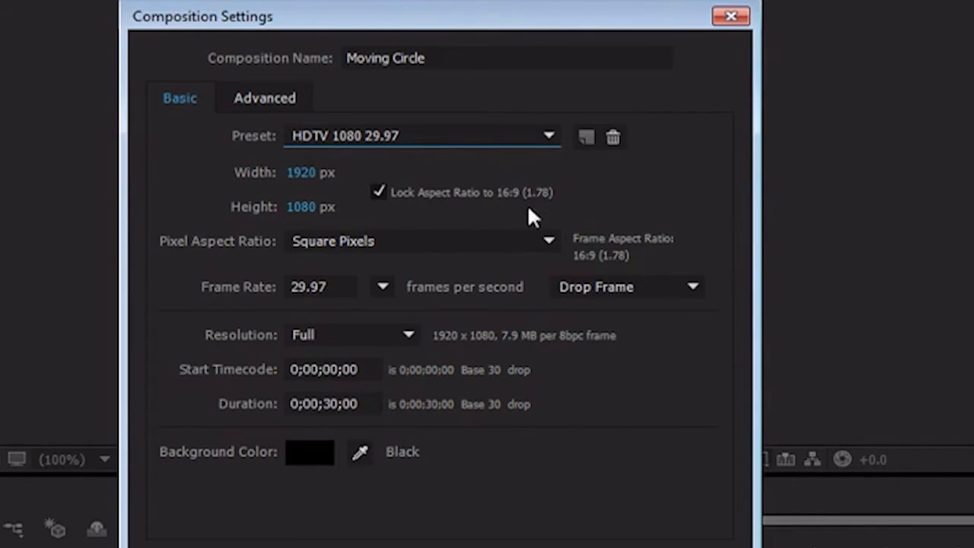
pyautogui.moveTo(380, 245)
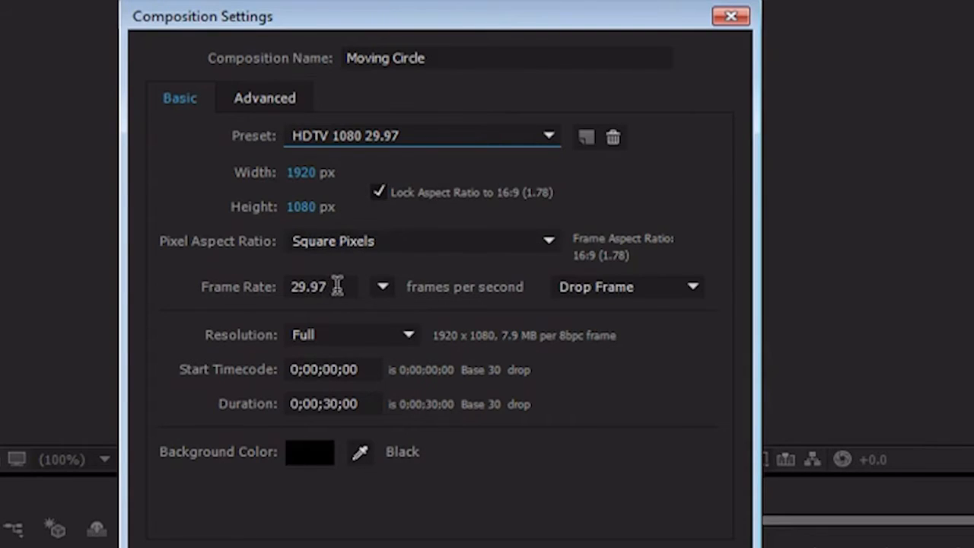
pyautogui.moveTo(347, 289)
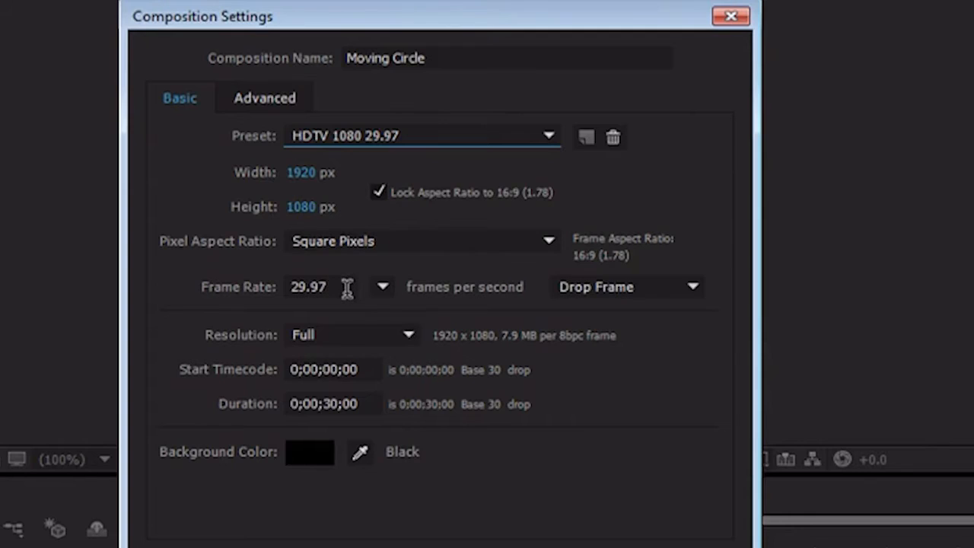
pyautogui.moveTo(350, 304)
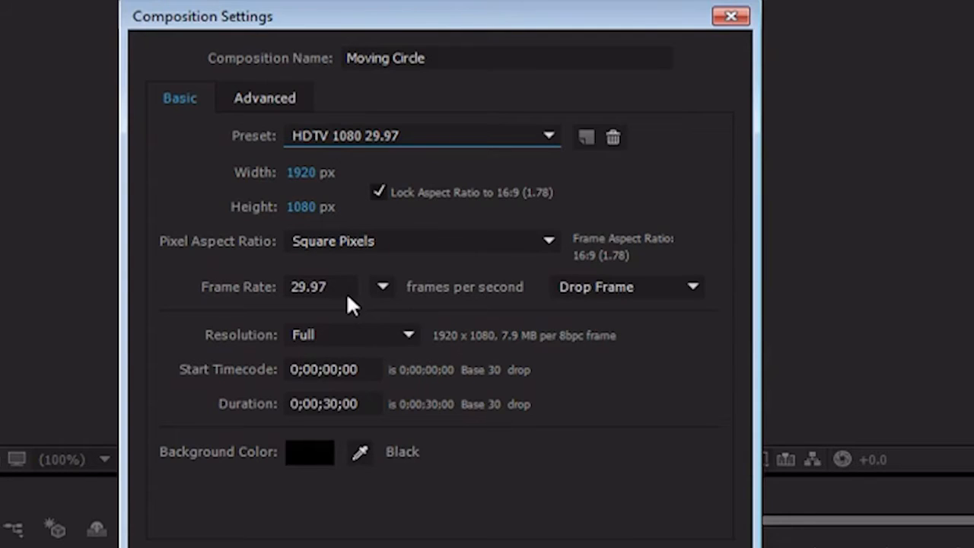
pyautogui.moveTo(340, 285)
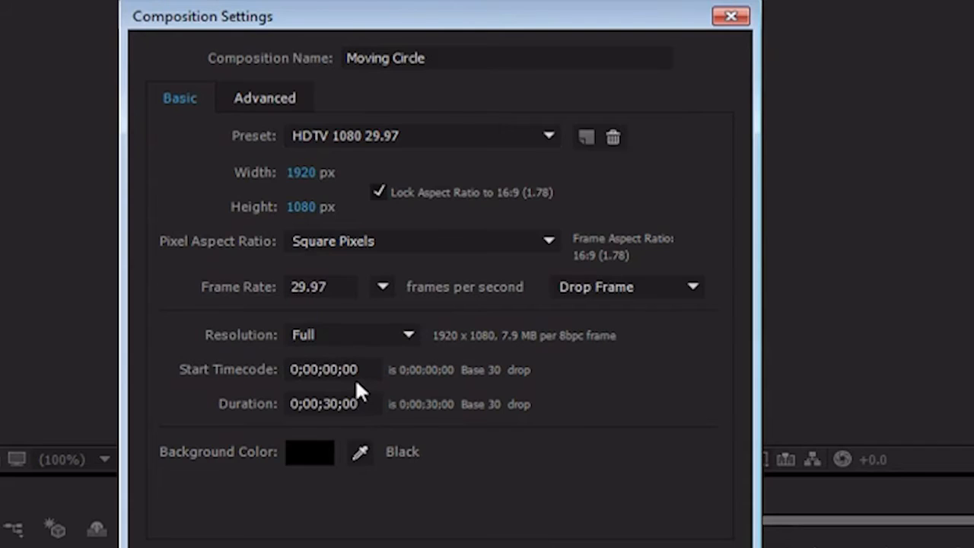
pyautogui.moveTo(361, 367)
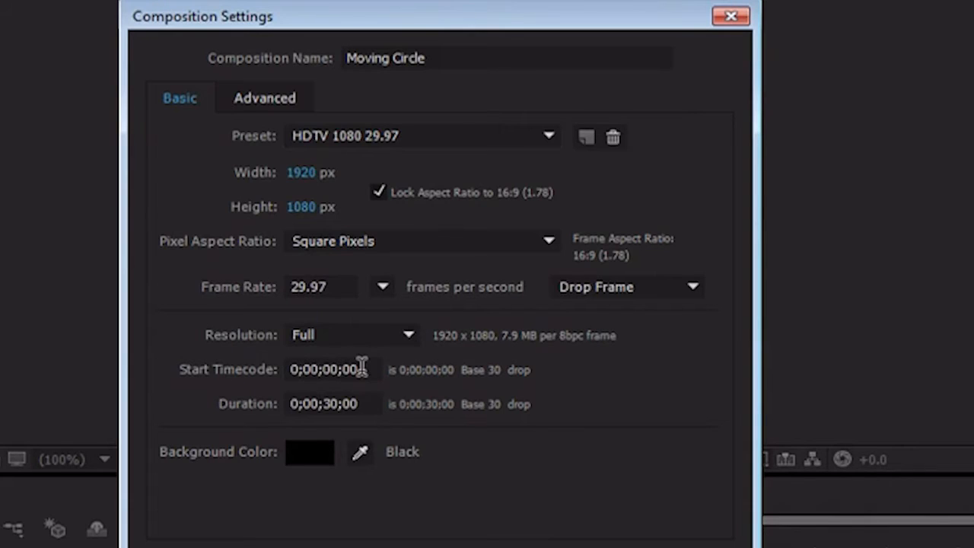
pyautogui.moveTo(378, 426)
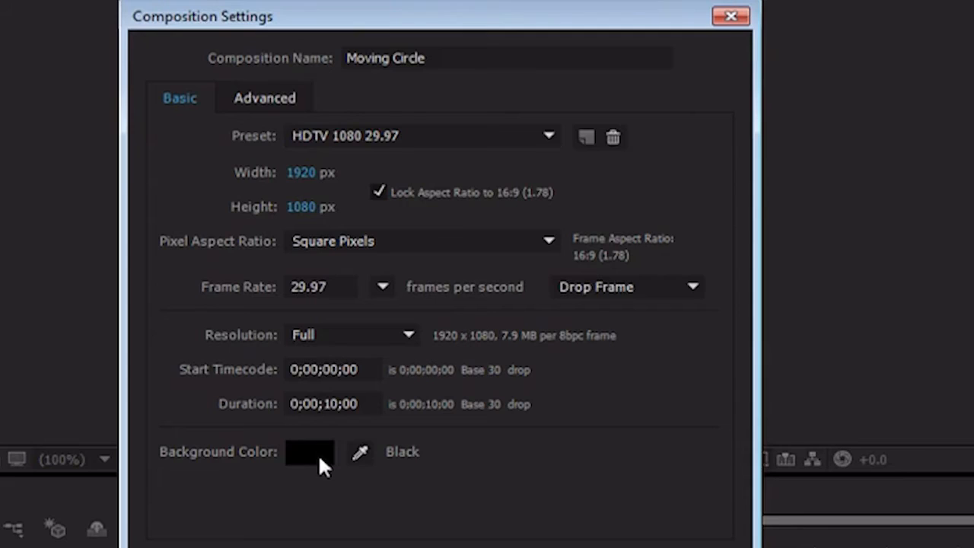
pyautogui.moveTo(318, 466)
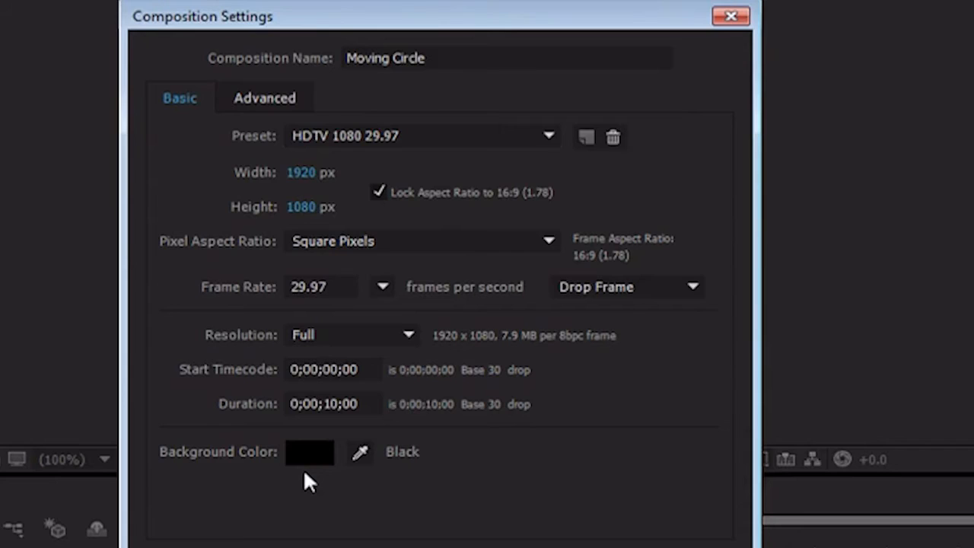
pyautogui.moveTo(403, 540)
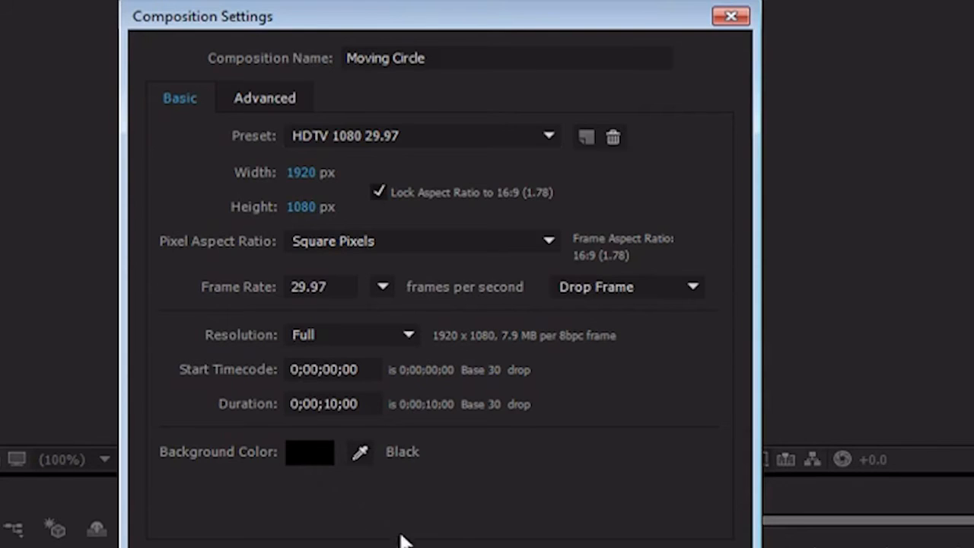
pyautogui.moveTo(472, 544)
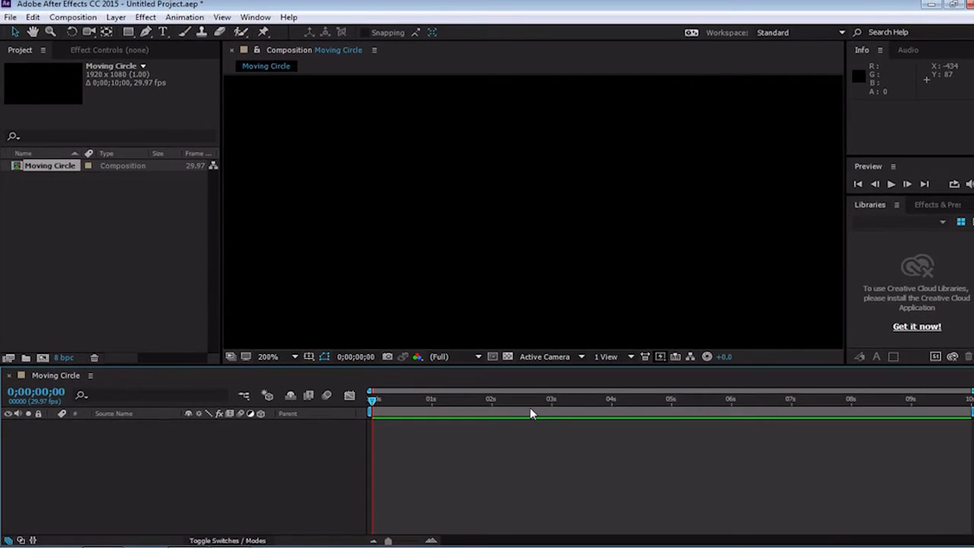
pyautogui.moveTo(210, 269)
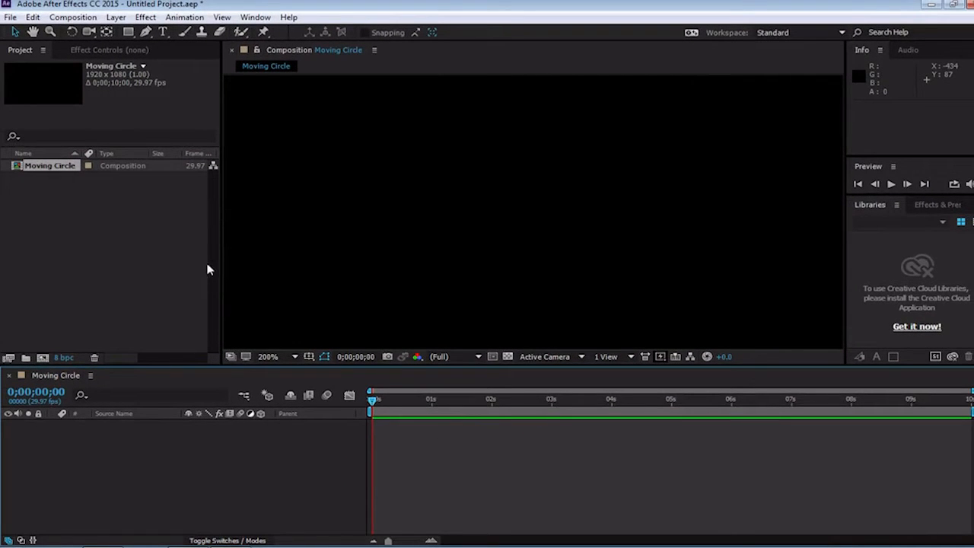
pyautogui.moveTo(140, 200)
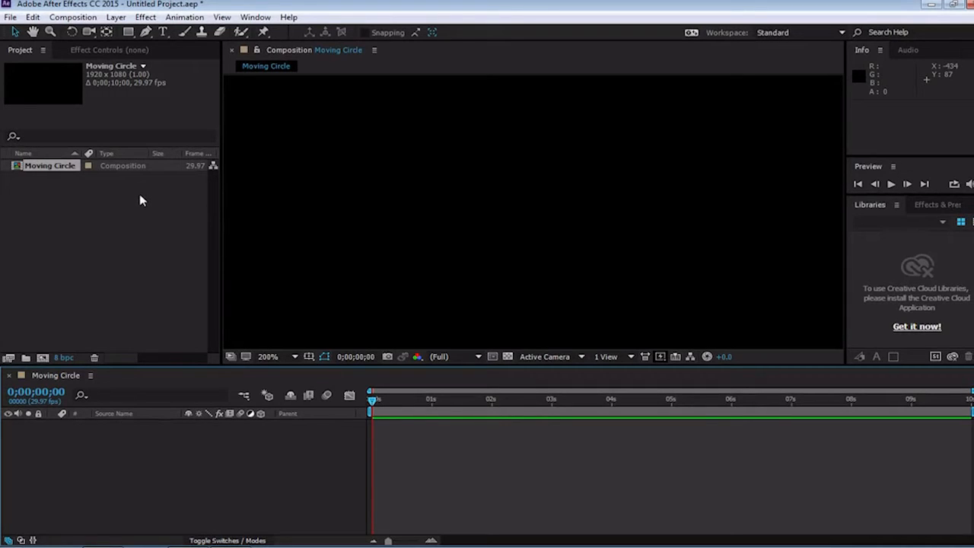
pyautogui.moveTo(167, 409)
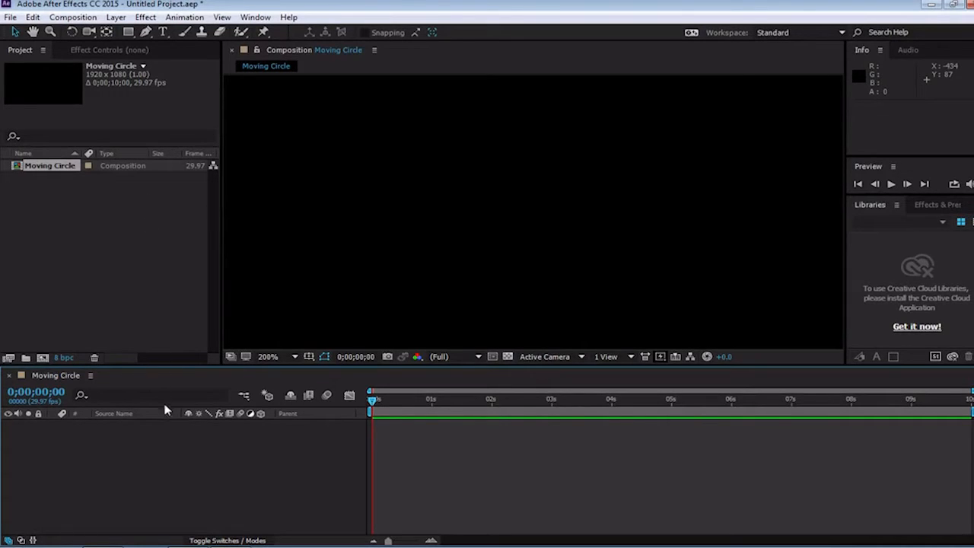
pyautogui.moveTo(183, 455)
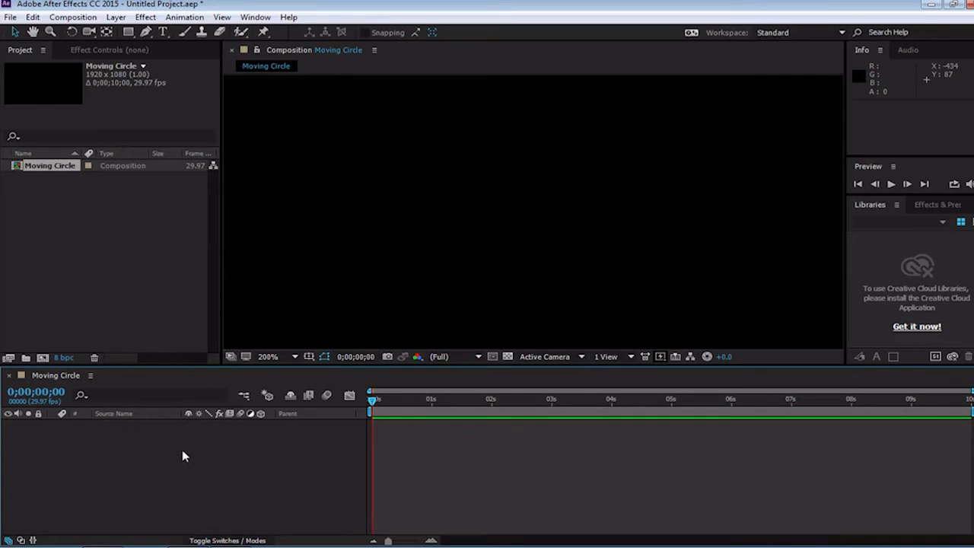
pyautogui.moveTo(338, 325)
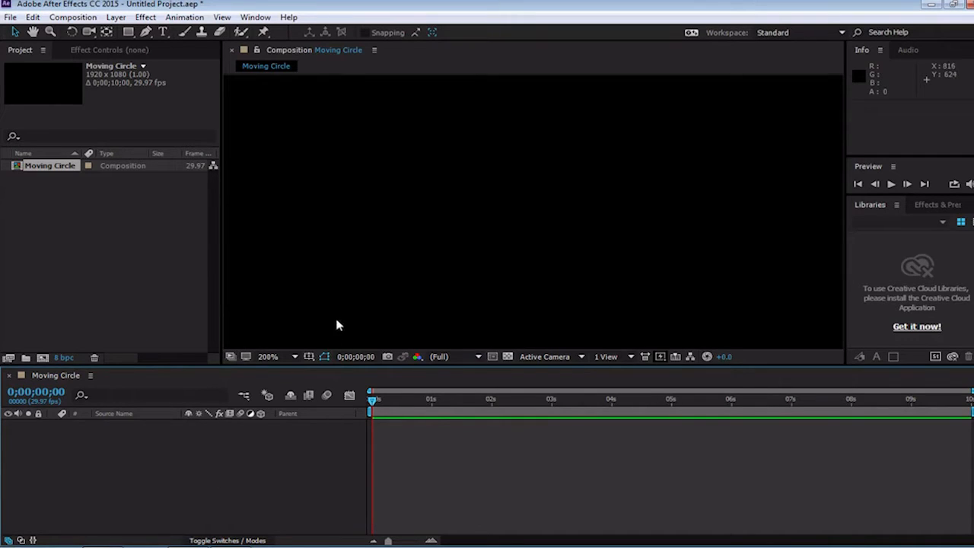
pyautogui.moveTo(338, 325)
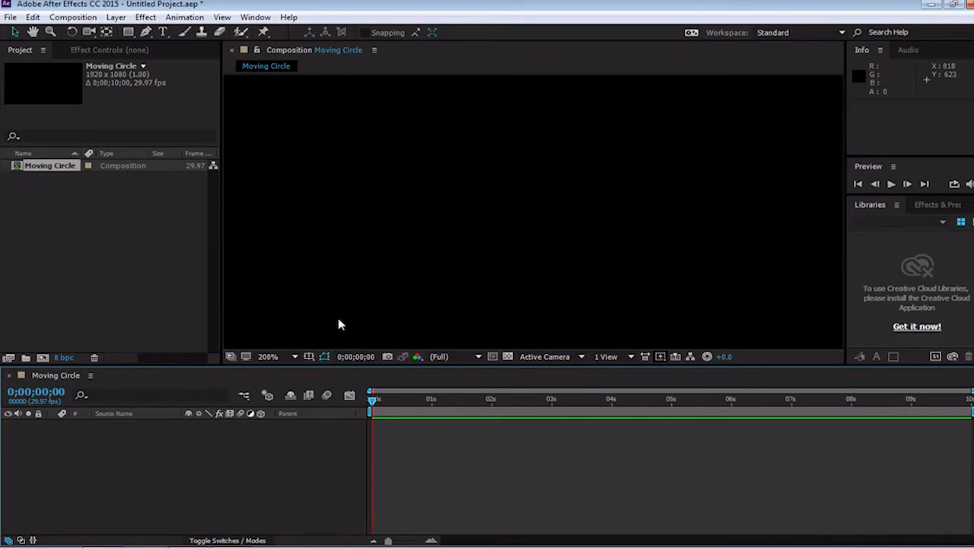
pyautogui.moveTo(498, 258)
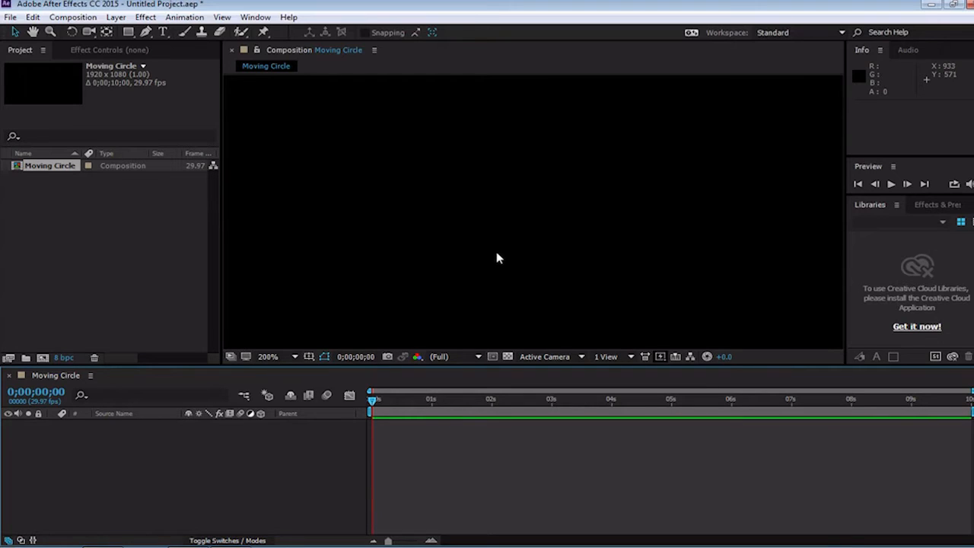
pyautogui.moveTo(512, 230)
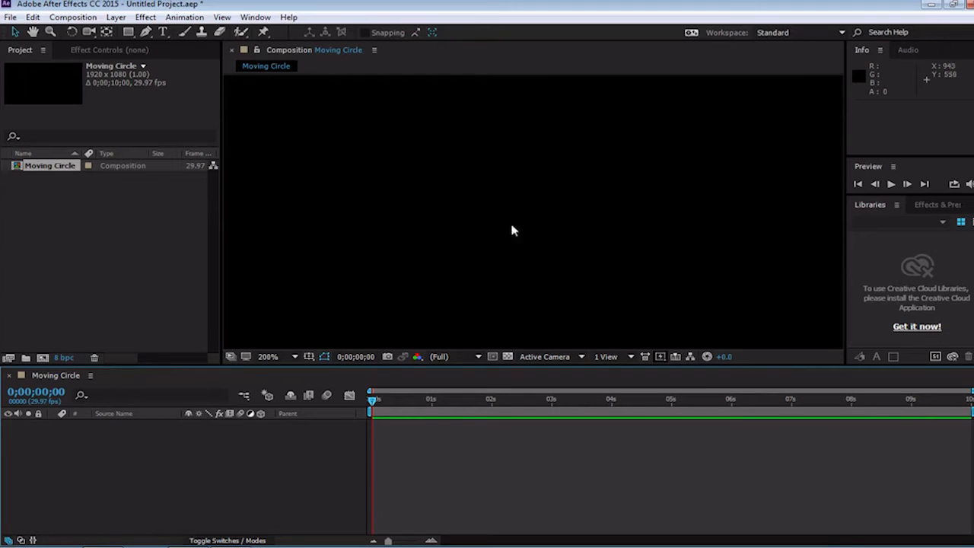
pyautogui.moveTo(487, 211)
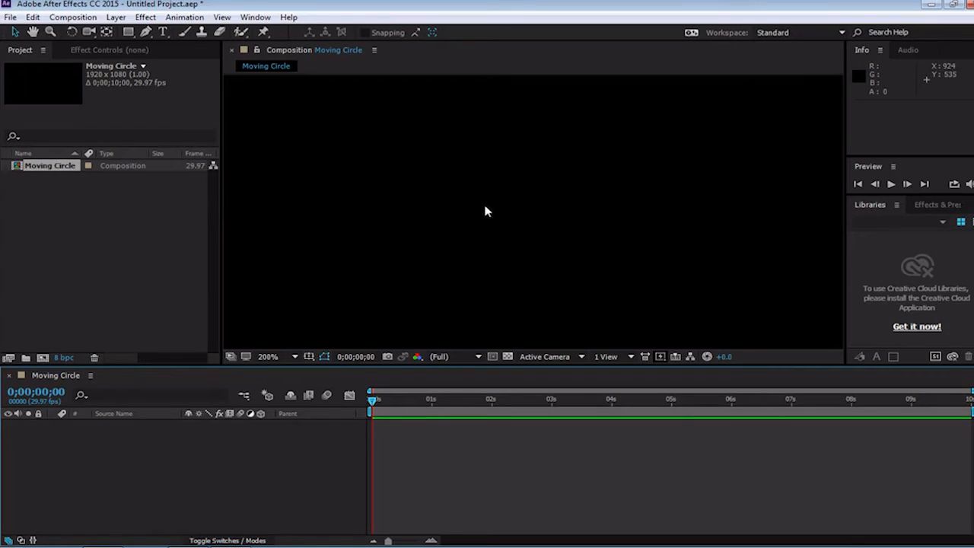
pyautogui.moveTo(486, 212)
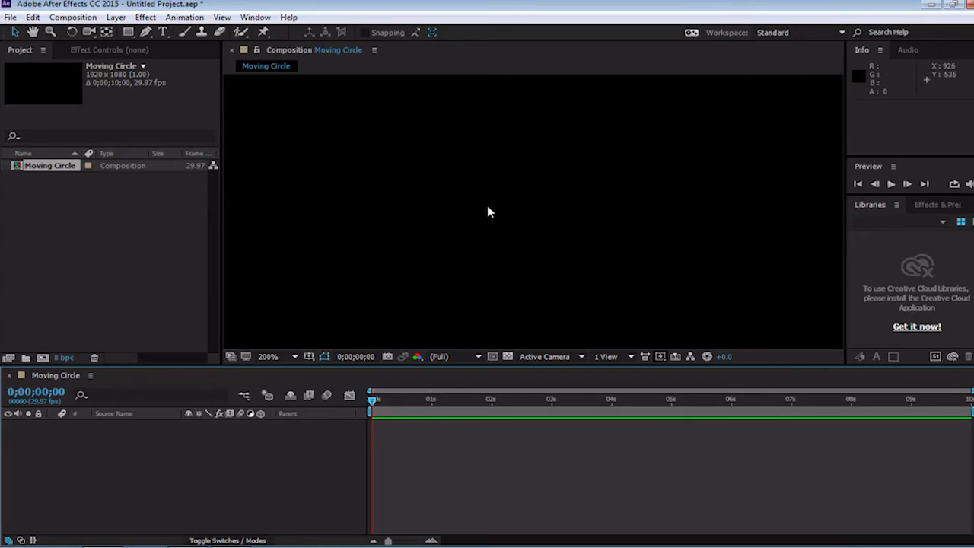
pyautogui.moveTo(491, 212)
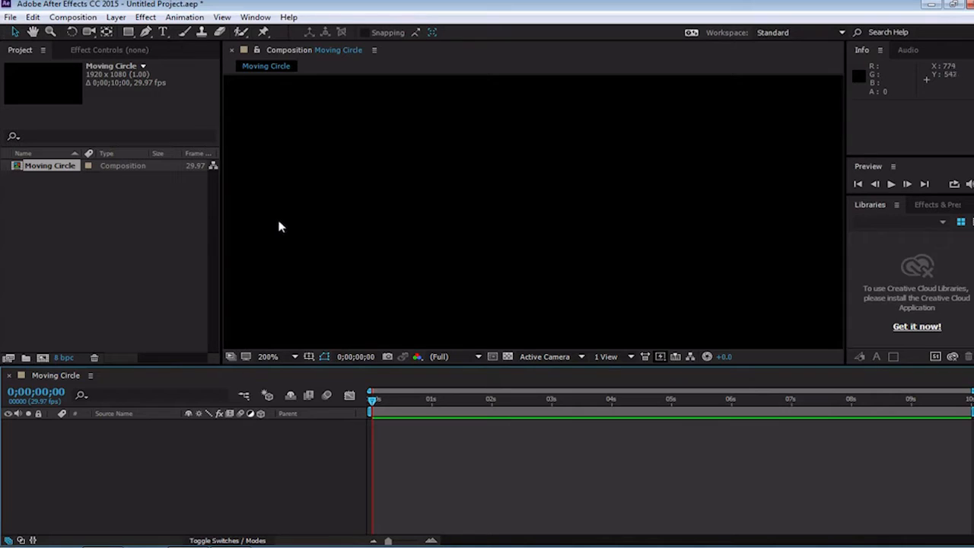
pyautogui.moveTo(311, 325)
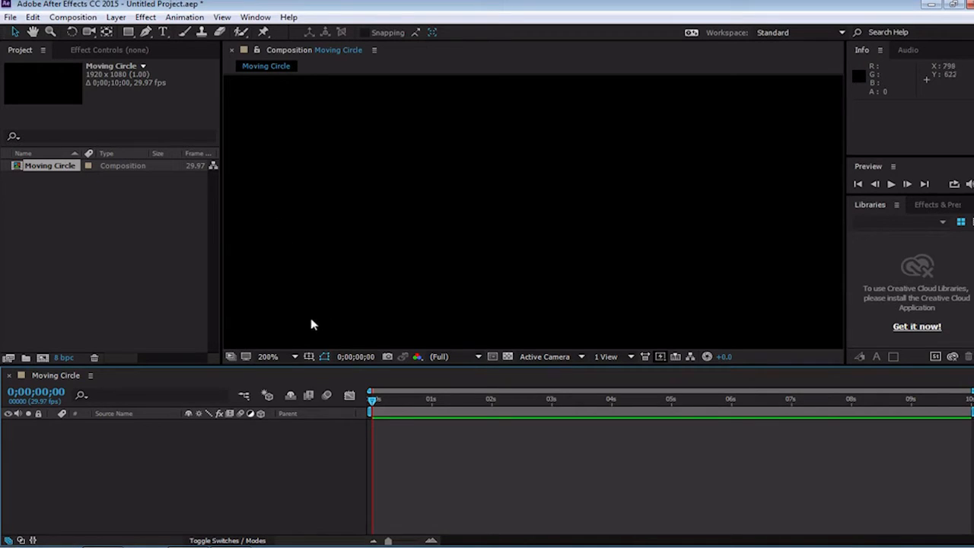
pyautogui.moveTo(285, 356)
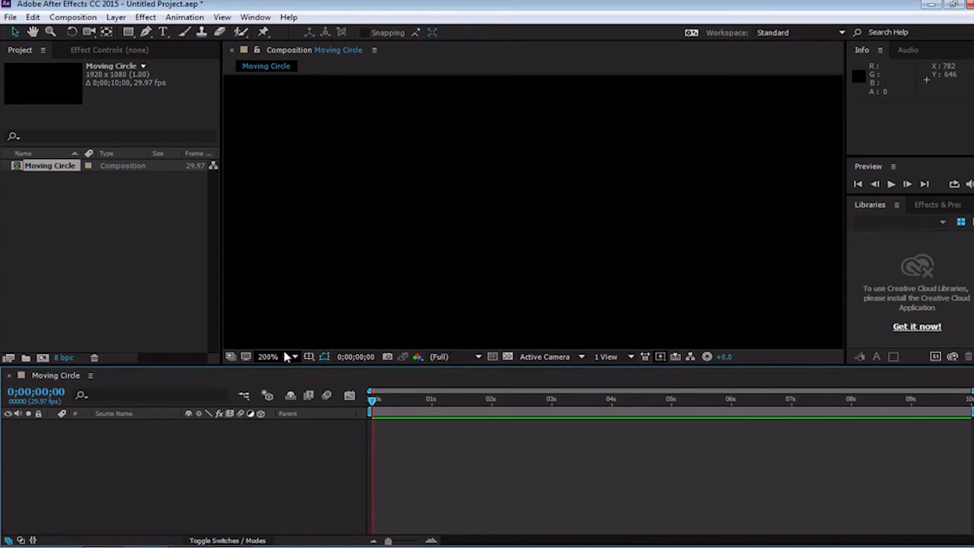
pyautogui.click(268, 356)
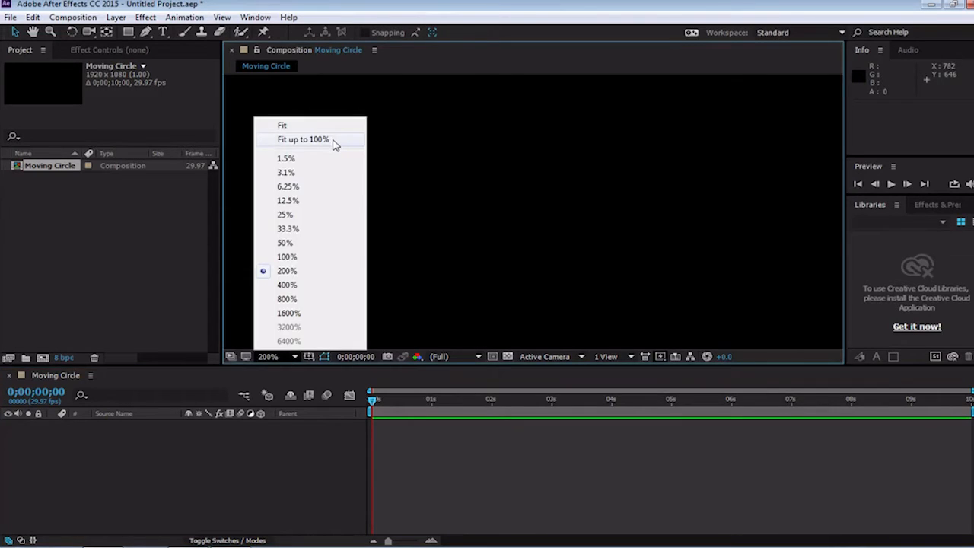
pyautogui.click(303, 139)
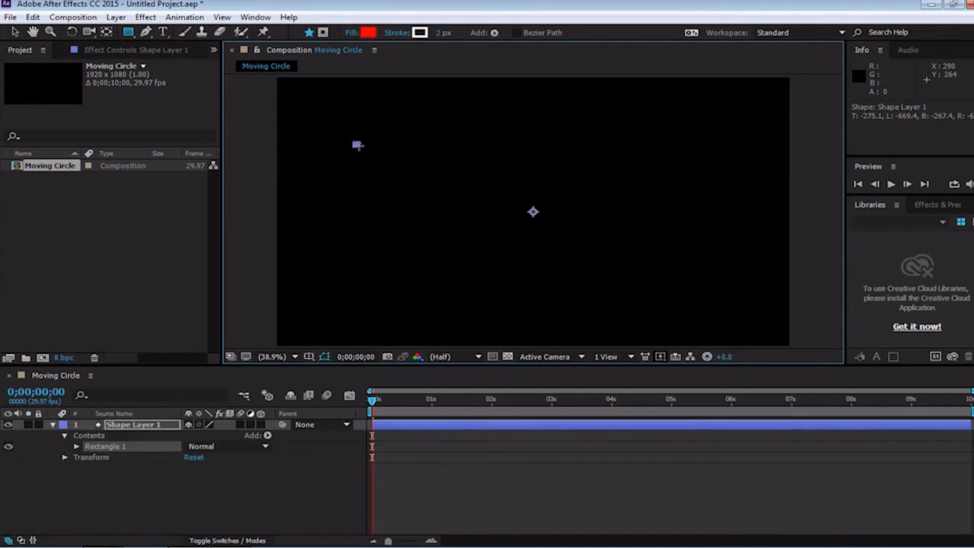
pyautogui.moveTo(354, 143); pyautogui.dragTo(474, 211)
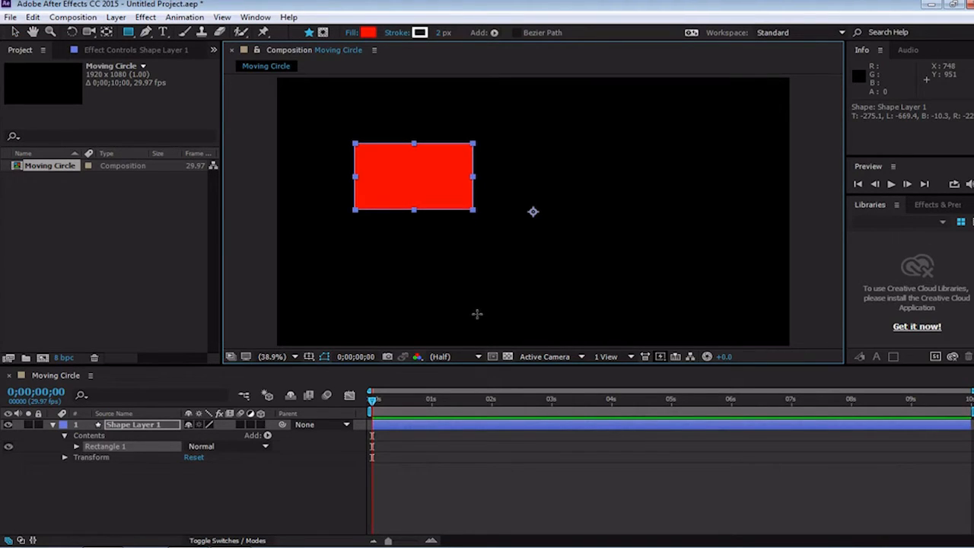
pyautogui.click(130, 32)
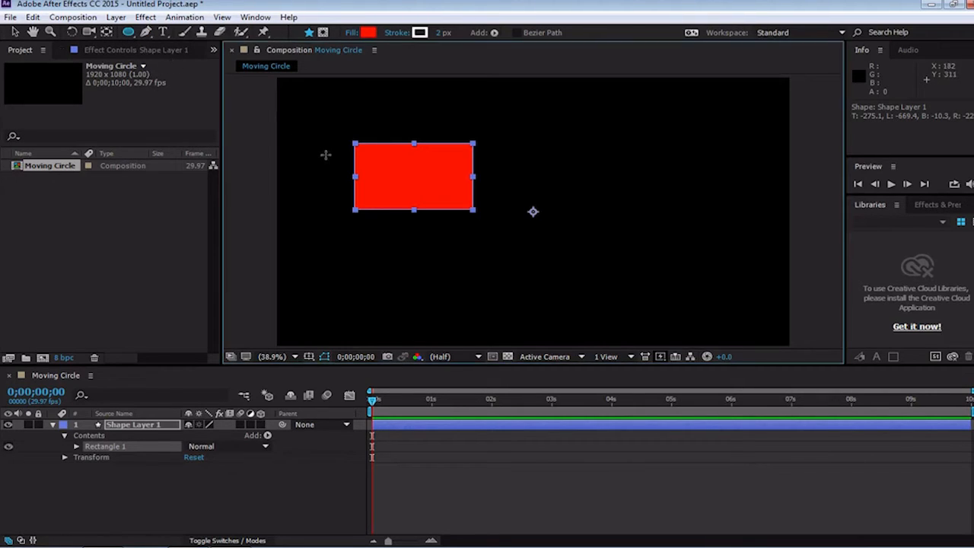
pyautogui.moveTo(314, 149)
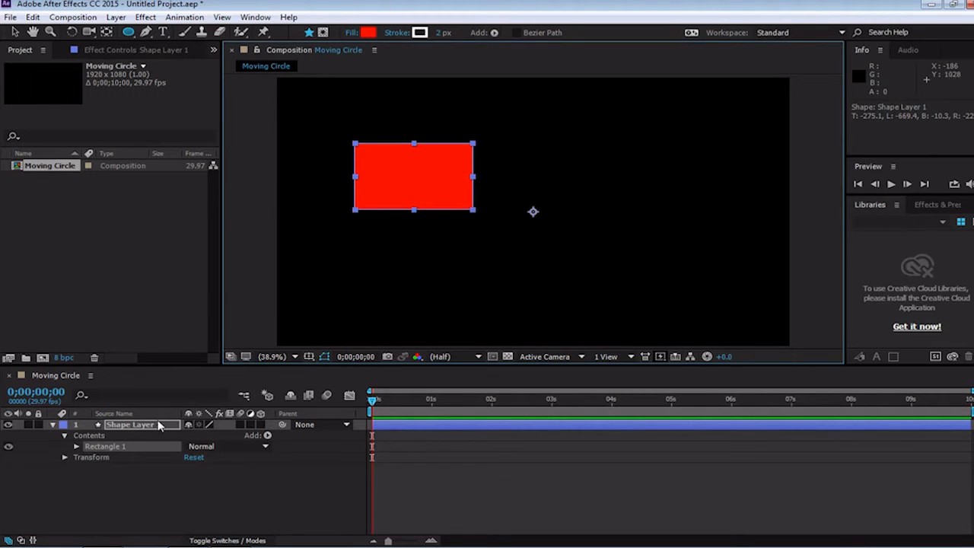
pyautogui.click(144, 413)
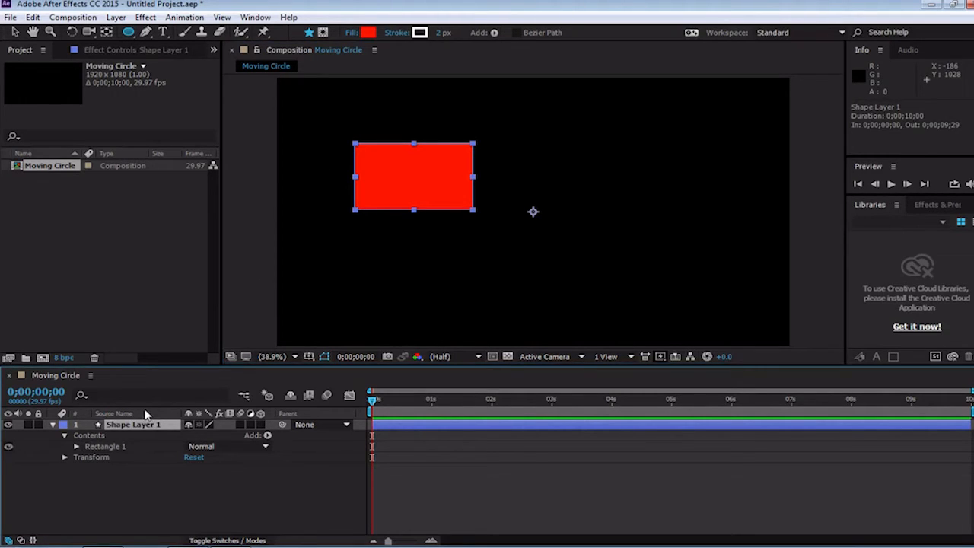
pyautogui.press('Delete')
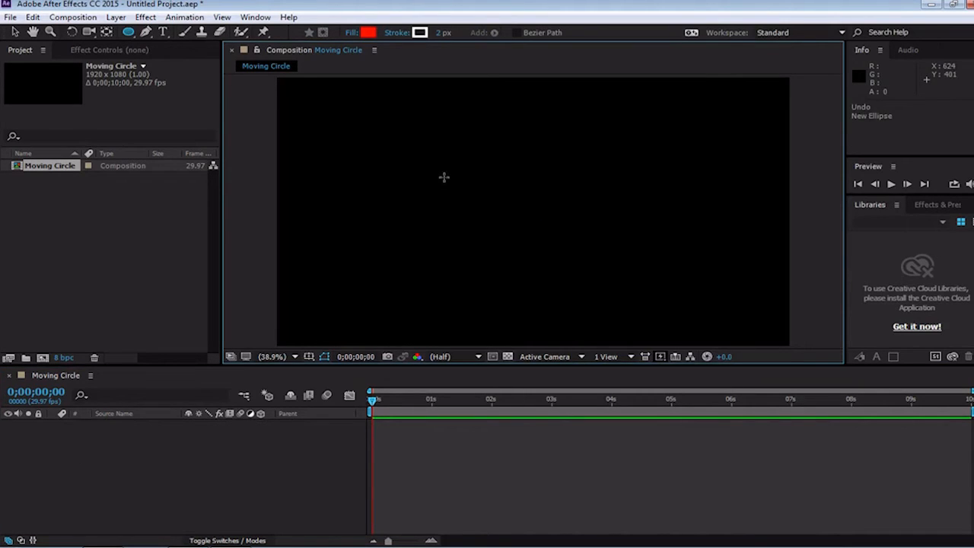
# - Draw a circle on a new shape layer, then enlarge and centre it in the frame
pyautogui.moveTo(495, 150); pyautogui.dragTo(536, 192)
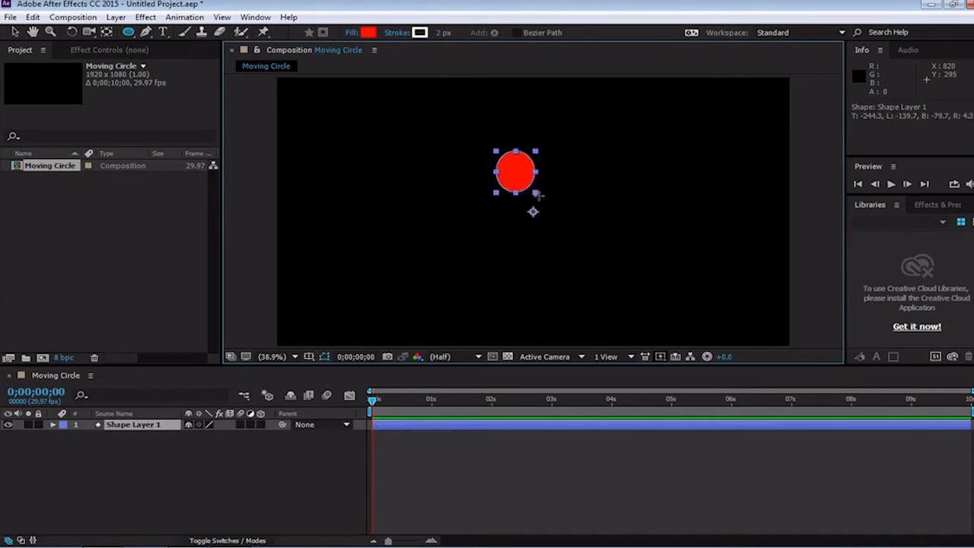
pyautogui.click(53, 423)
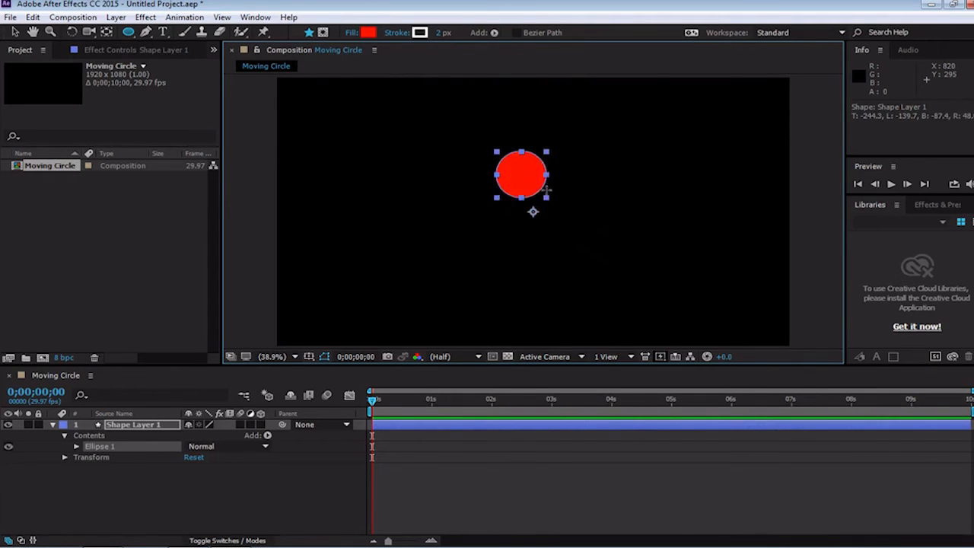
pyautogui.moveTo(520, 175); pyautogui.dragTo(532, 189)
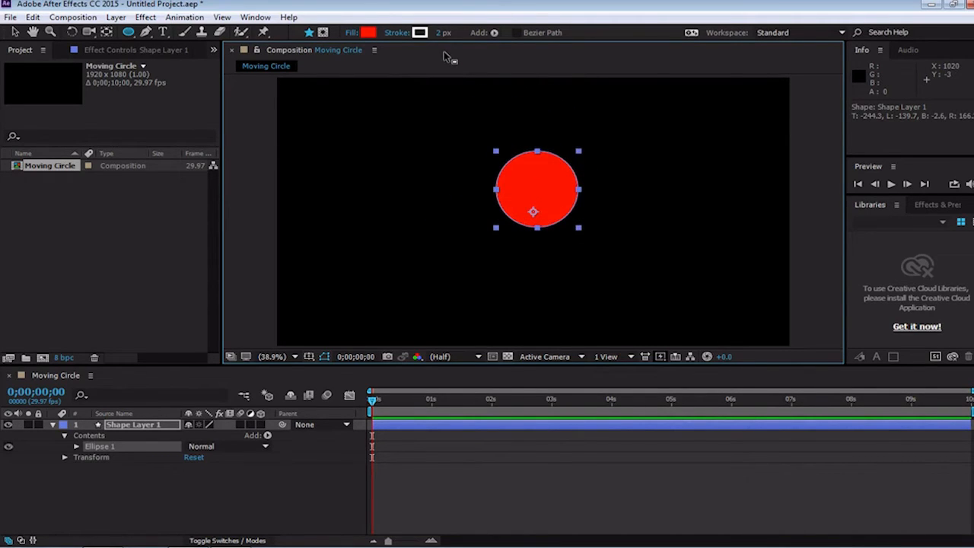
pyautogui.moveTo(517, 160)
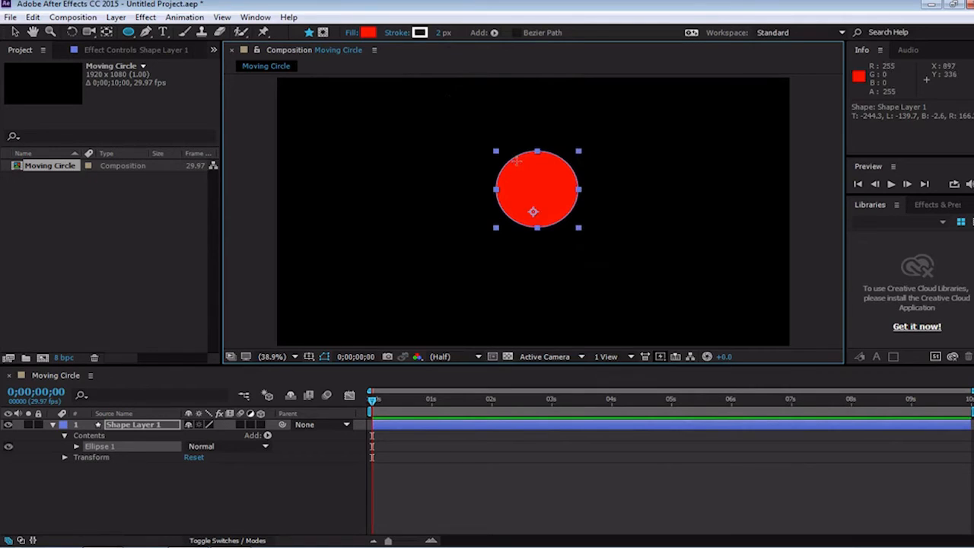
pyautogui.moveTo(439, 187)
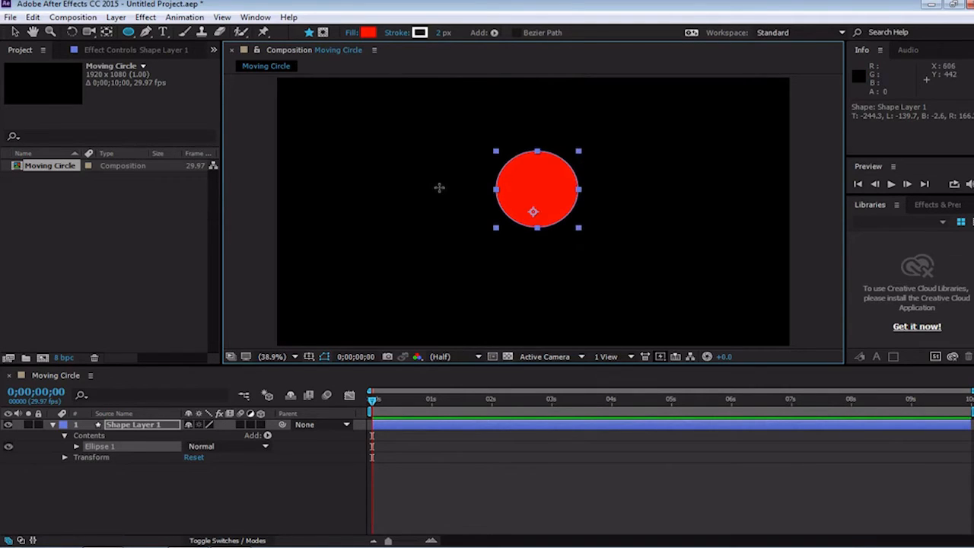
pyautogui.moveTo(447, 191)
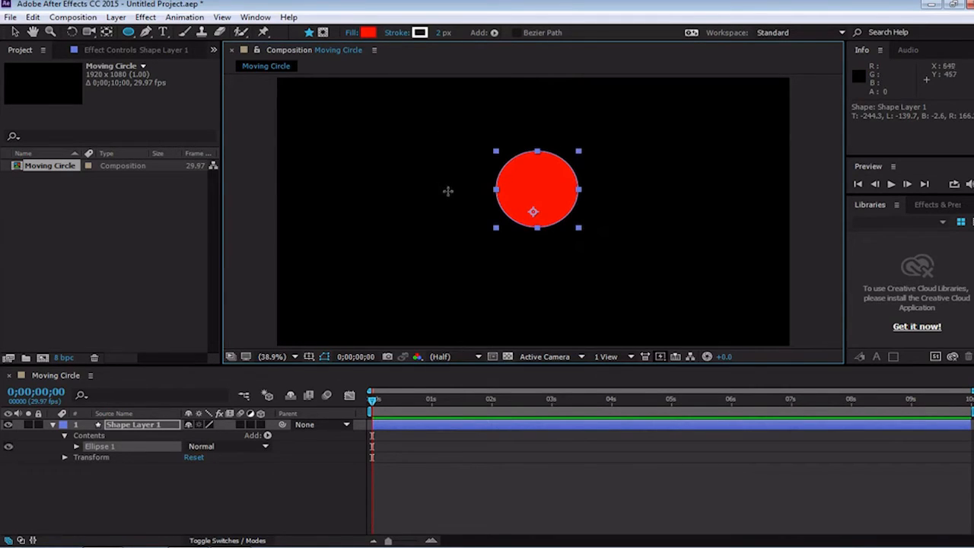
pyautogui.moveTo(380, 68)
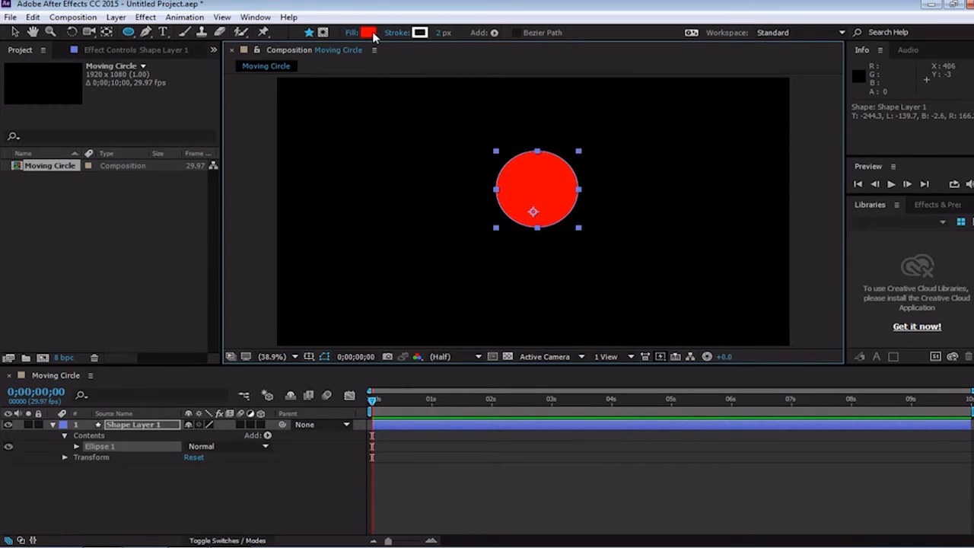
# - Change the circle's fill colour to blue in the Shape Fill Color picker
pyautogui.click(370, 32)
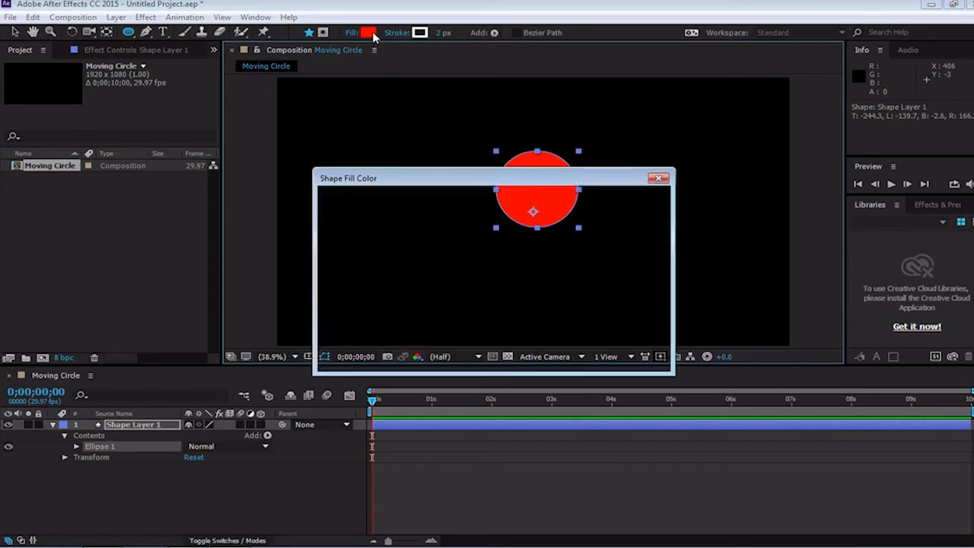
pyautogui.click(370, 32)
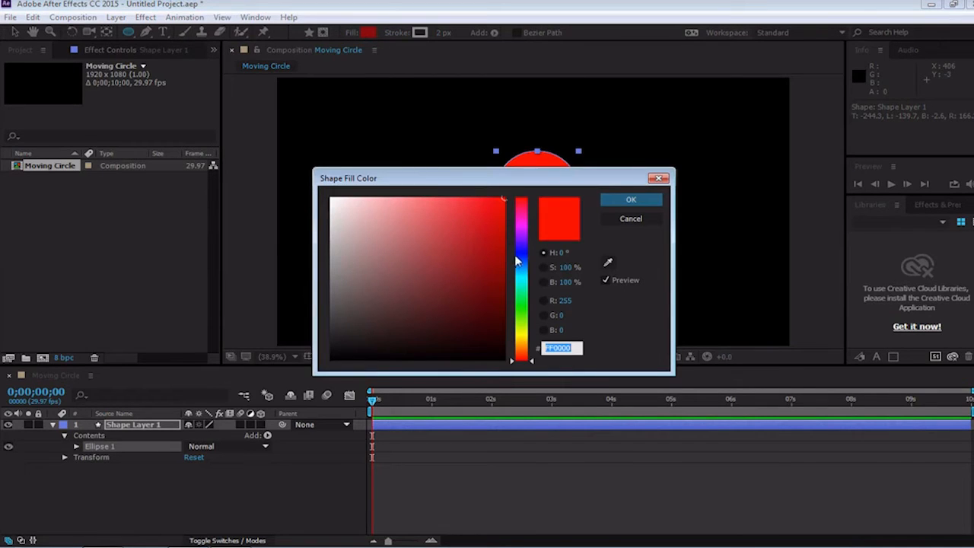
pyautogui.click(630, 199)
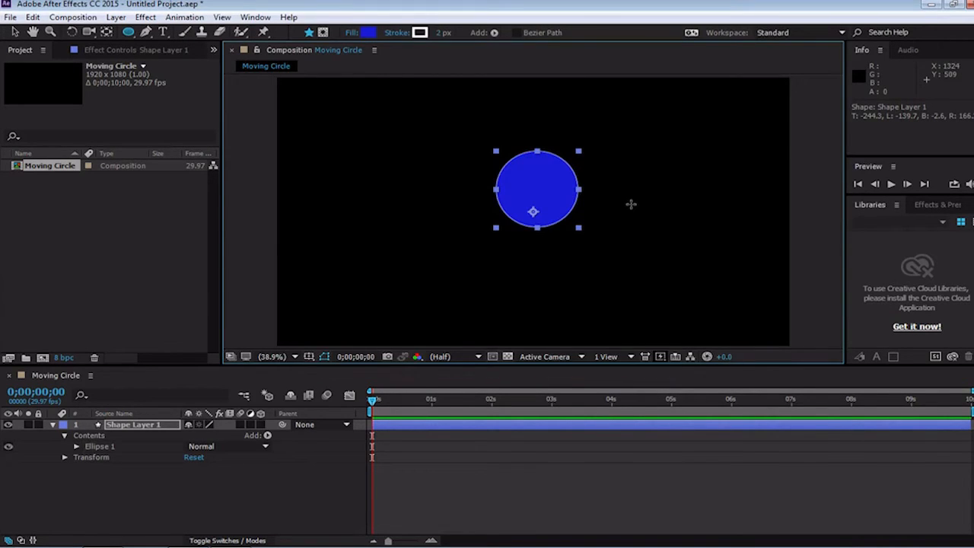
pyautogui.moveTo(524, 100)
pyautogui.write('0')
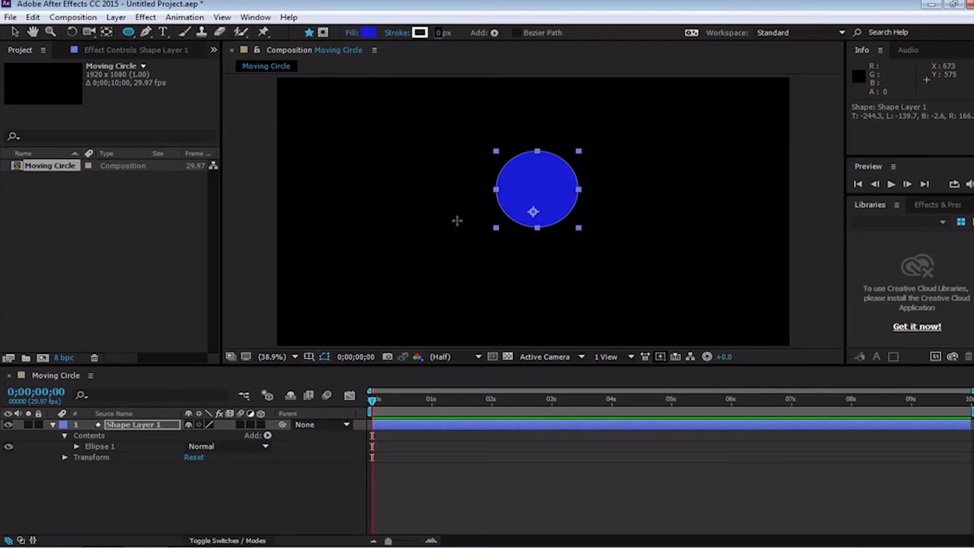
pyautogui.moveTo(455, 224)
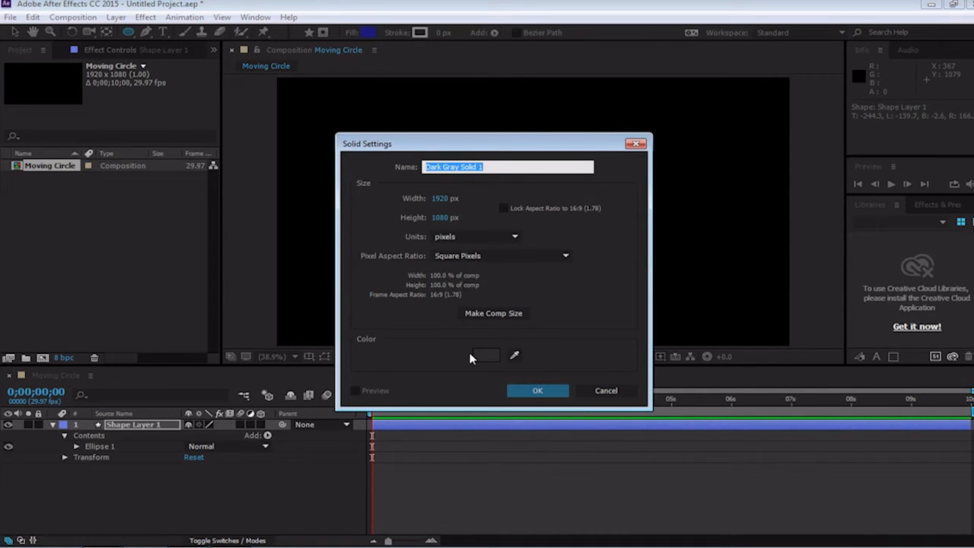
# - Create a comp-sized red solid layer named 'Background'
pyautogui.click(486, 356)
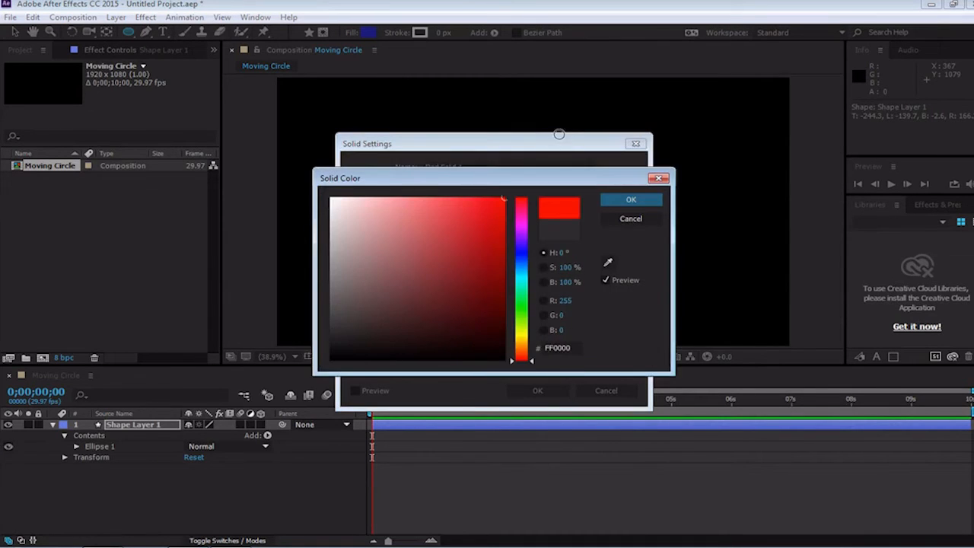
pyautogui.click(630, 198)
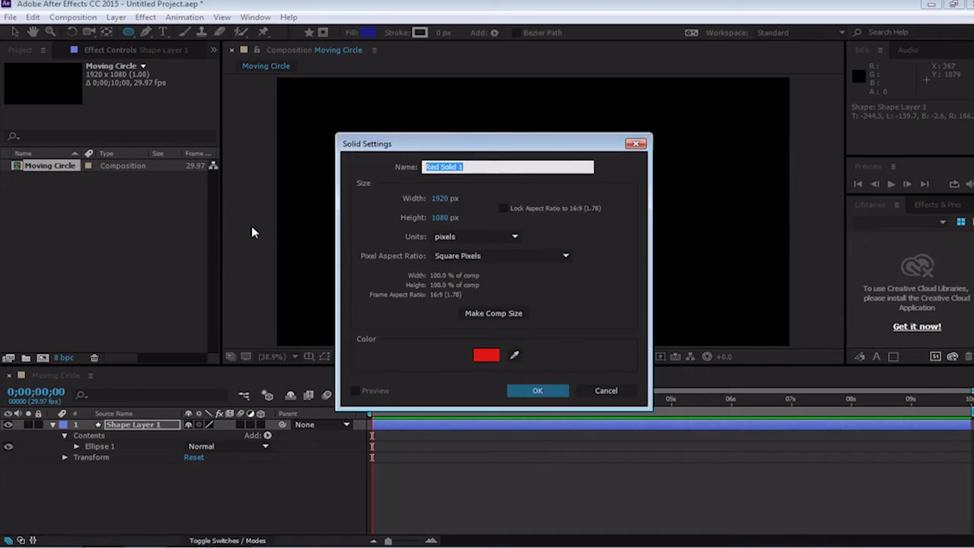
pyautogui.click(537, 390)
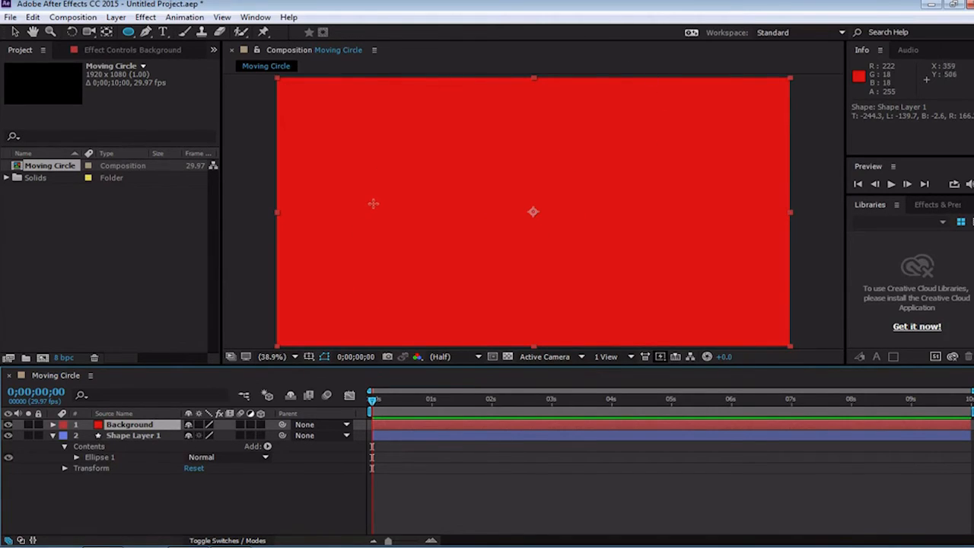
pyautogui.moveTo(374, 200)
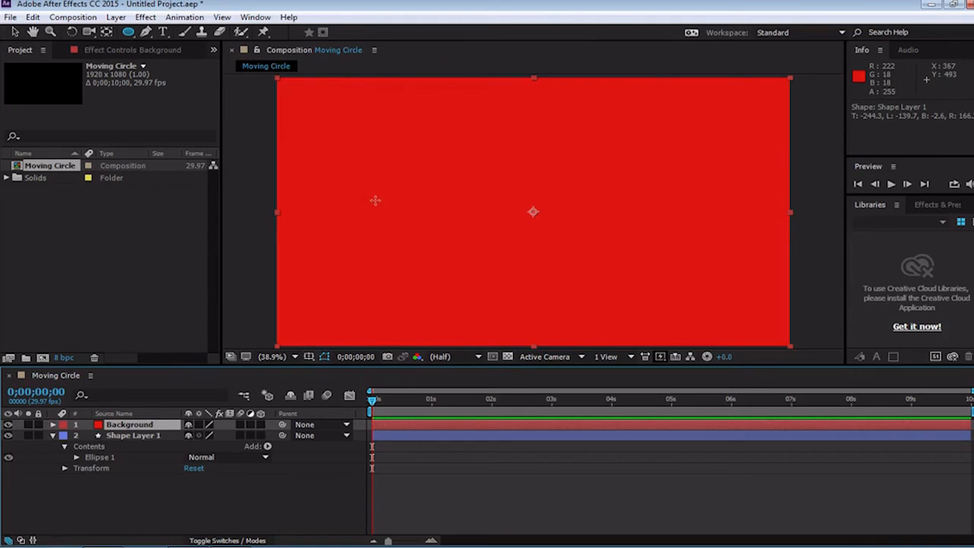
pyautogui.moveTo(374, 217)
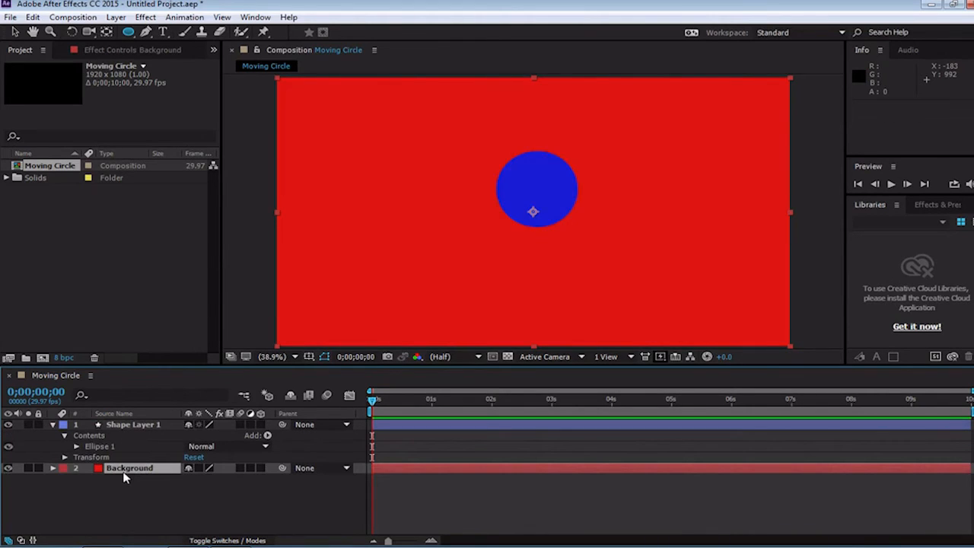
# - Move the Background layer below Shape Layer 1 in the Timeline
pyautogui.click(133, 424)
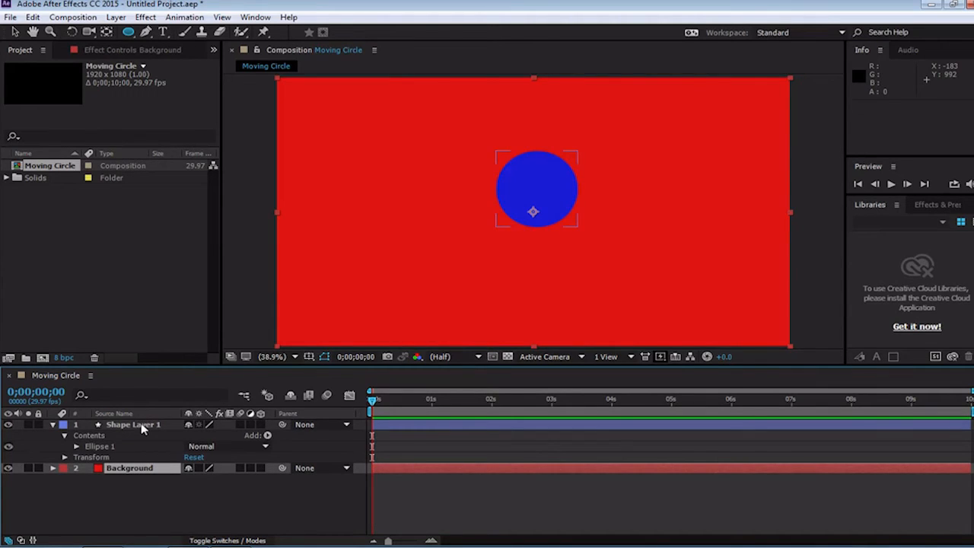
# - Rename Shape Layer 1 to 'Circle'
pyautogui.click(133, 424)
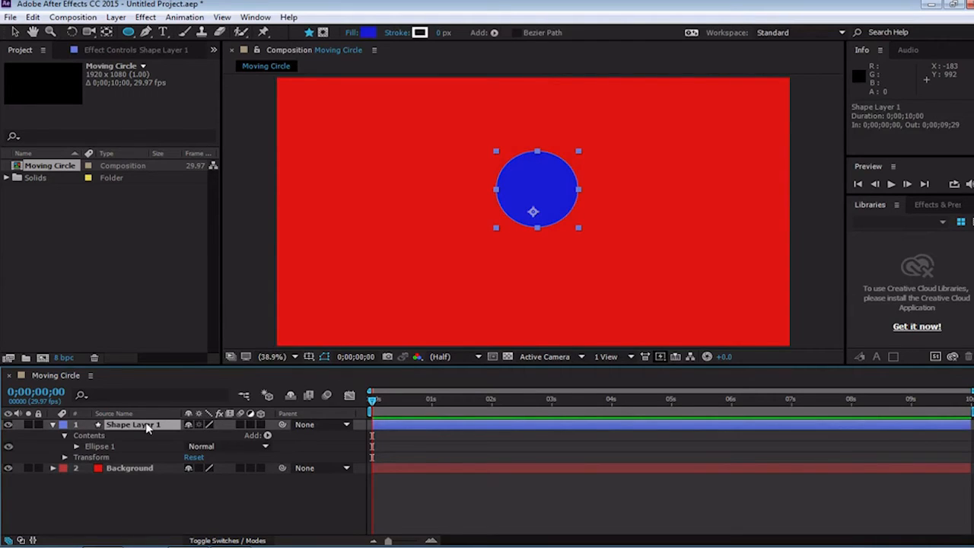
pyautogui.doubleClick(133, 425)
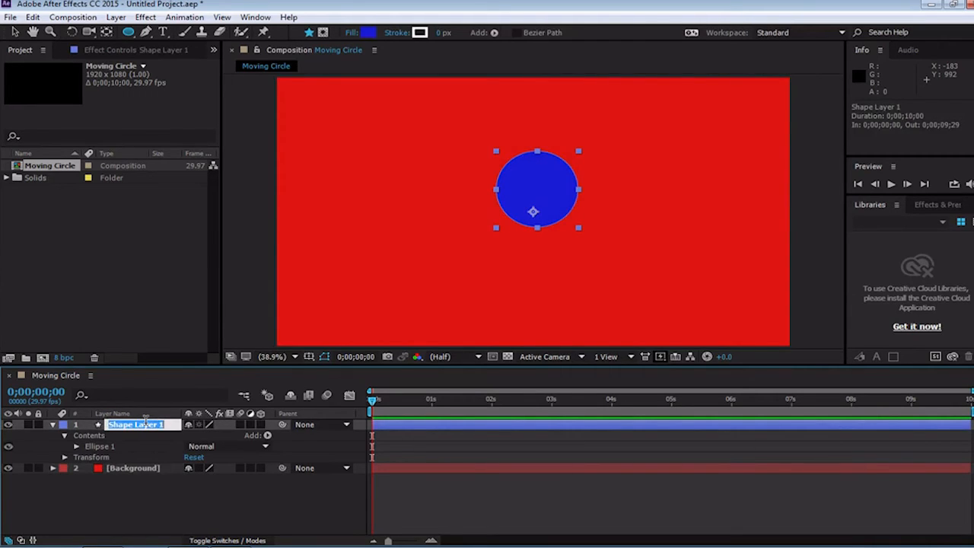
pyautogui.write('Circle')
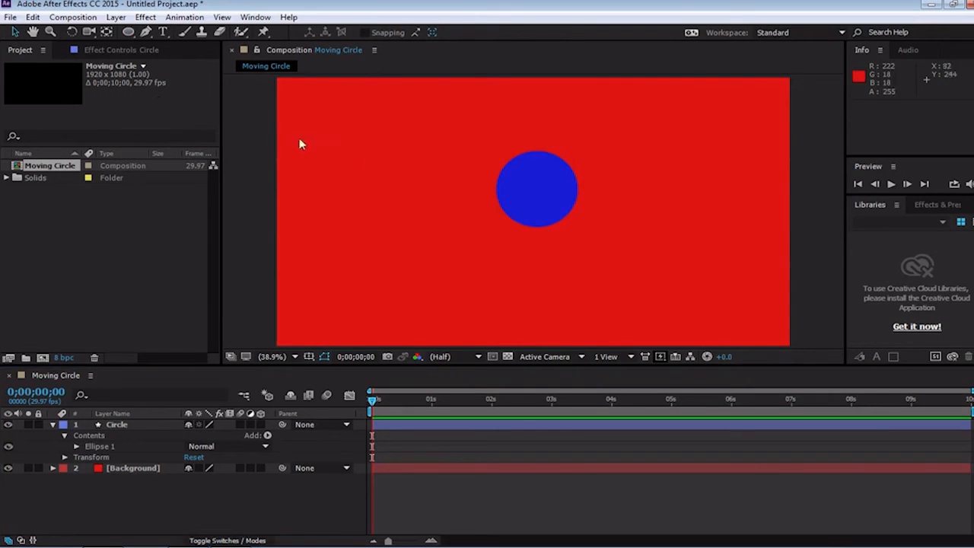
pyautogui.moveTo(457, 181)
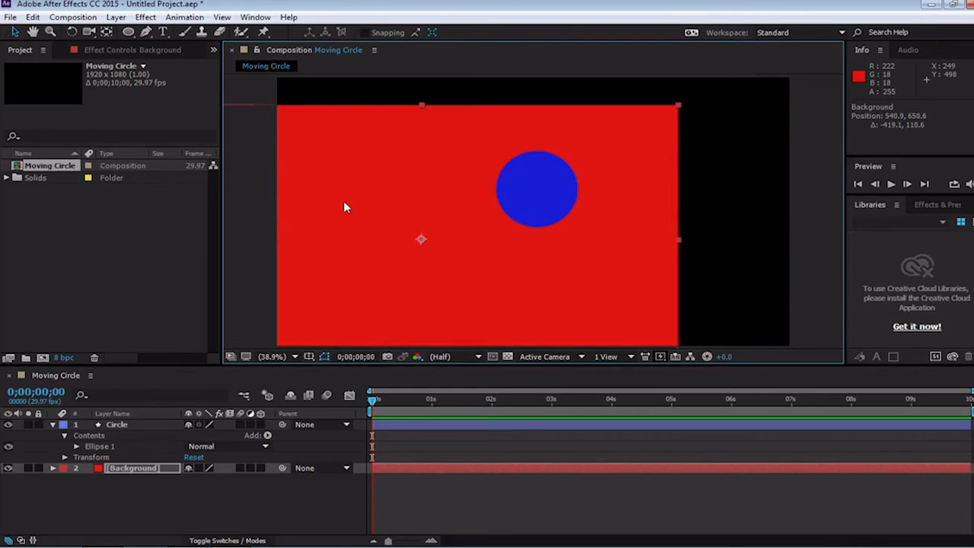
pyautogui.moveTo(346, 209)
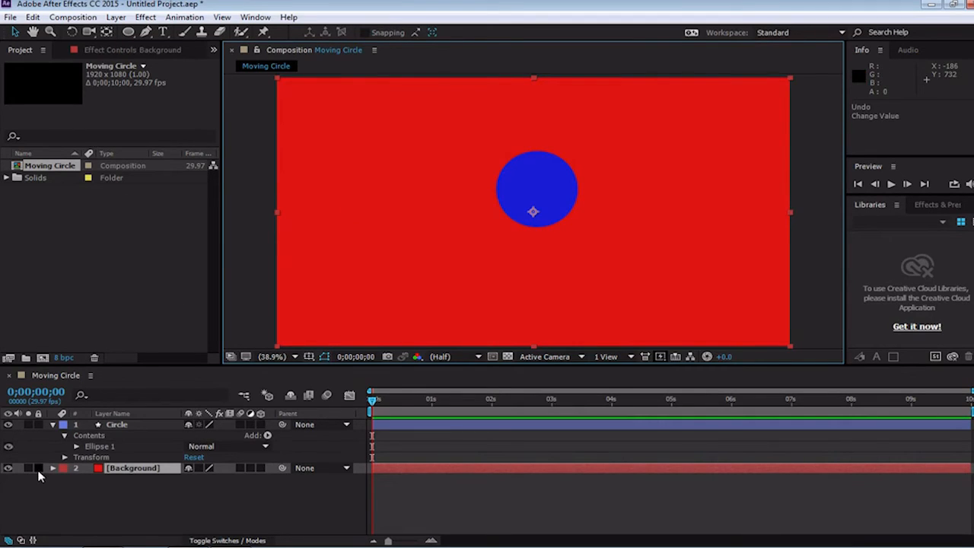
# - Lock the Background layer in the Timeline
pyautogui.click(381, 286)
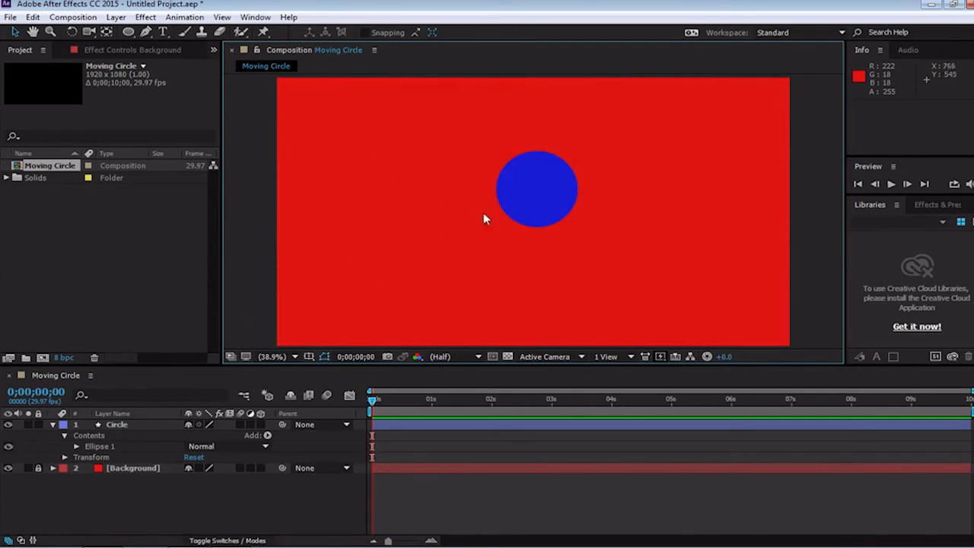
# - Drag the blue circle across the frame and back, leaving it near the left edge
pyautogui.click(536, 189)
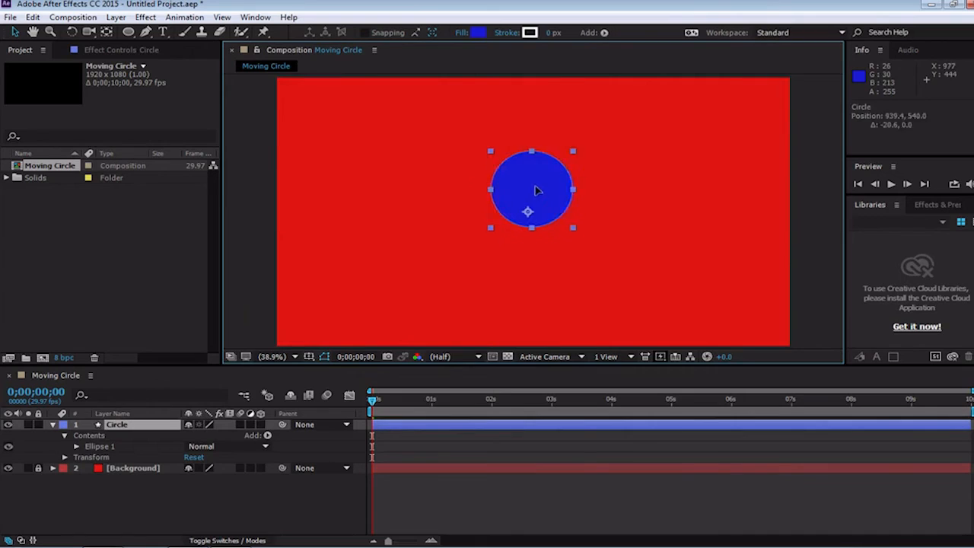
pyautogui.moveTo(530, 190); pyautogui.dragTo(331, 220)
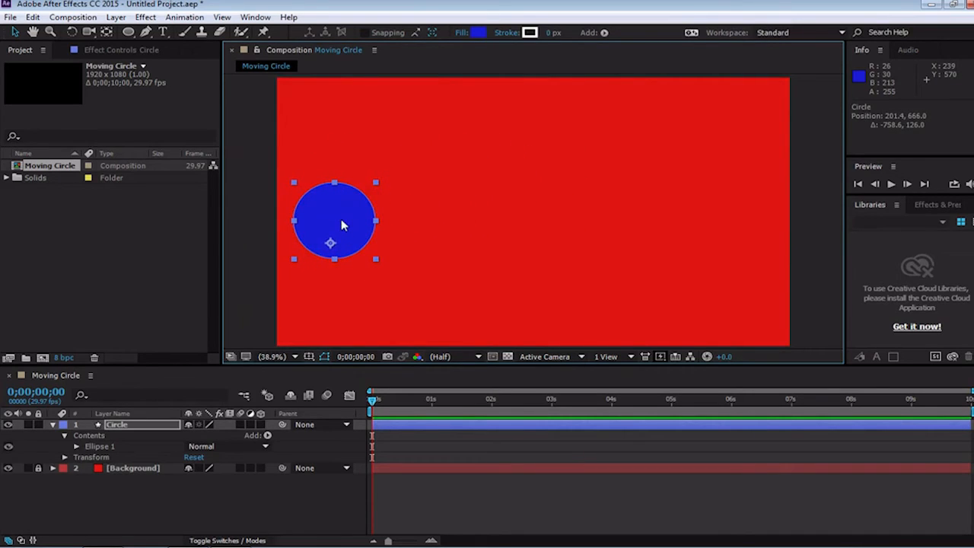
pyautogui.moveTo(635, 221)
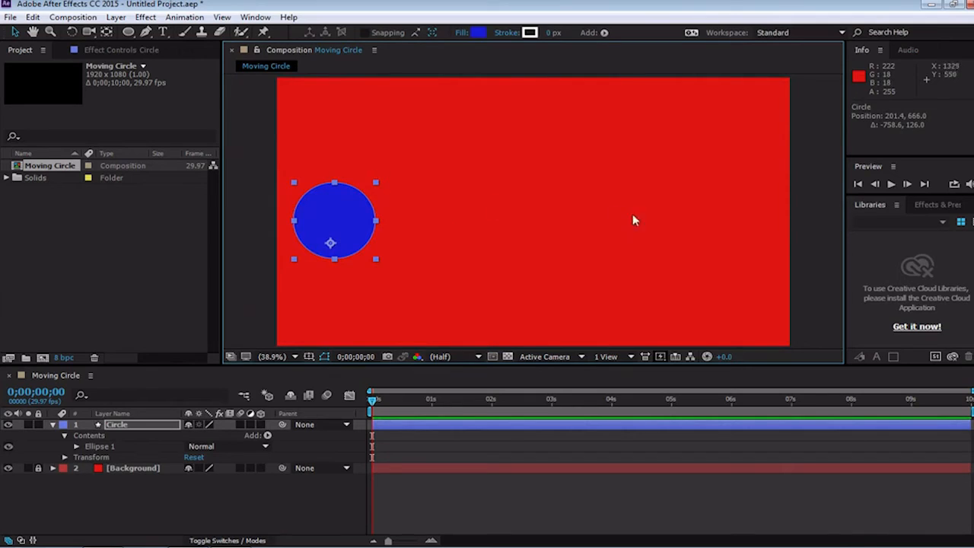
pyautogui.moveTo(372, 202)
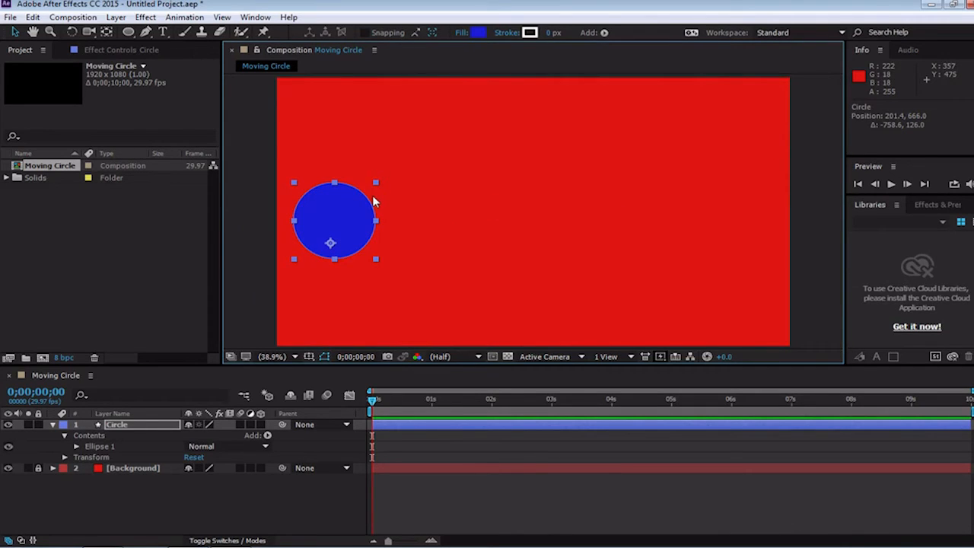
pyautogui.moveTo(375, 200)
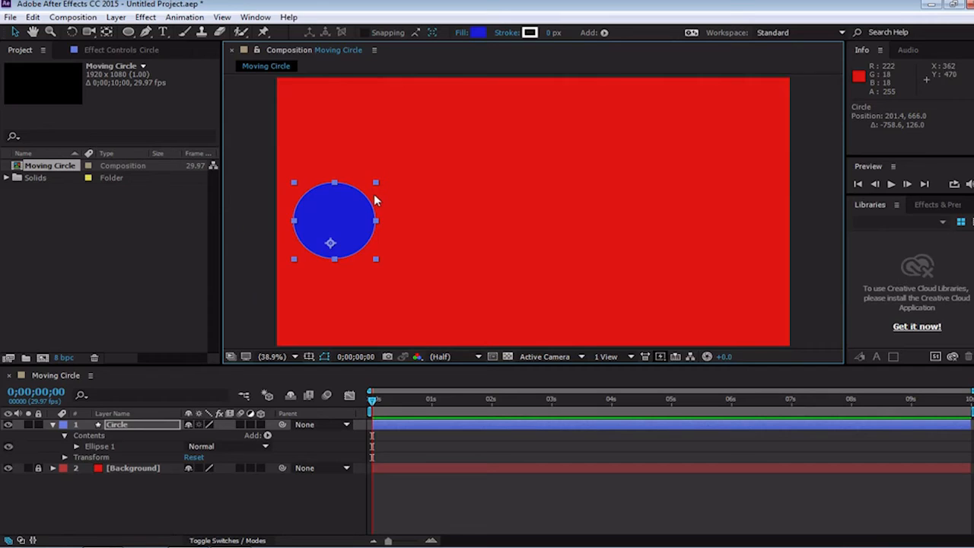
pyautogui.moveTo(380, 202)
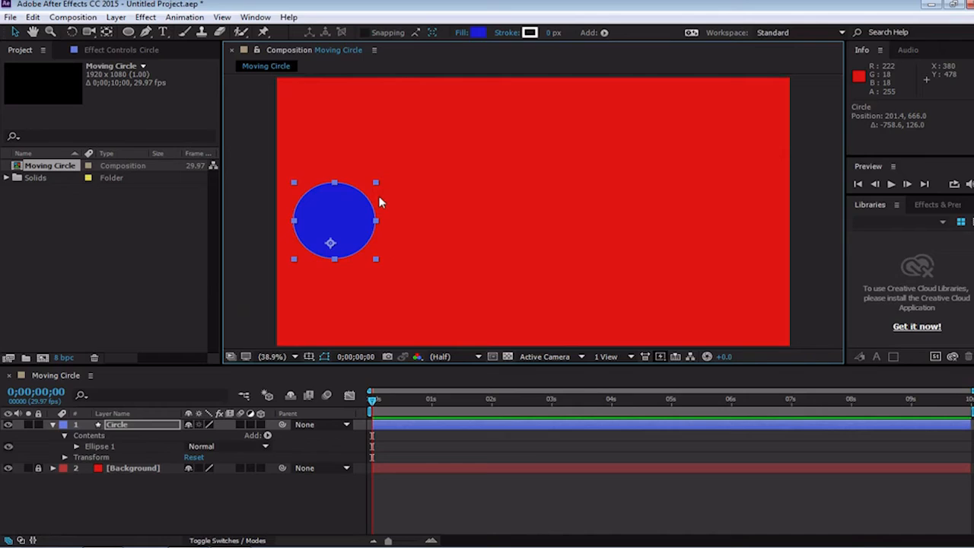
pyautogui.moveTo(380, 204)
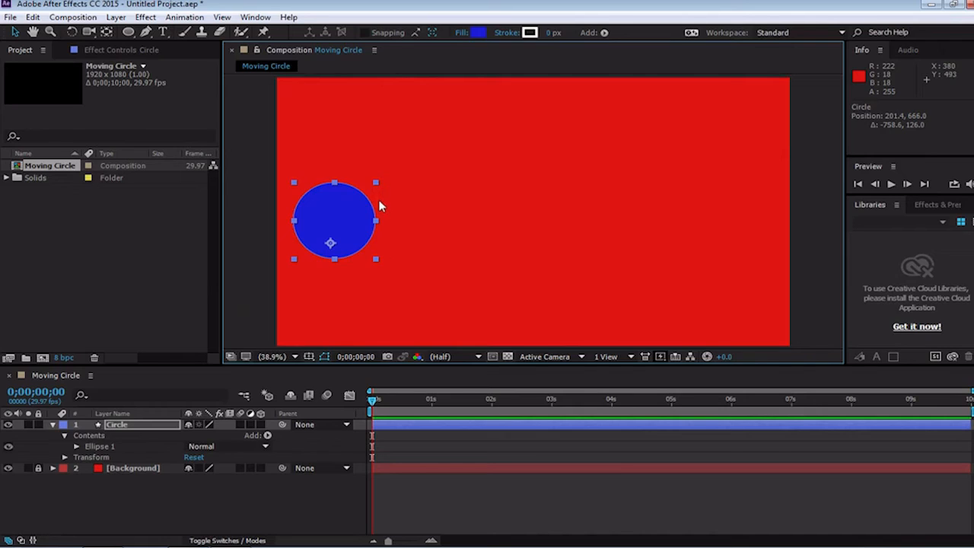
pyautogui.moveTo(380, 209)
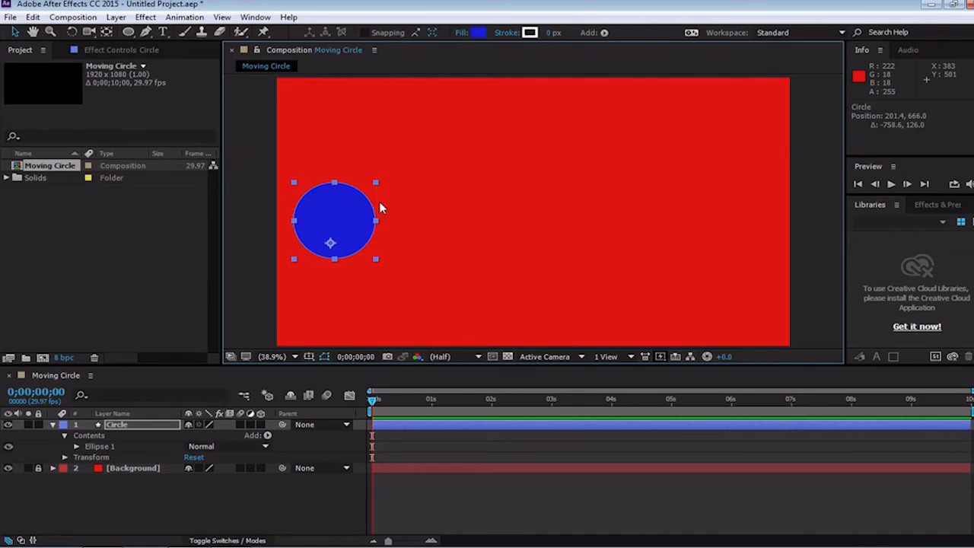
pyautogui.moveTo(344, 284)
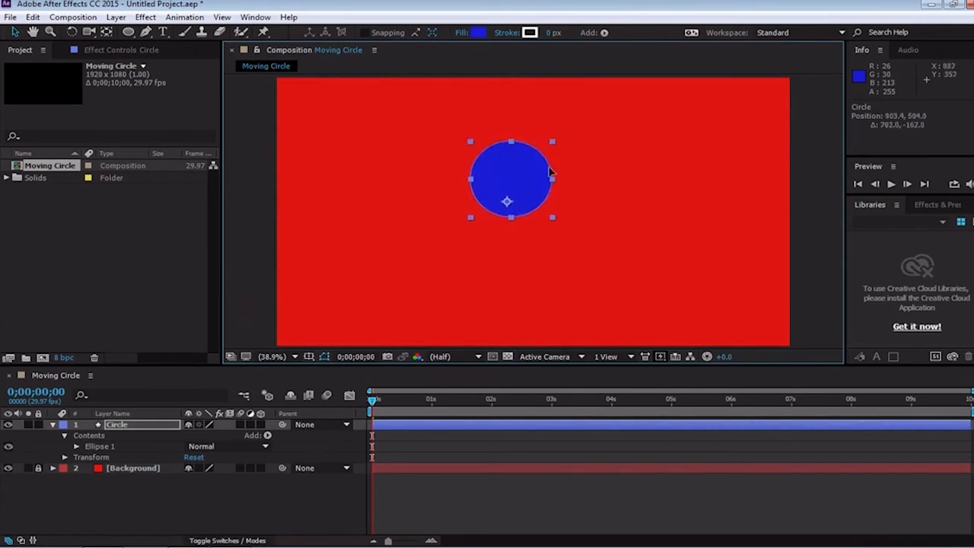
pyautogui.moveTo(510, 181); pyautogui.dragTo(722, 221)
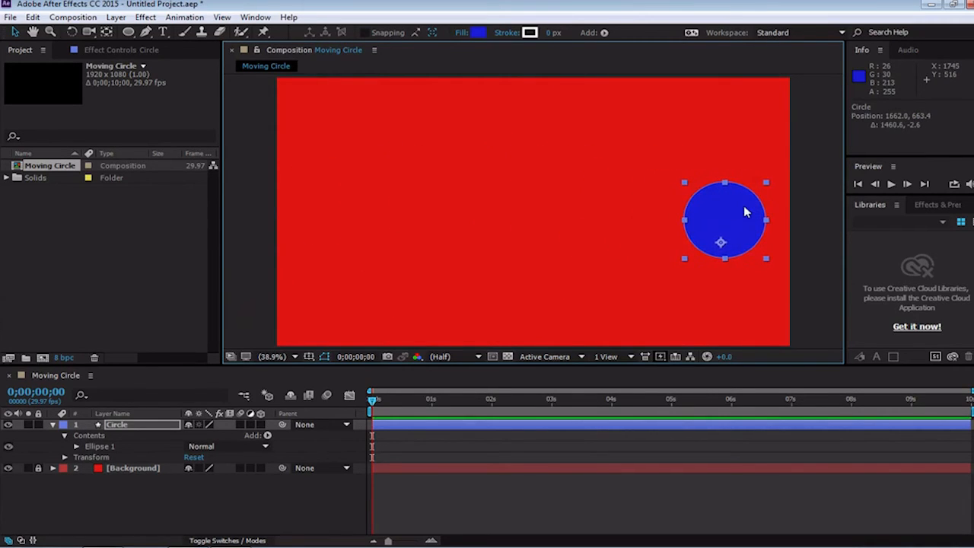
pyautogui.moveTo(741, 221)
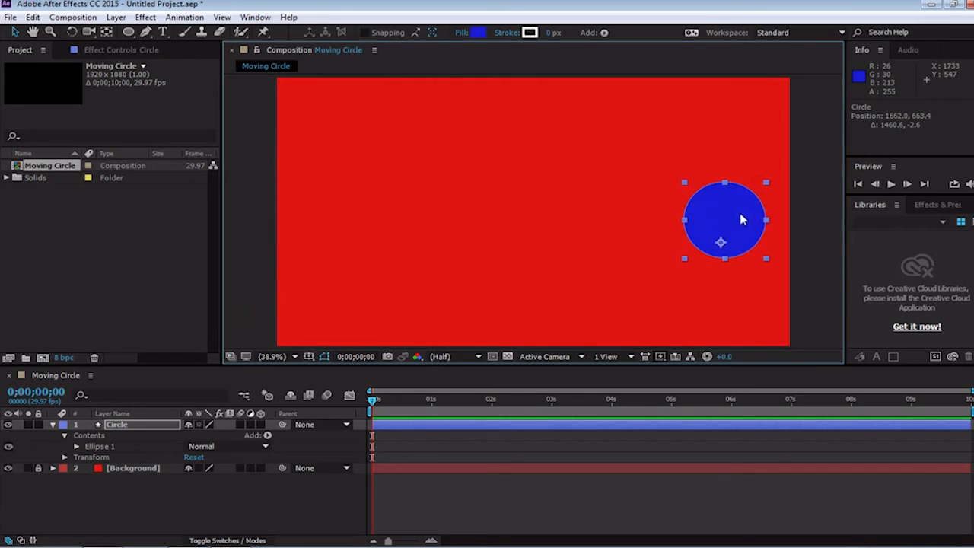
pyautogui.moveTo(734, 227)
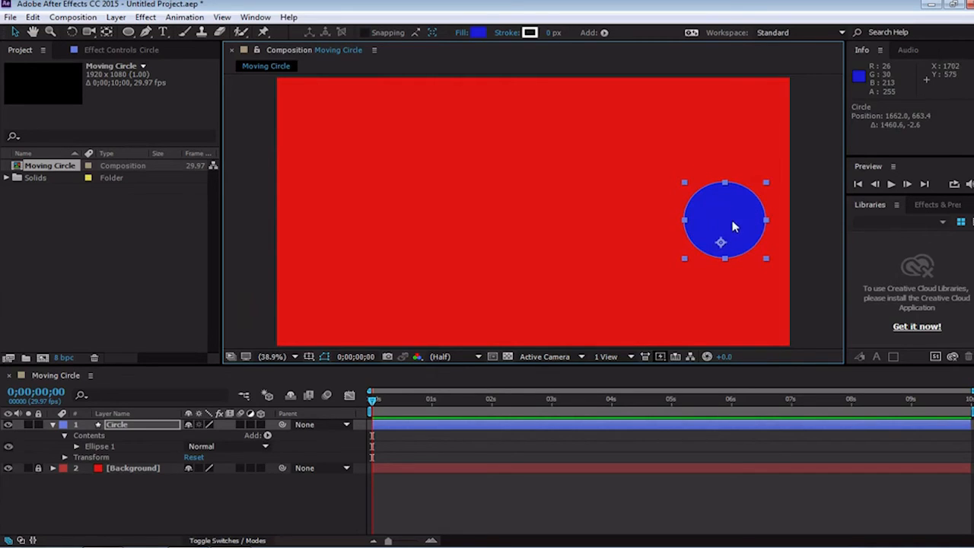
pyautogui.moveTo(722, 220); pyautogui.dragTo(331, 202)
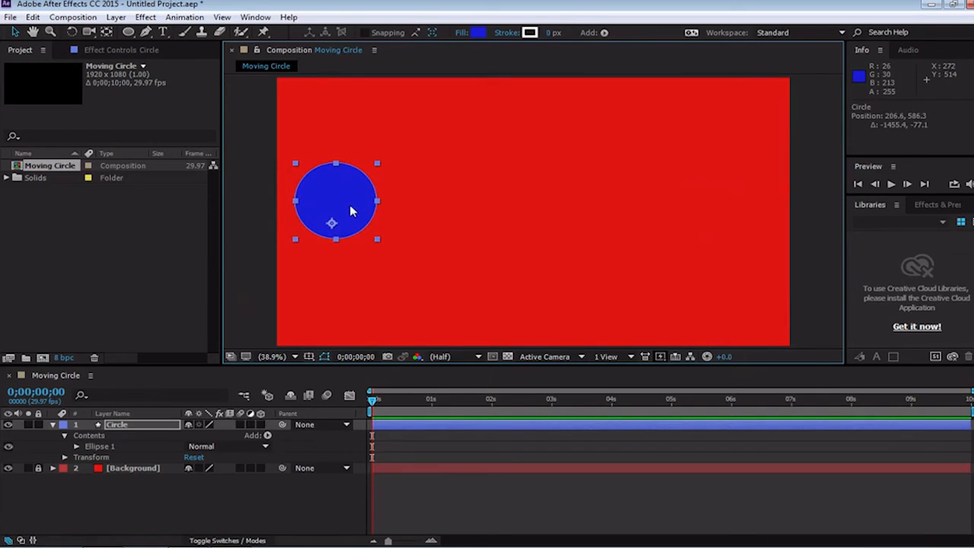
pyautogui.moveTo(350, 213)
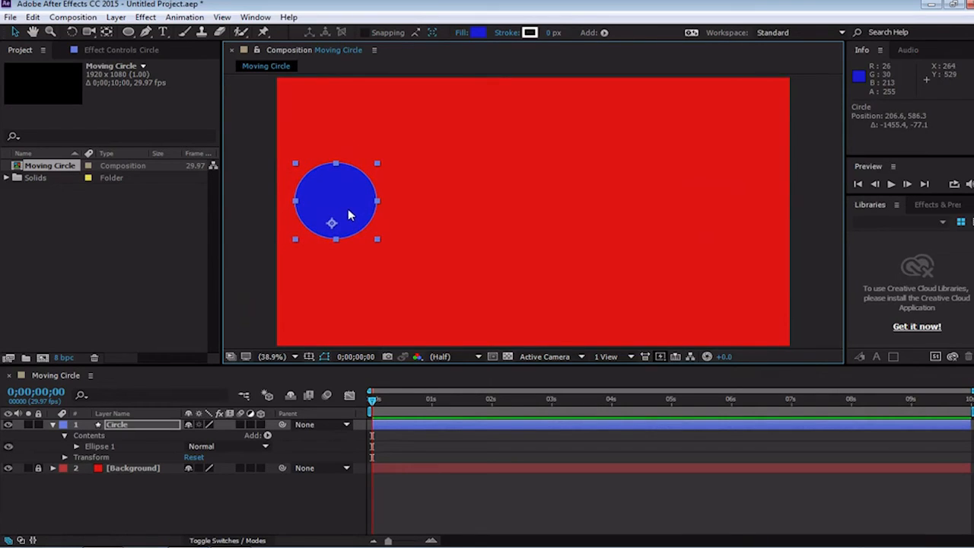
pyautogui.moveTo(530, 32)
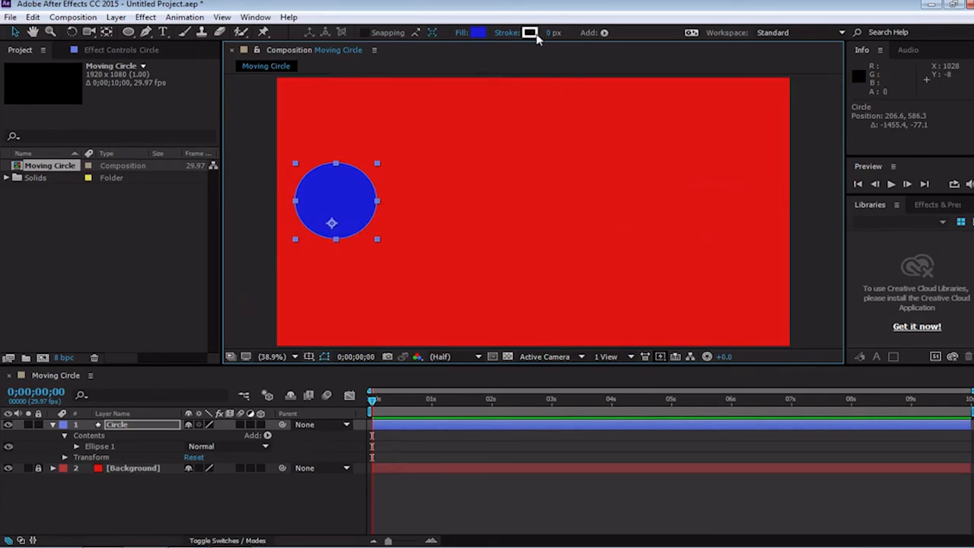
pyautogui.moveTo(487, 189)
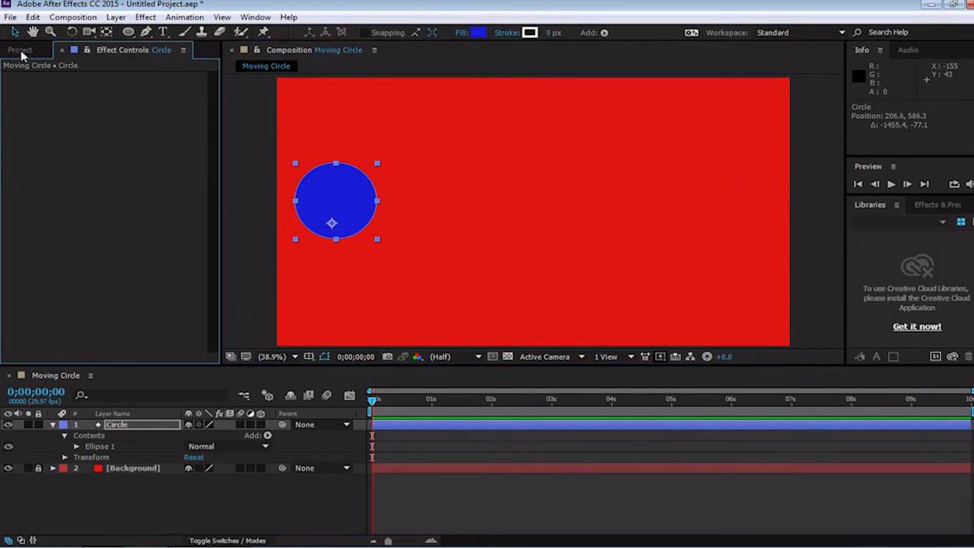
pyautogui.click(19, 49)
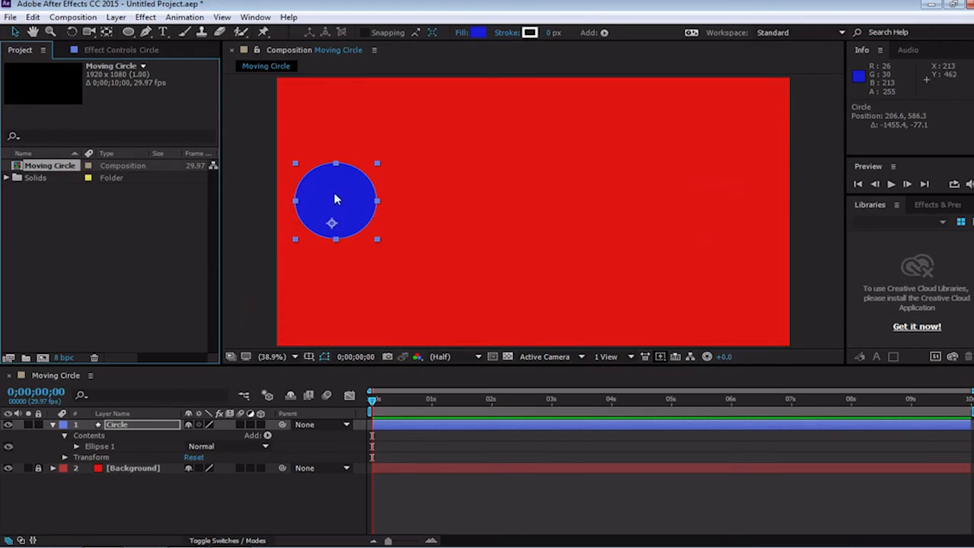
pyautogui.moveTo(329, 199)
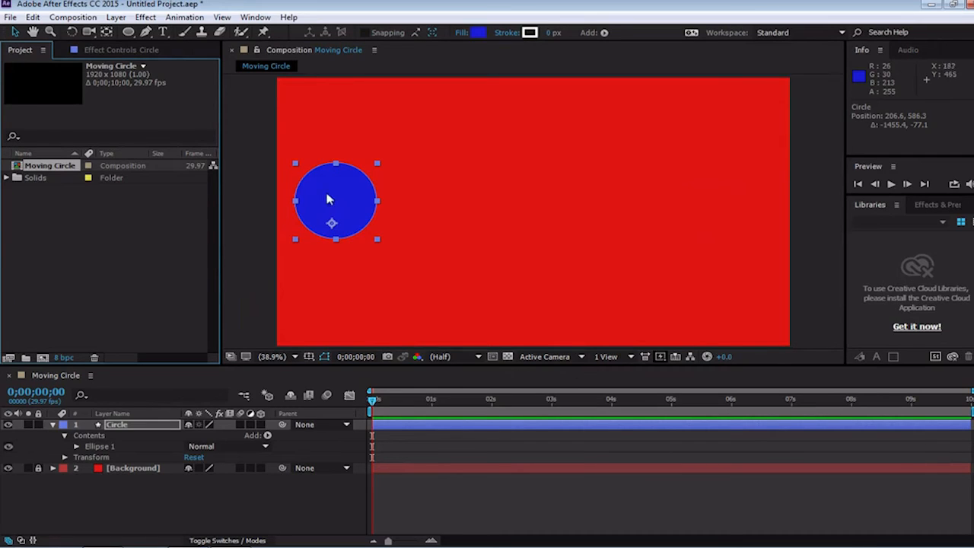
pyautogui.moveTo(331, 201); pyautogui.dragTo(715, 209)
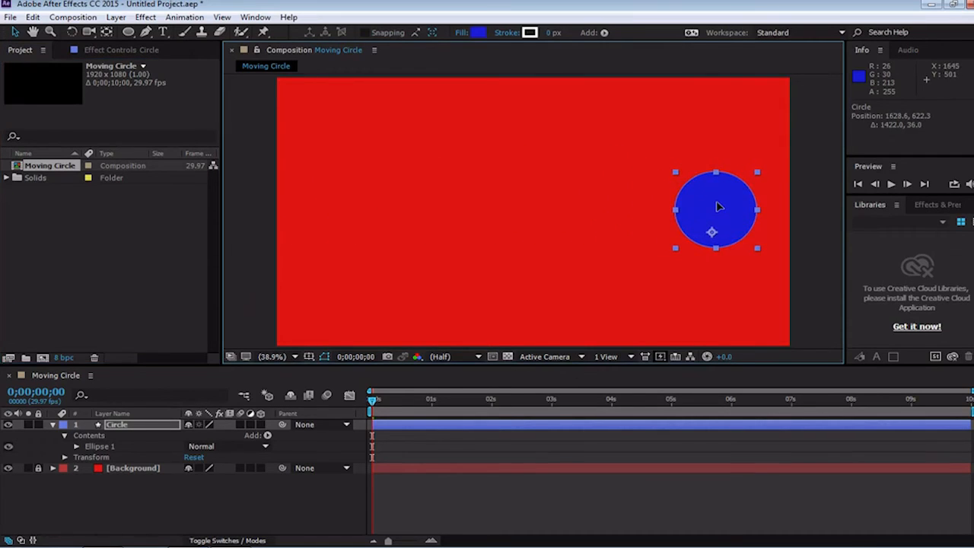
pyautogui.moveTo(715, 206); pyautogui.dragTo(323, 202)
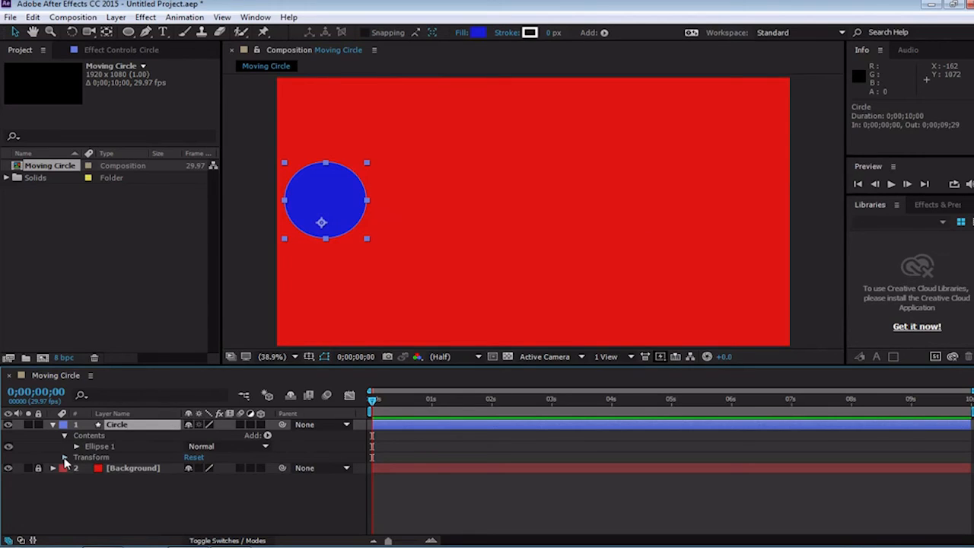
# - Expand the Circle layer's Transform properties to reach Position
pyautogui.click(64, 457)
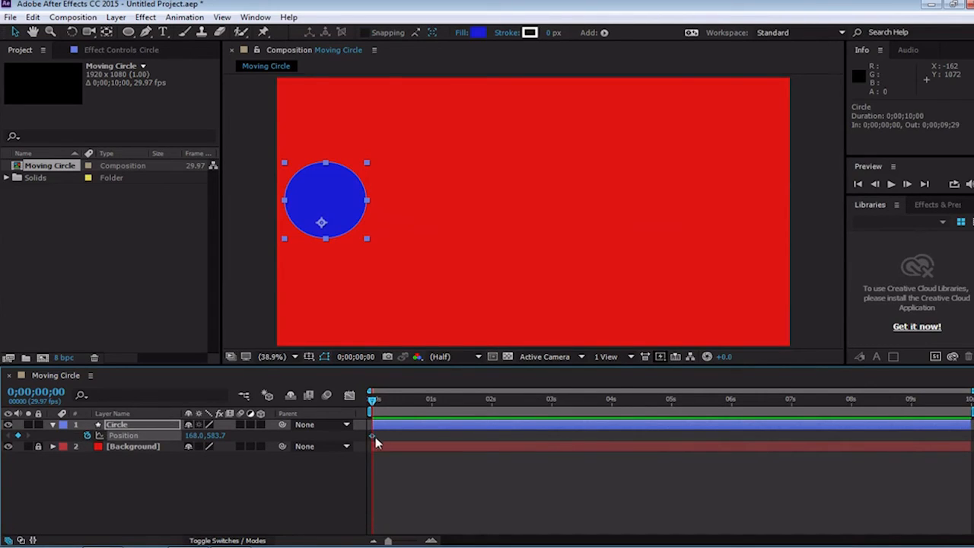
pyautogui.moveTo(367, 411)
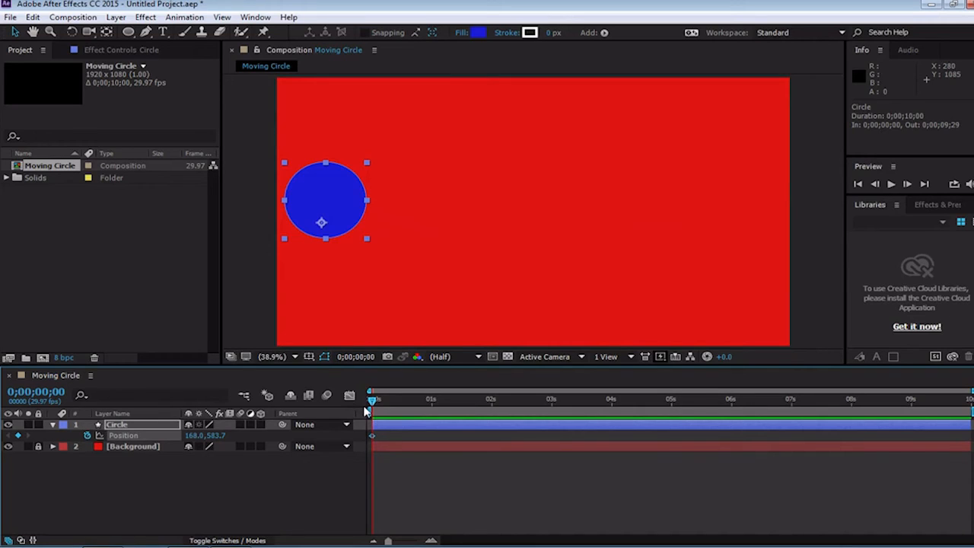
pyautogui.moveTo(320, 190)
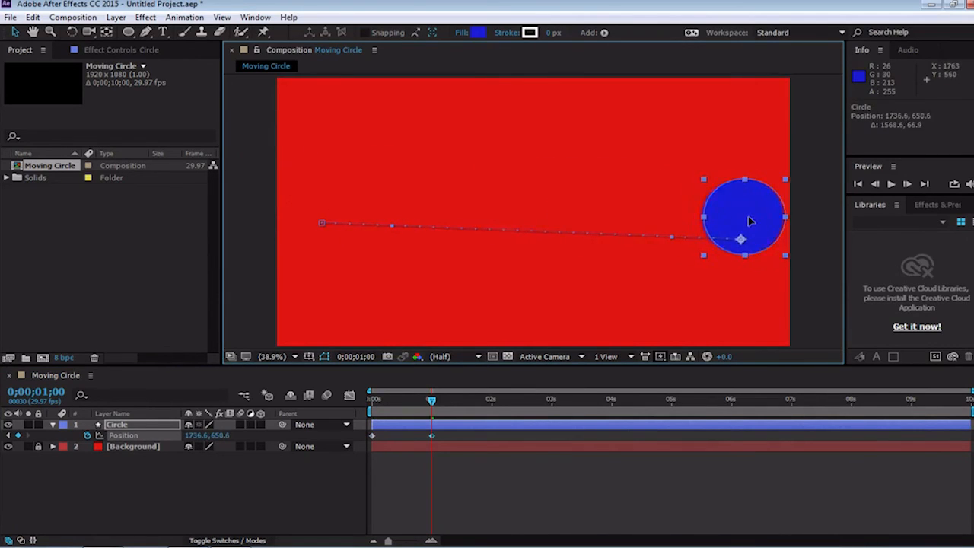
# - Nudge the circle's one-second end position, then scrub between 0s and 1s to check the path
pyautogui.moveTo(742, 219); pyautogui.dragTo(732, 203)
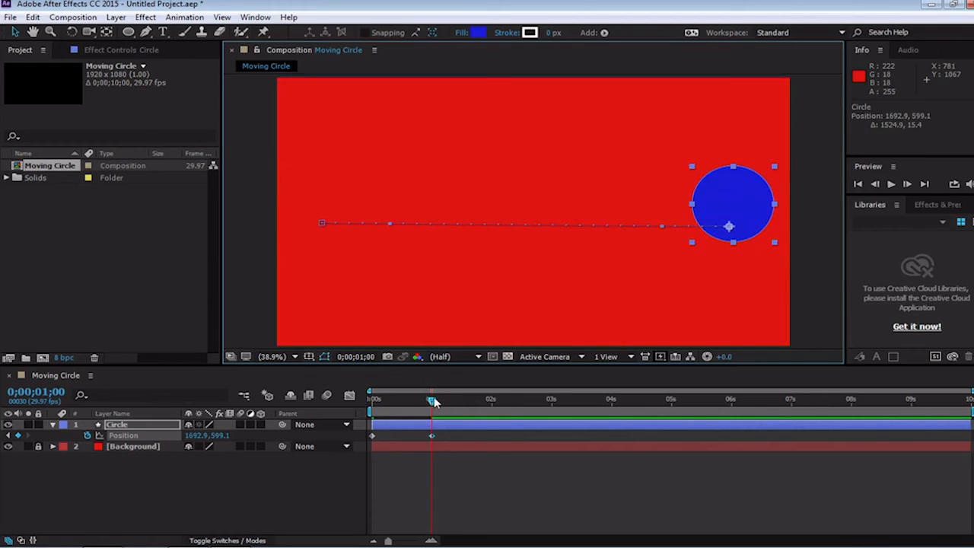
pyautogui.moveTo(434, 399); pyautogui.dragTo(409, 400)
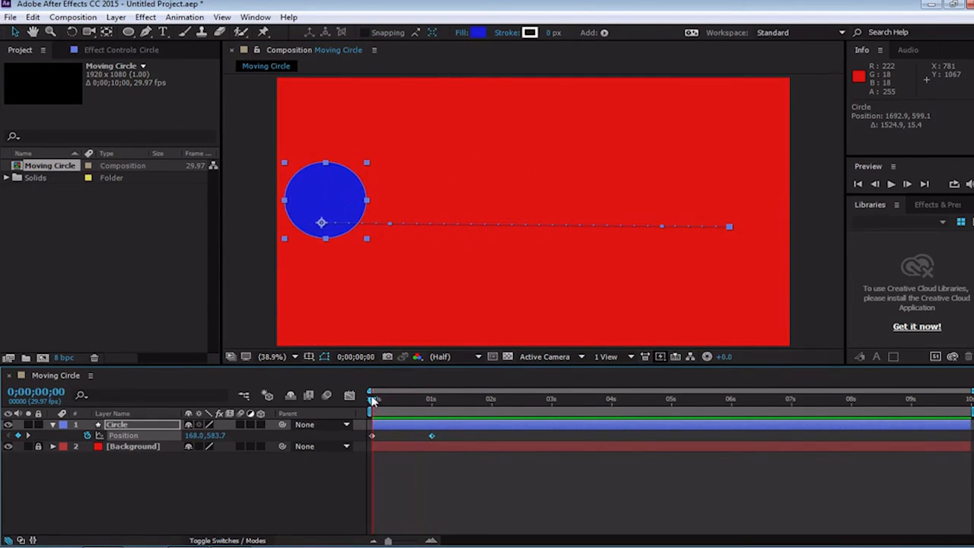
pyautogui.moveTo(373, 398); pyautogui.dragTo(403, 398)
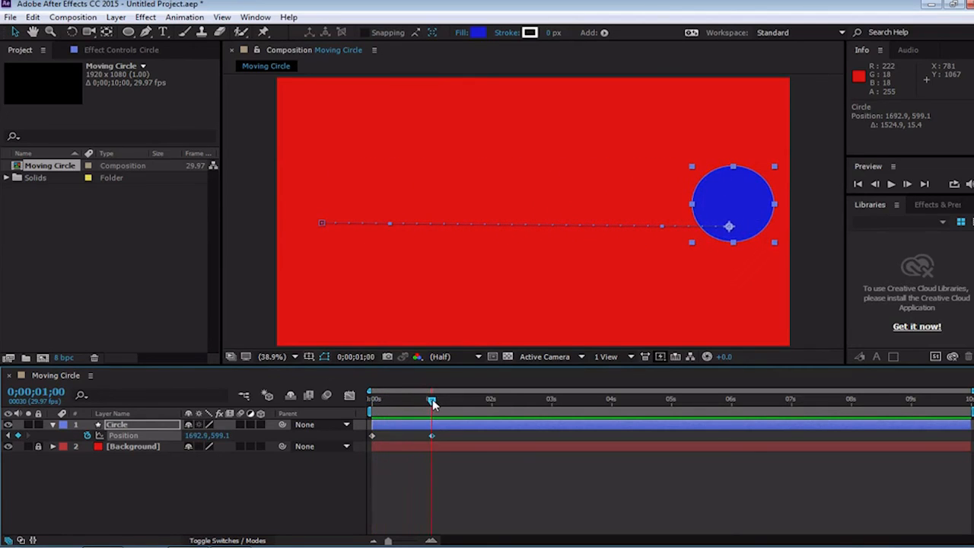
pyautogui.moveTo(432, 400); pyautogui.dragTo(388, 399)
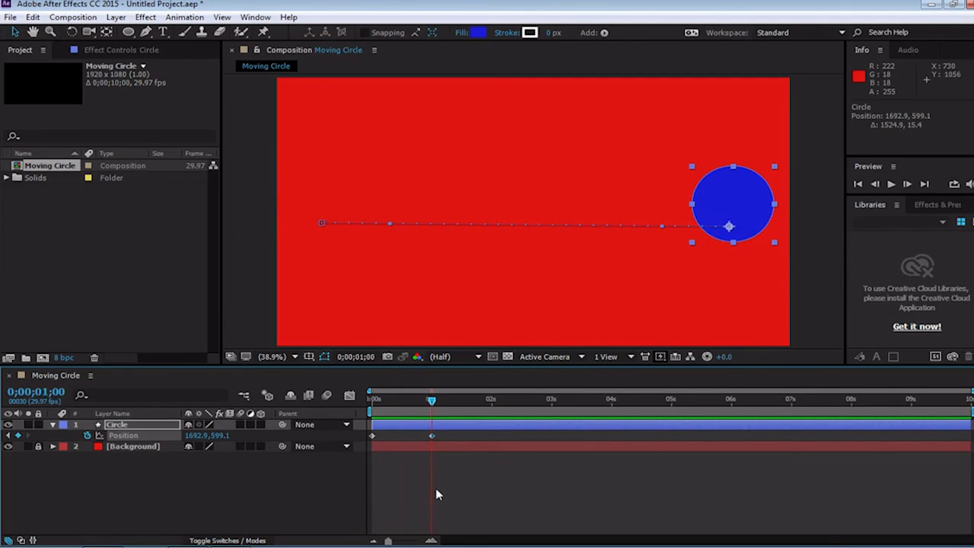
pyautogui.moveTo(438, 479)
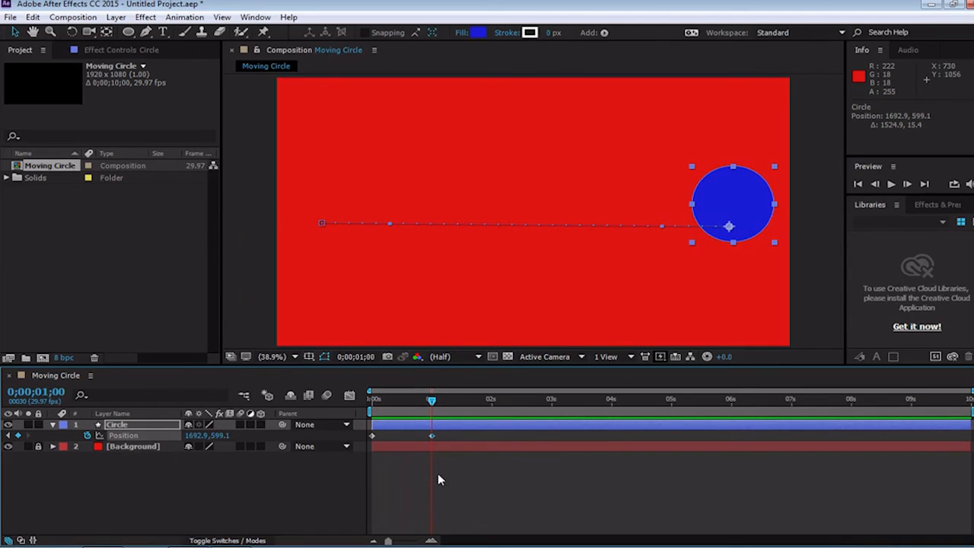
# - Drag the work area end bracket back to about 0;00;01;02, at the second keyframe
pyautogui.moveTo(431, 398); pyautogui.dragTo(448, 398)
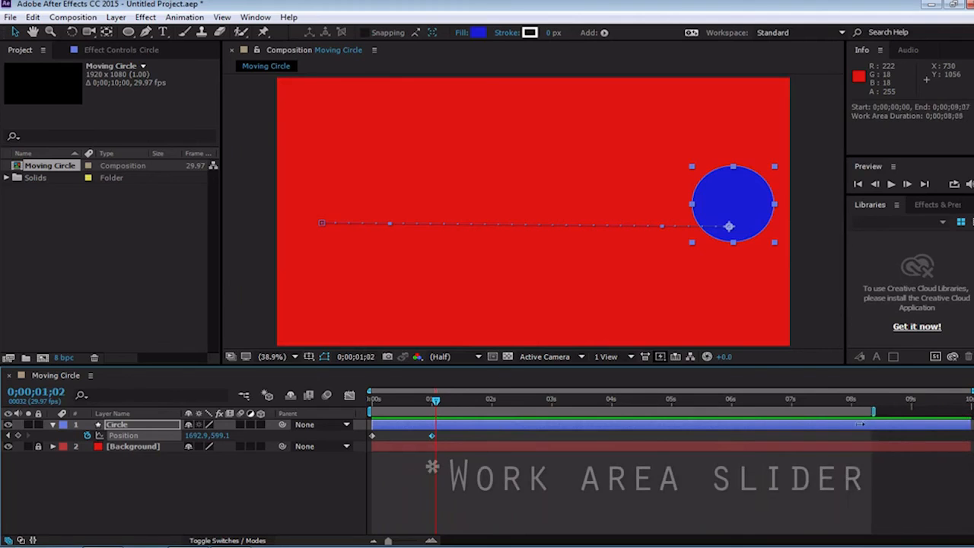
pyautogui.moveTo(873, 411); pyautogui.dragTo(478, 410)
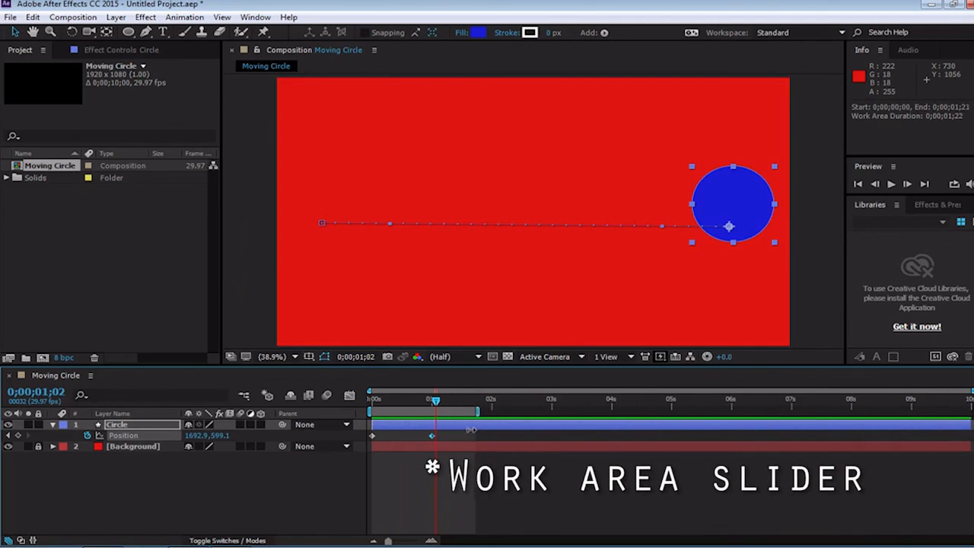
pyautogui.moveTo(464, 411); pyautogui.dragTo(437, 411)
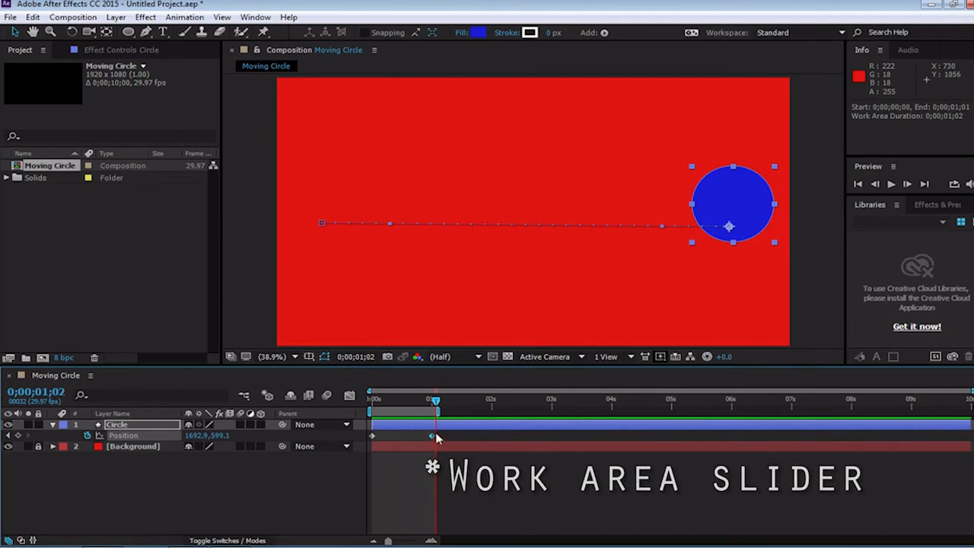
pyautogui.moveTo(369, 483)
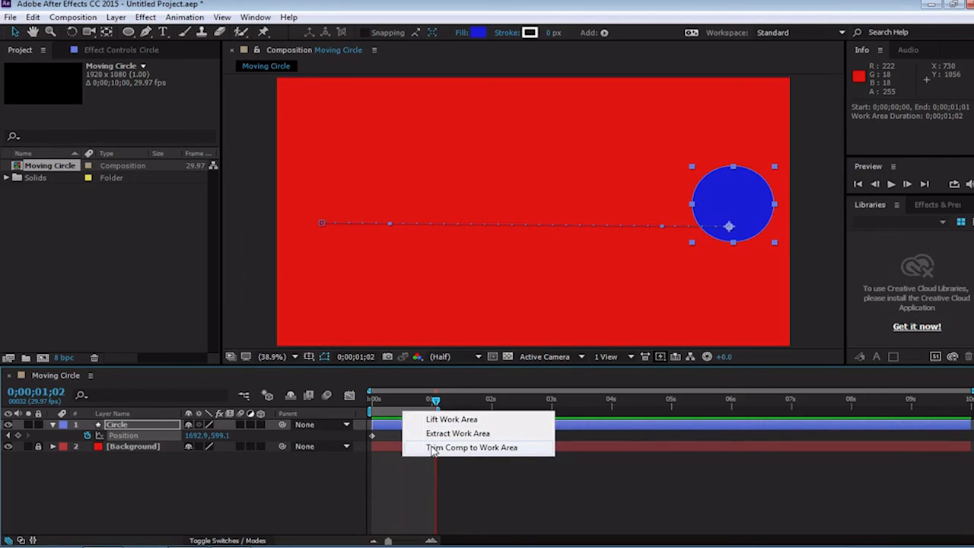
# - Apply Trim Comp to Work Area and scrub near the end to preview
pyautogui.click(471, 447)
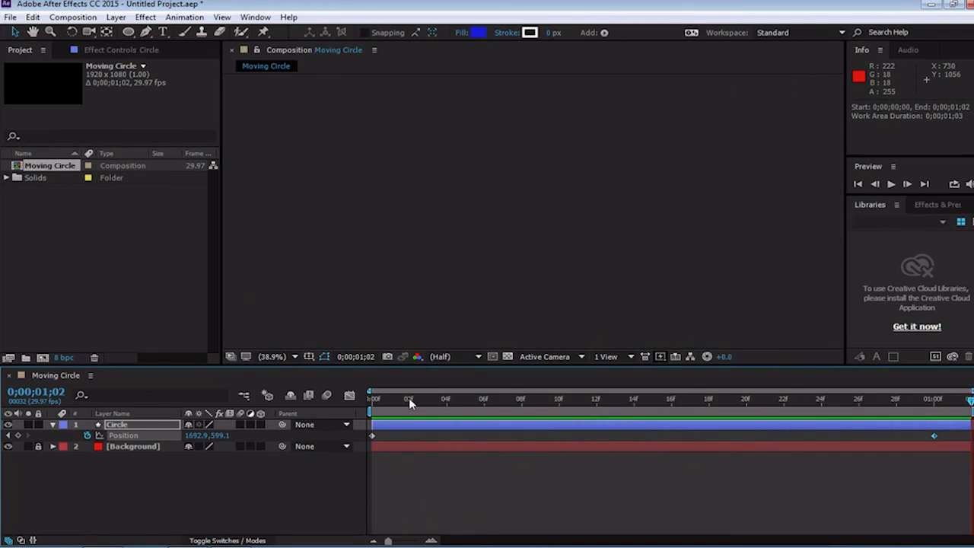
pyautogui.moveTo(563, 411)
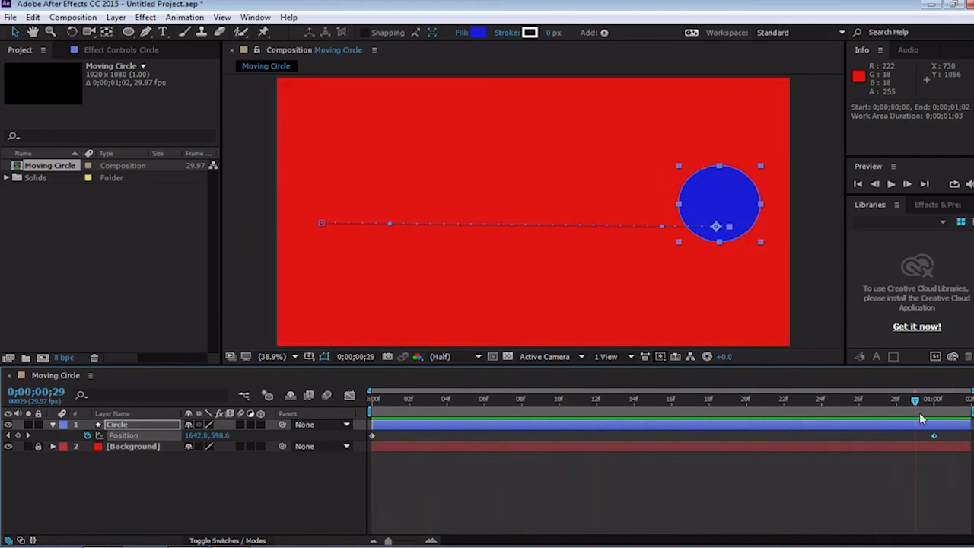
pyautogui.moveTo(915, 399); pyautogui.dragTo(877, 399)
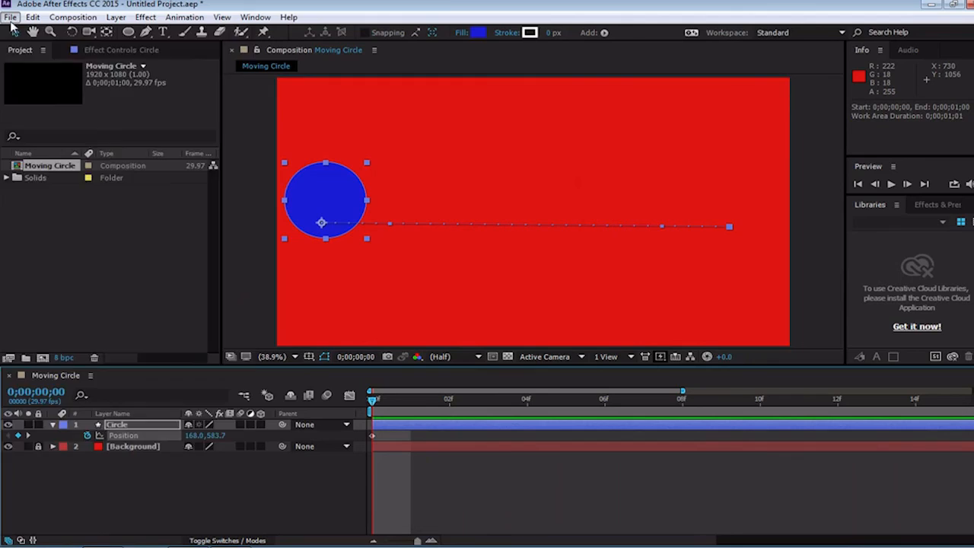
# - Queue Moving Circle via File > Export > Add to Render Queue
pyautogui.click(11, 16)
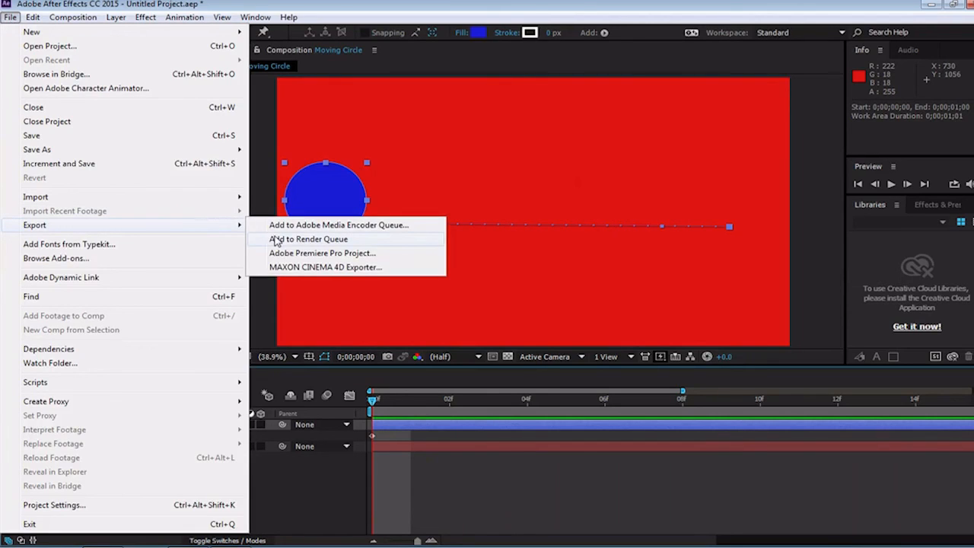
pyautogui.moveTo(285, 234)
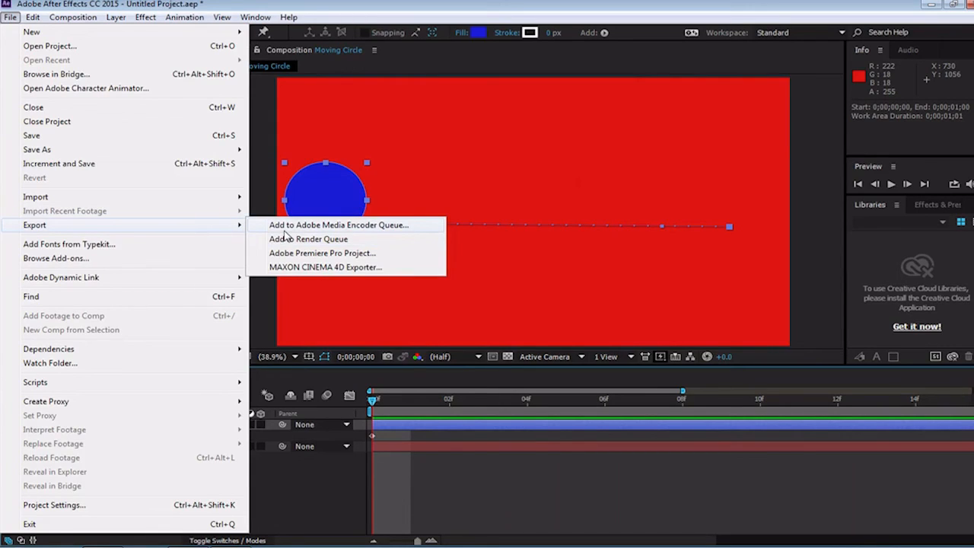
pyautogui.moveTo(288, 239)
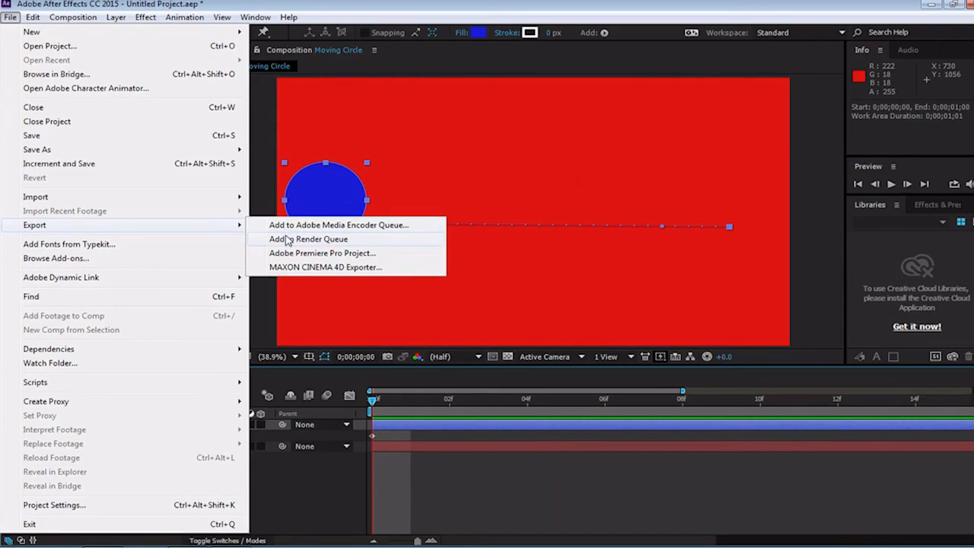
pyautogui.click(308, 239)
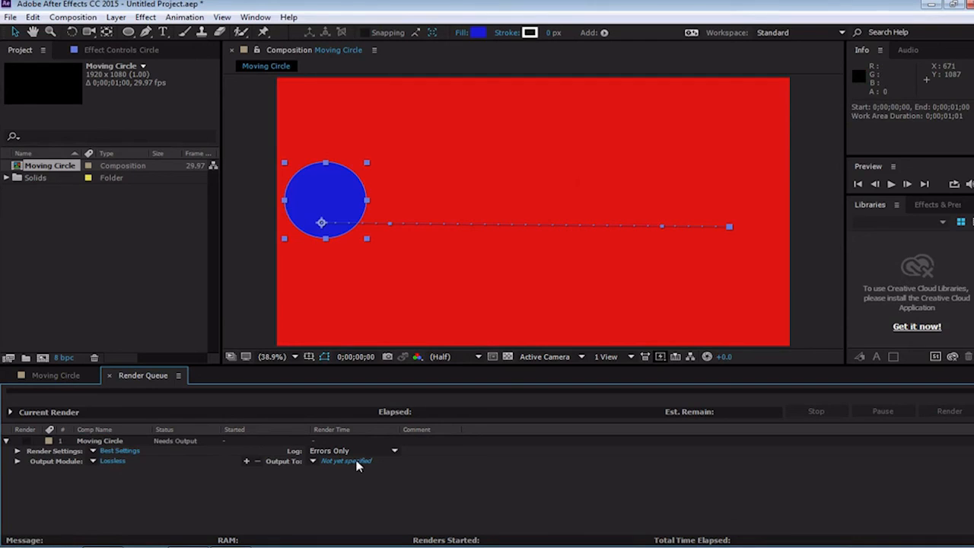
# - Save the output as Moving Circle.avi in the Videos library
pyautogui.click(345, 460)
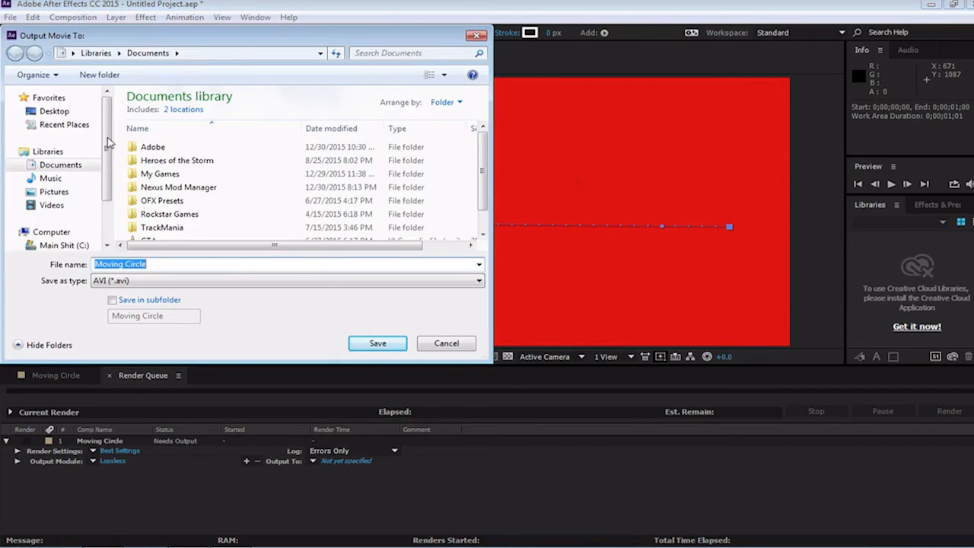
pyautogui.click(52, 204)
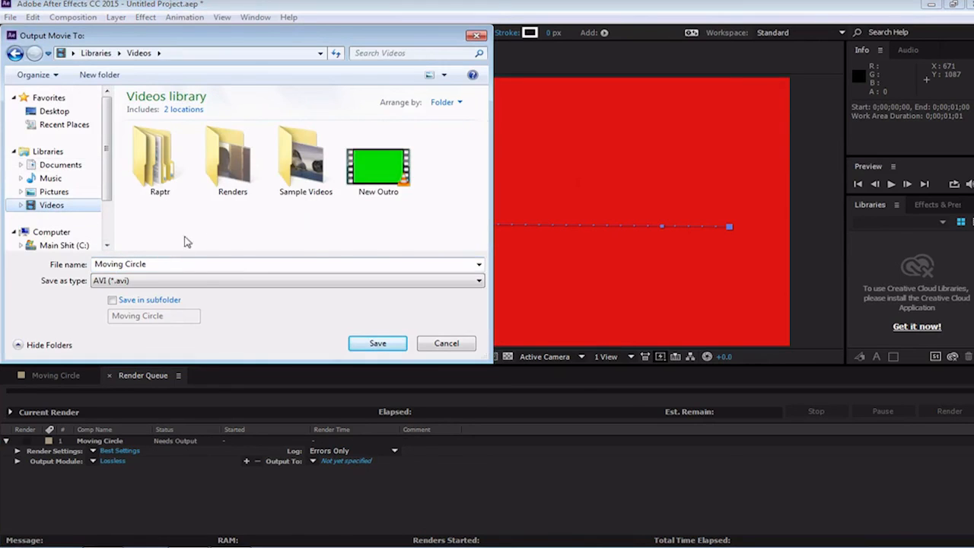
pyautogui.click(377, 343)
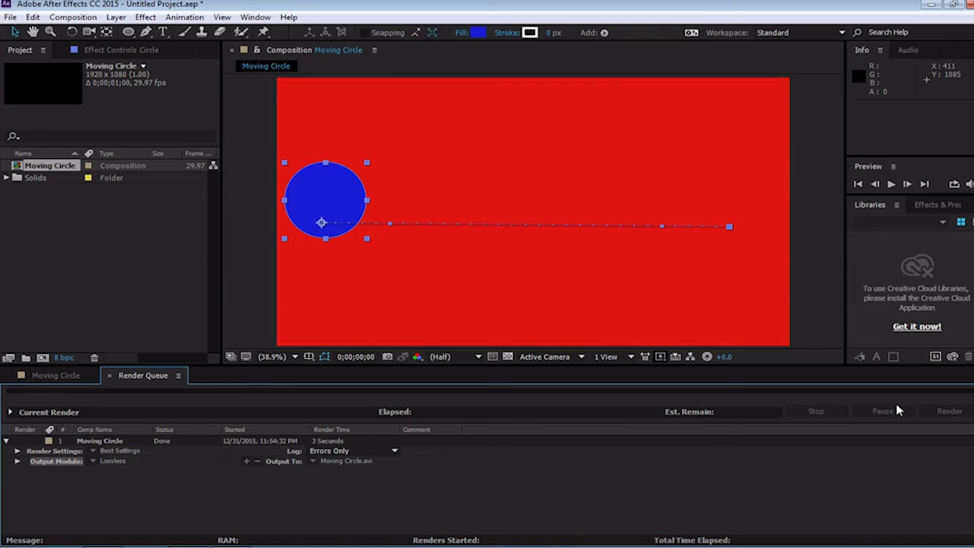
pyautogui.moveTo(732, 292)
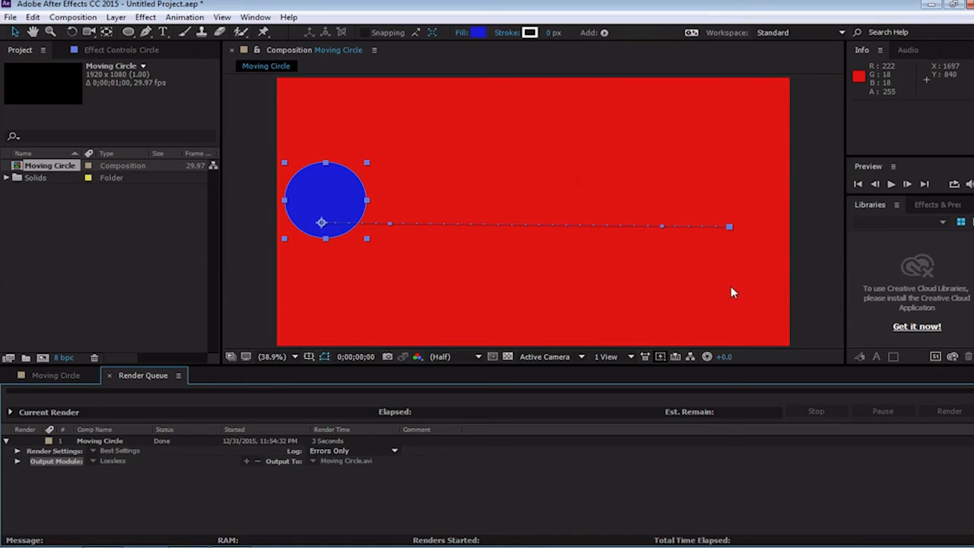